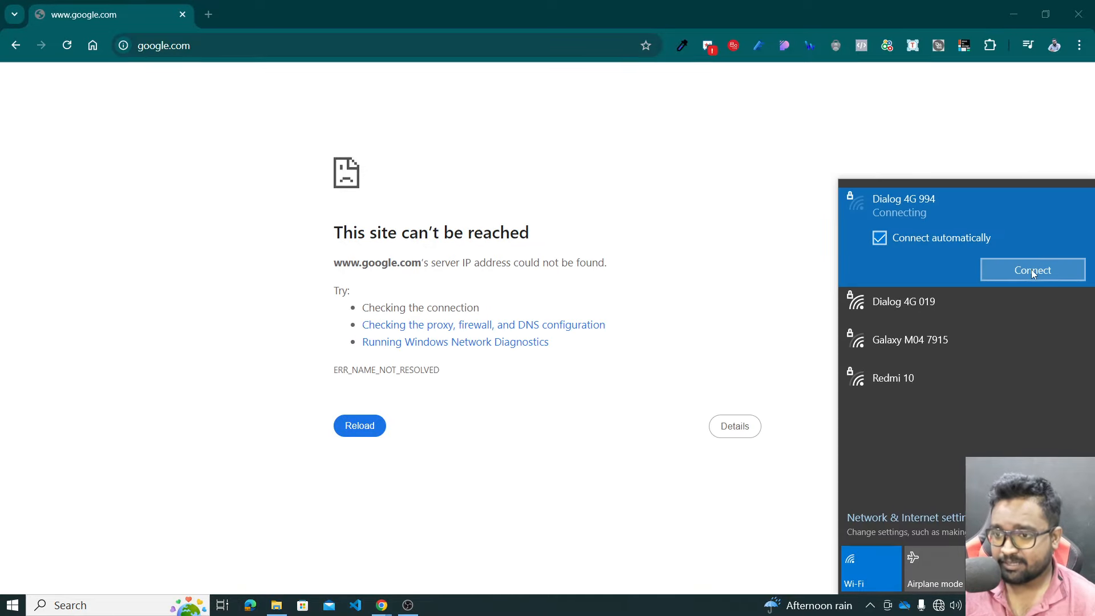
Connect to the Dialog 4G 994 network and toggle airplane mode on then off
left_click(1033, 271)
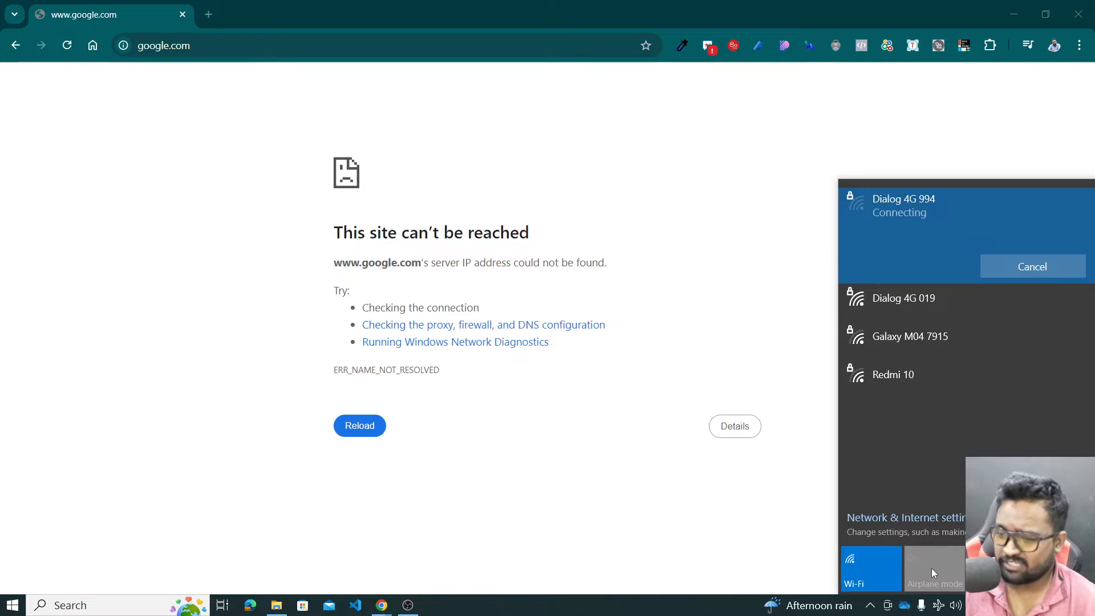
left_click(871, 565)
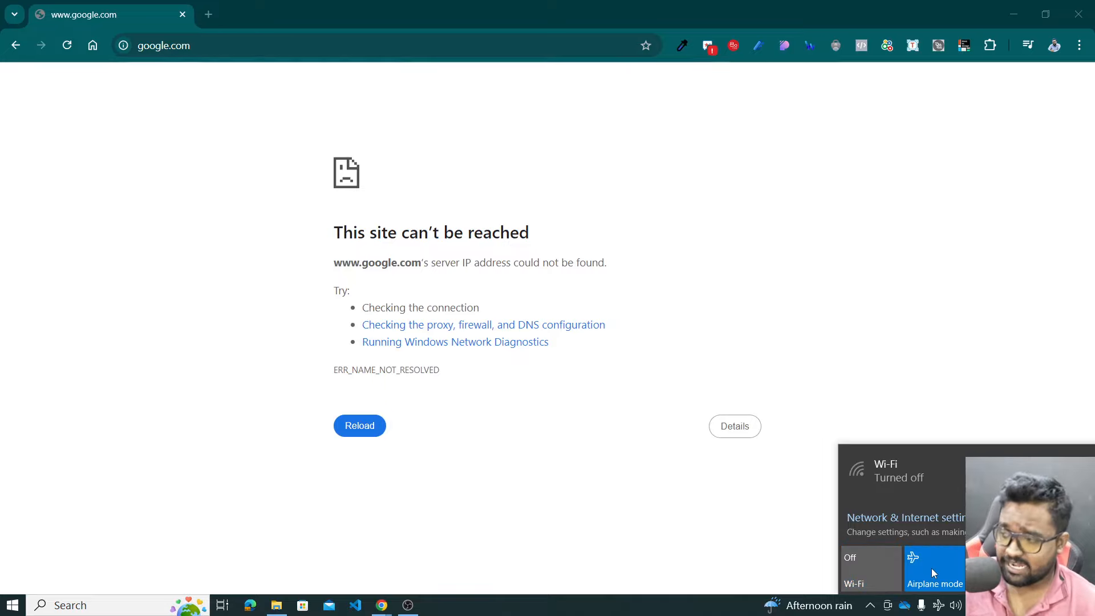
left_click(871, 568)
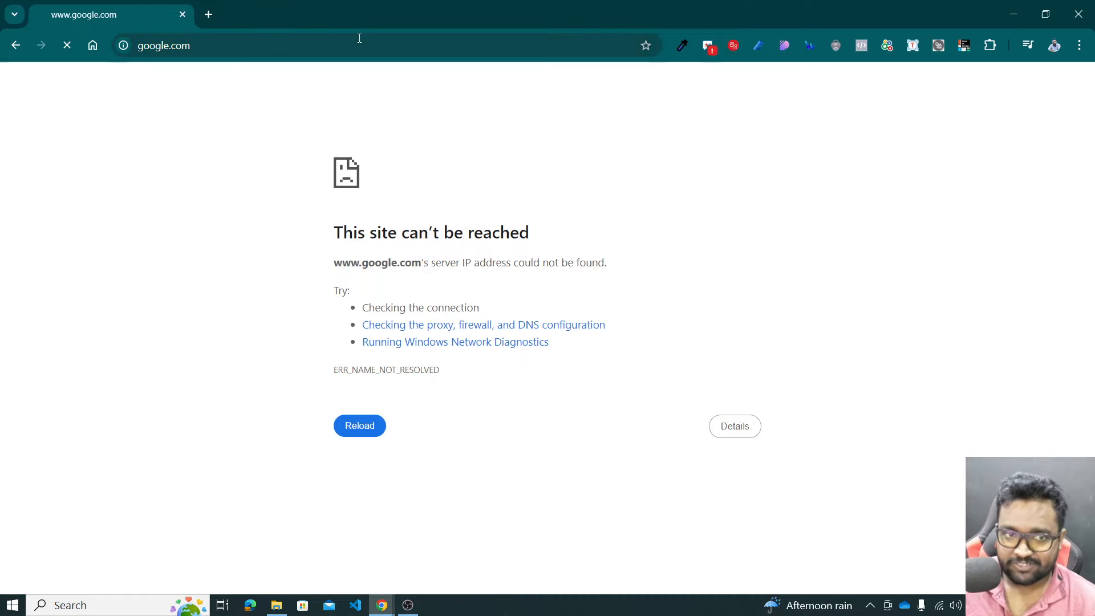
Search for Vizly, open the 'Vizly: AI-powered data analysis' site, and bring up File Explorer
type("VI")
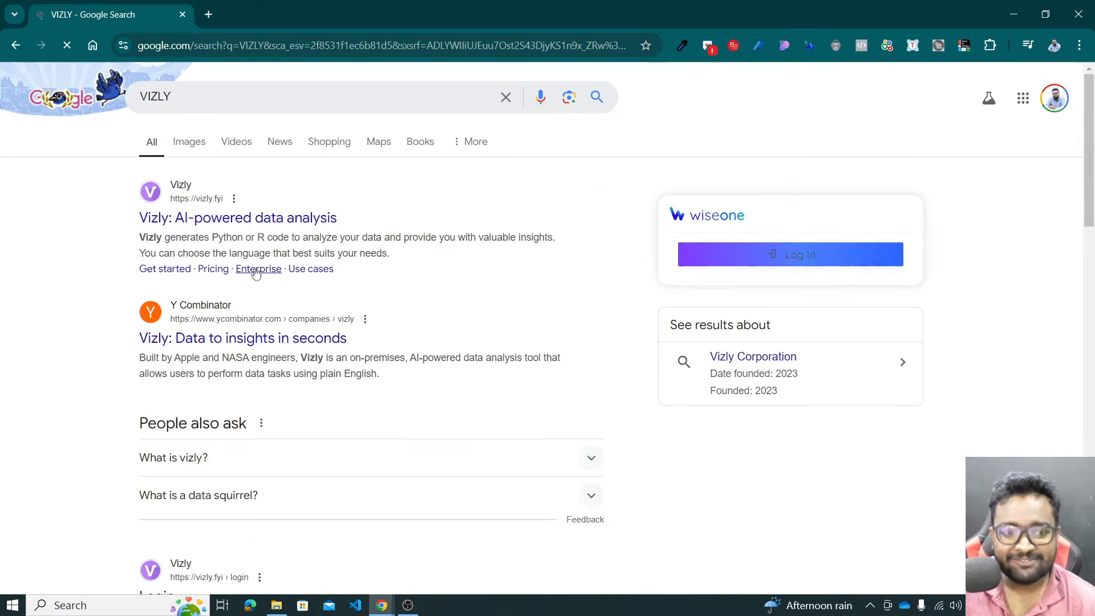
left_click(237, 218)
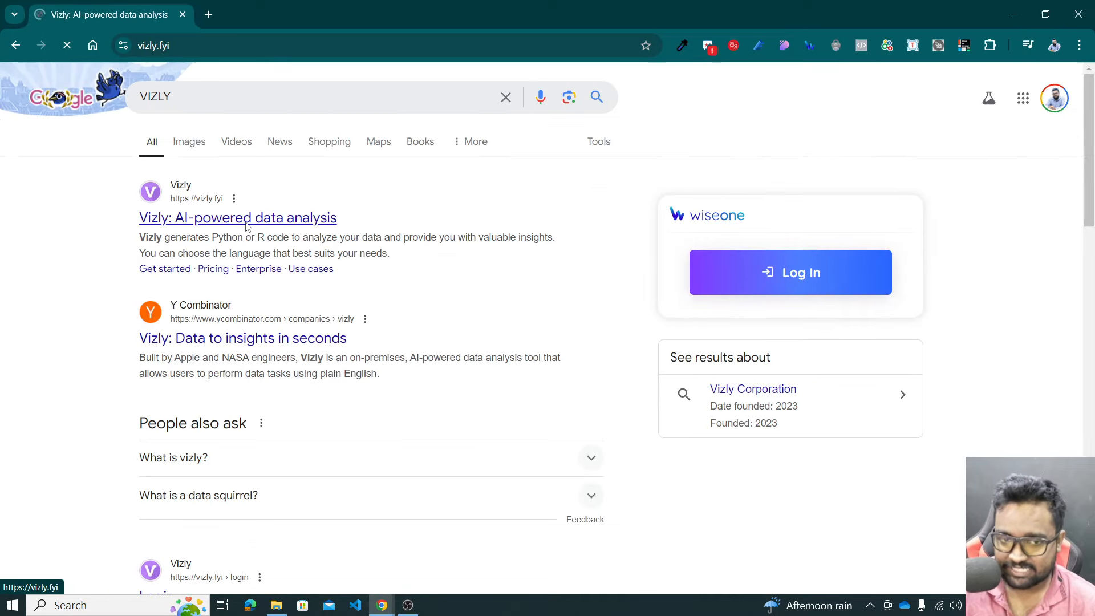
left_click(275, 604)
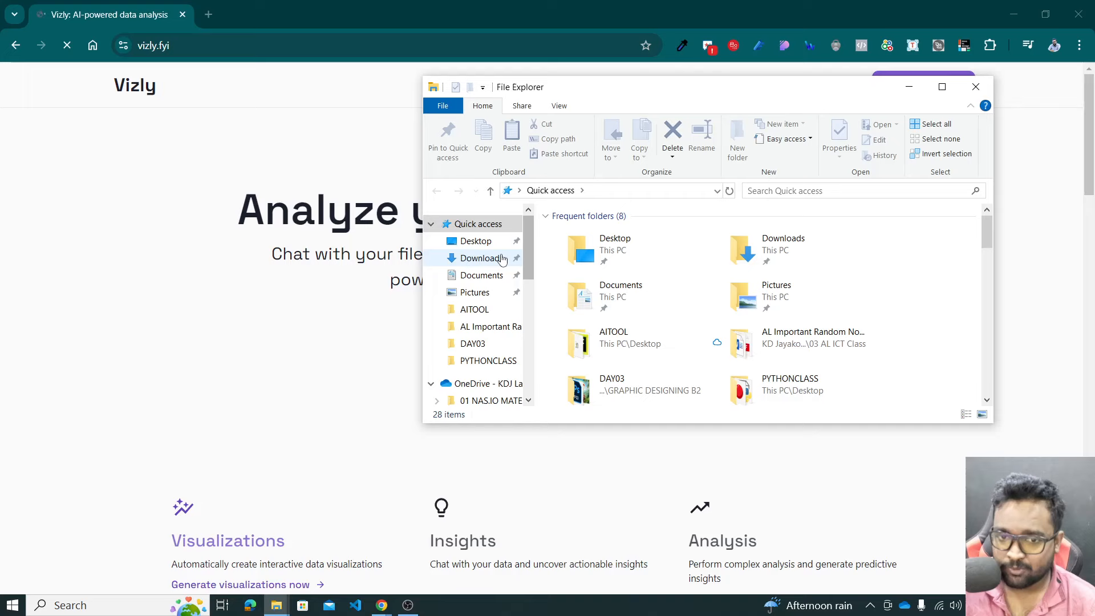
Extract archive (4).zip from Downloads, then return to the Vizly tab
left_click(480, 258)
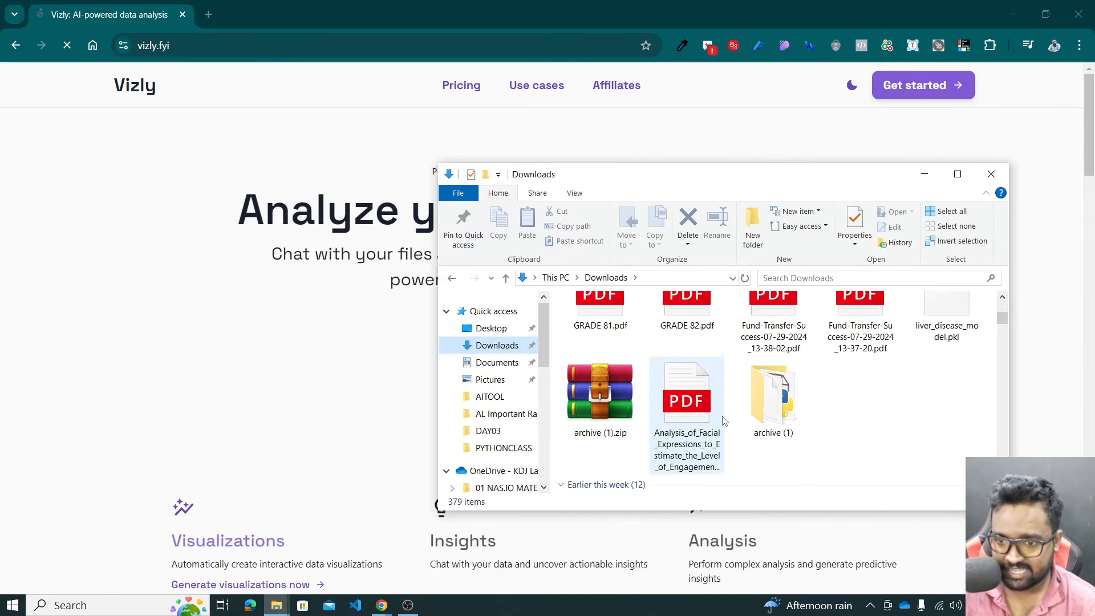
double_click(772, 395)
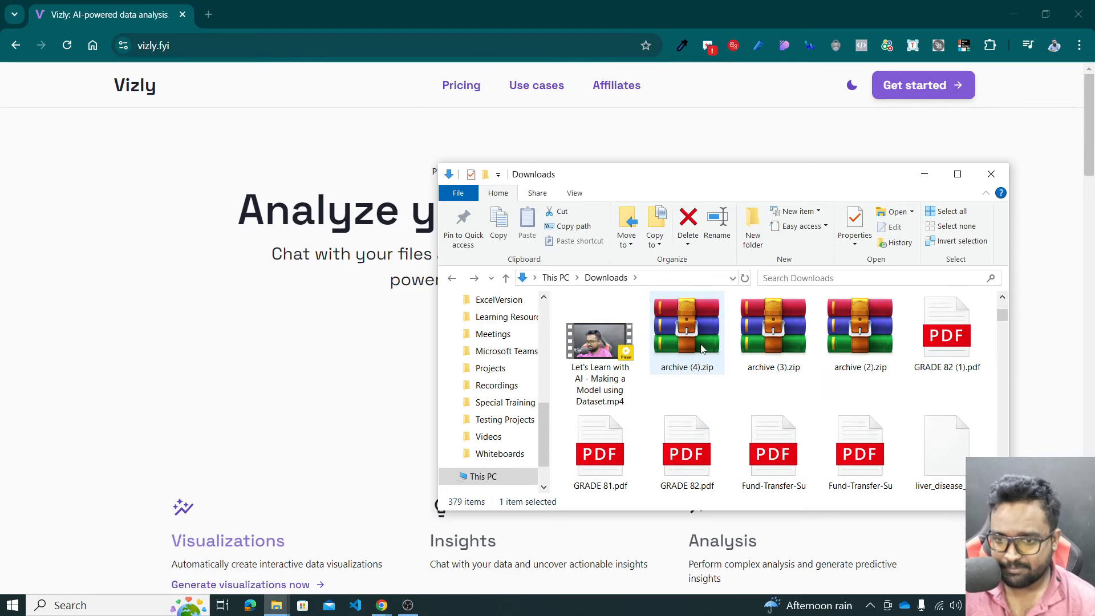
left_click(687, 325)
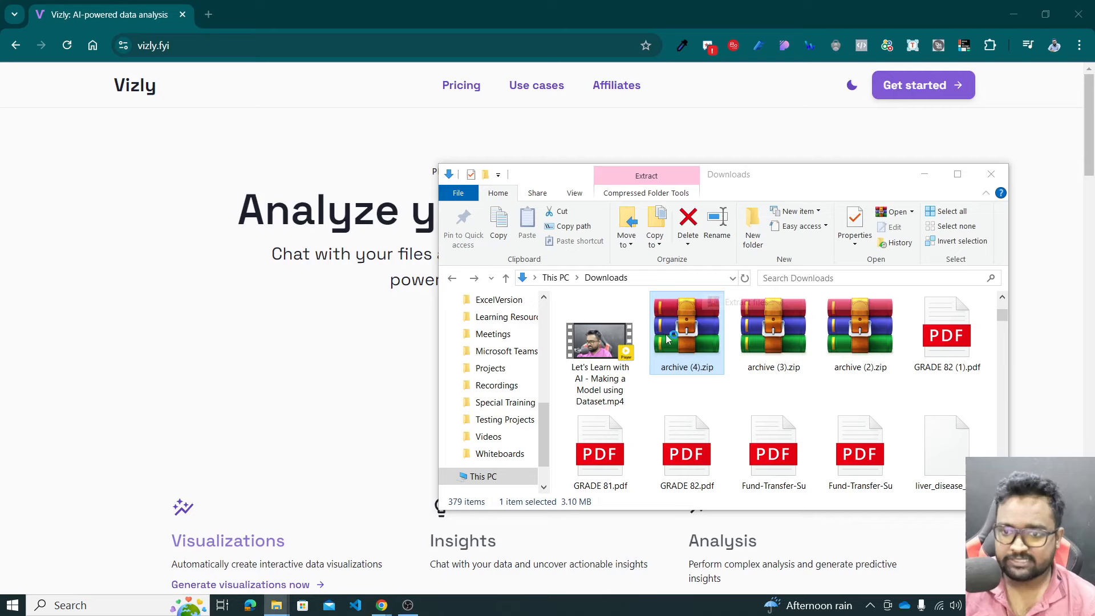
scroll("up", 3)
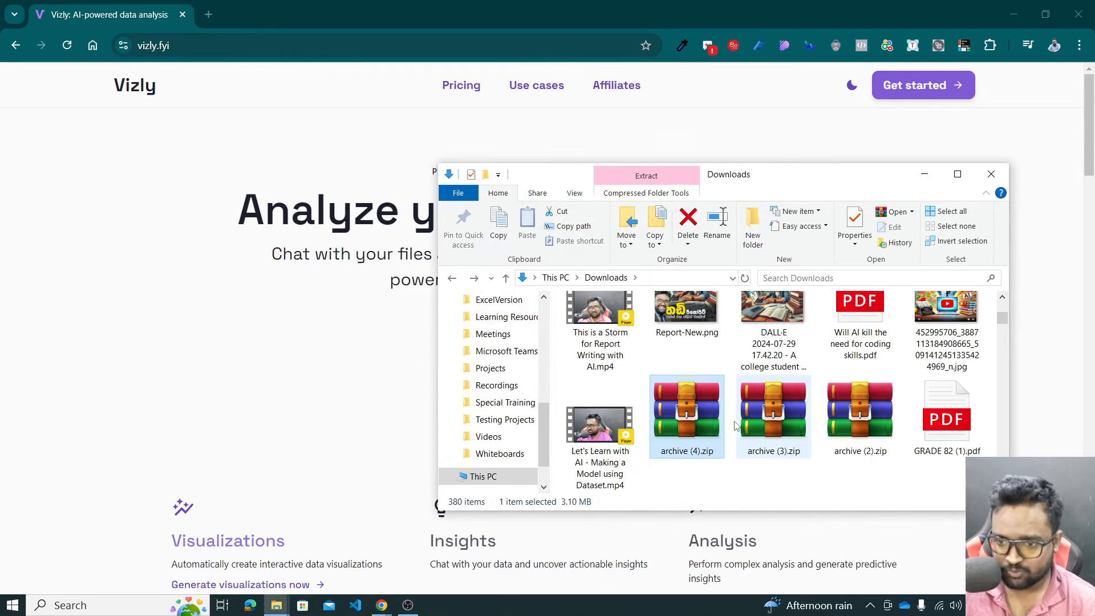
scroll("down", 3)
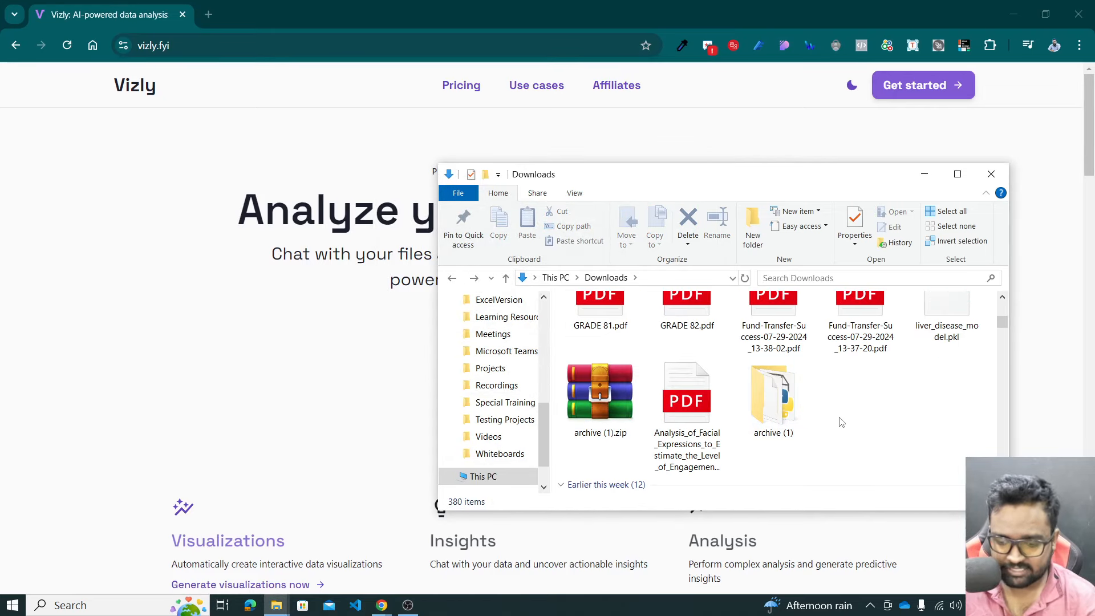
double_click(772, 392)
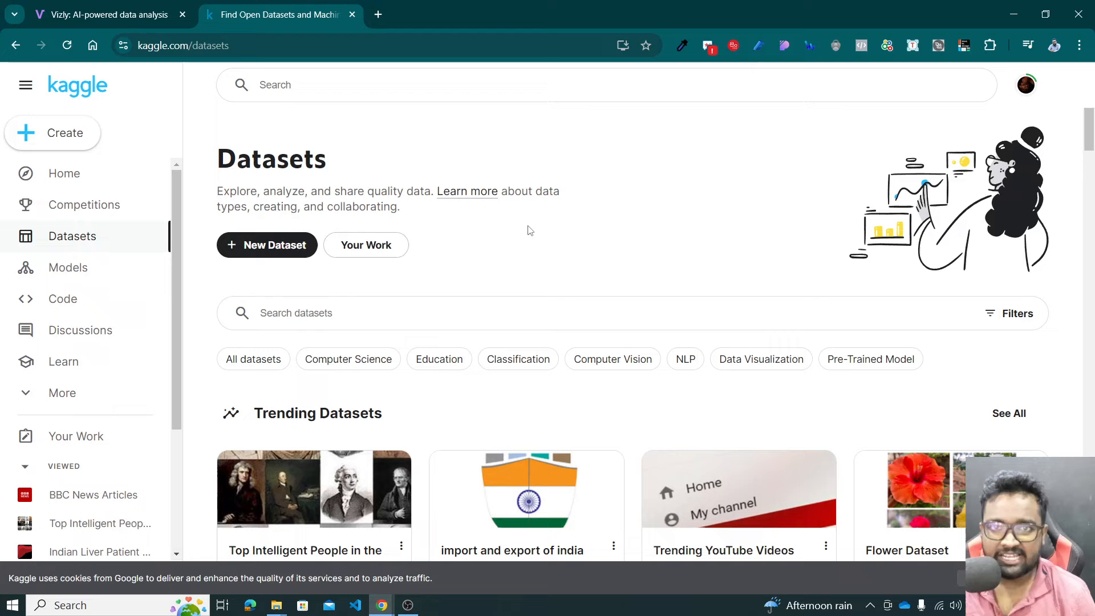
mouse_move(510, 279)
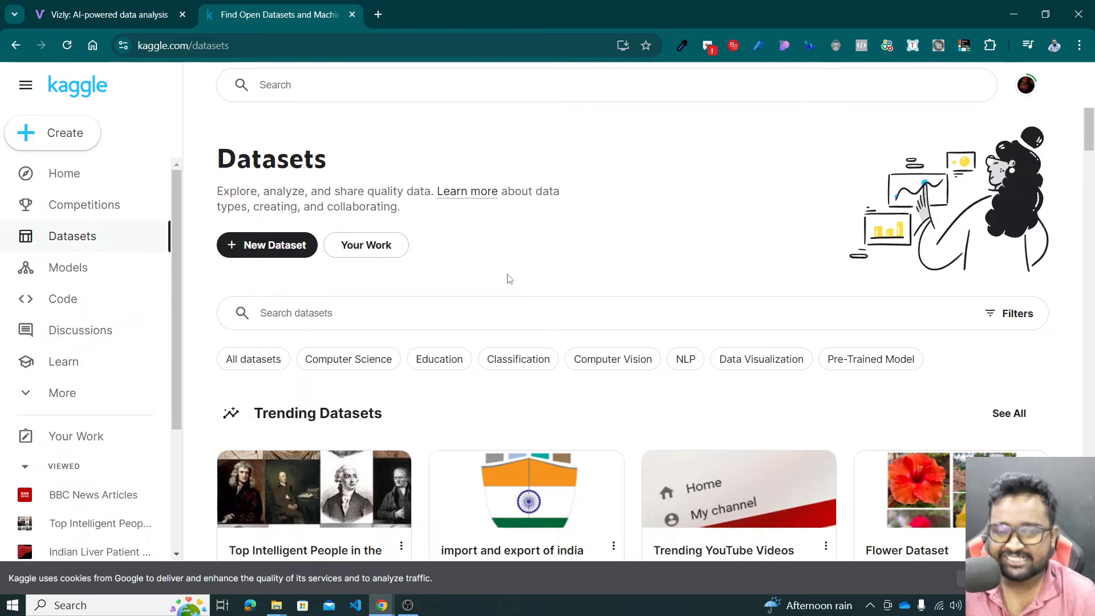
mouse_move(503, 278)
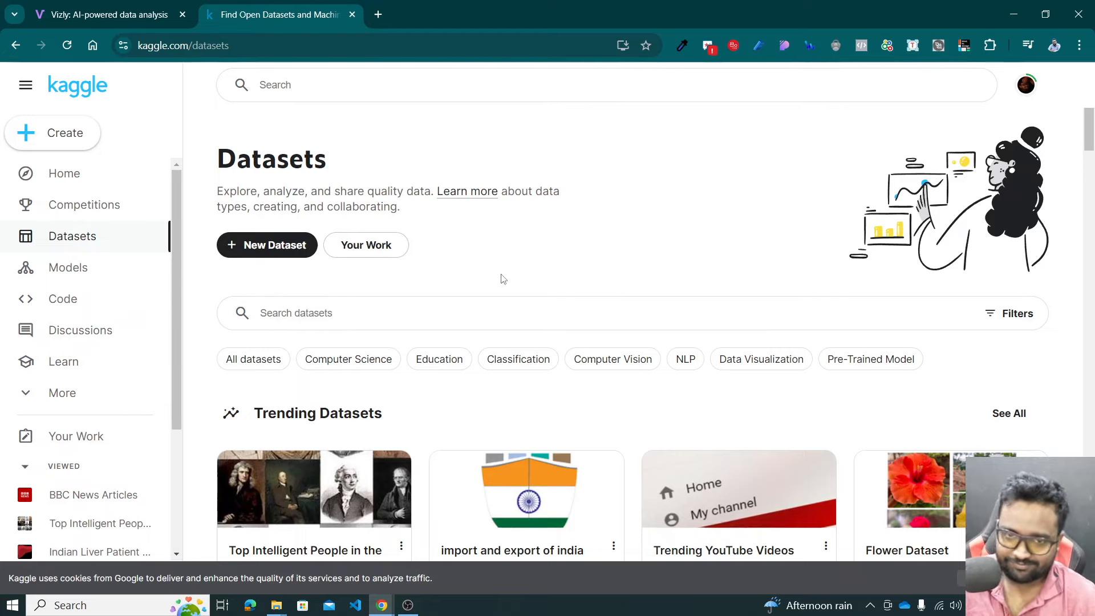
left_click(105, 14)
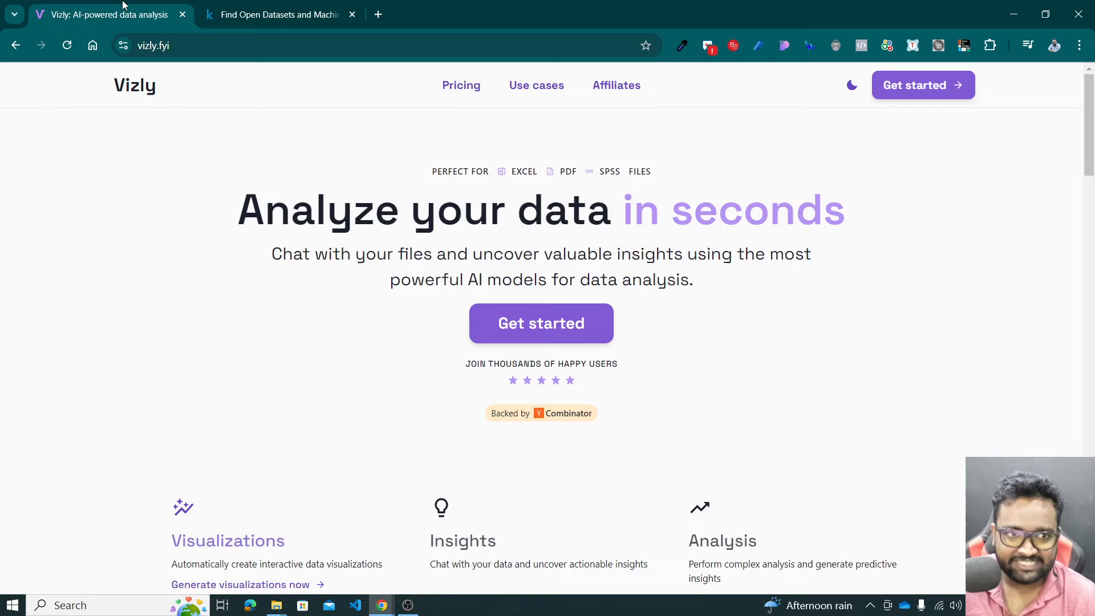
Browse Vizly's pricing plans and launch the app workspace with Get started
left_click(461, 84)
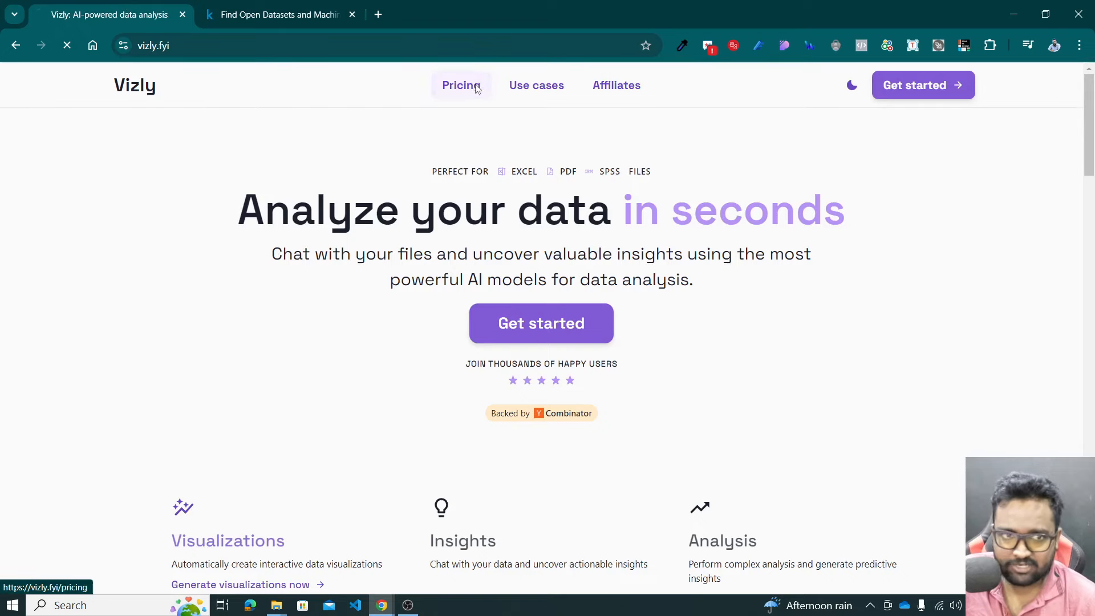
left_click(460, 85)
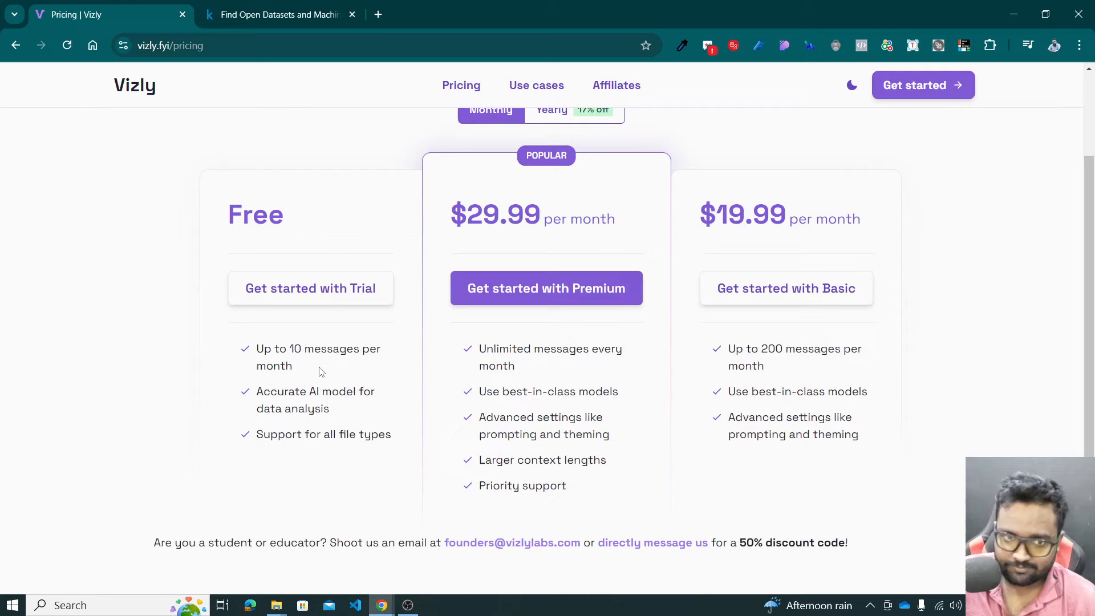
mouse_move(516, 256)
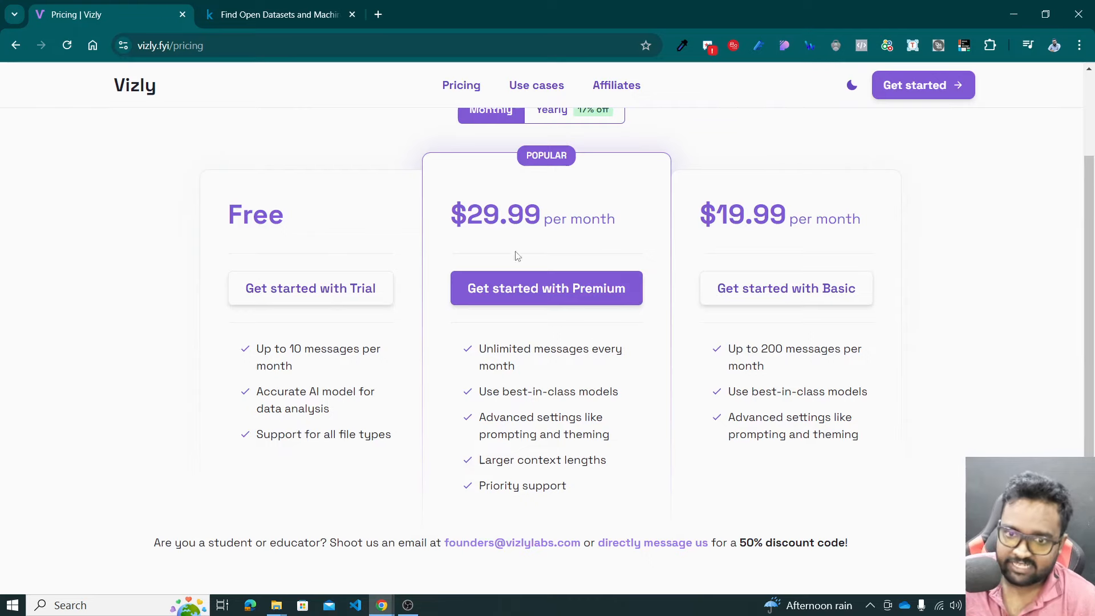
scroll("up", 3)
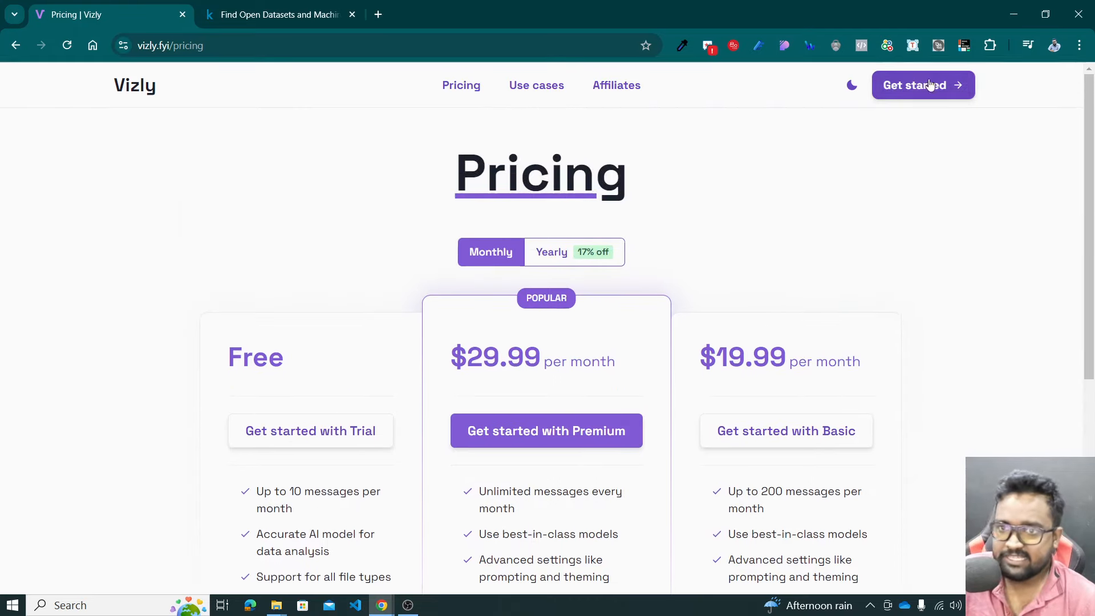
left_click(921, 85)
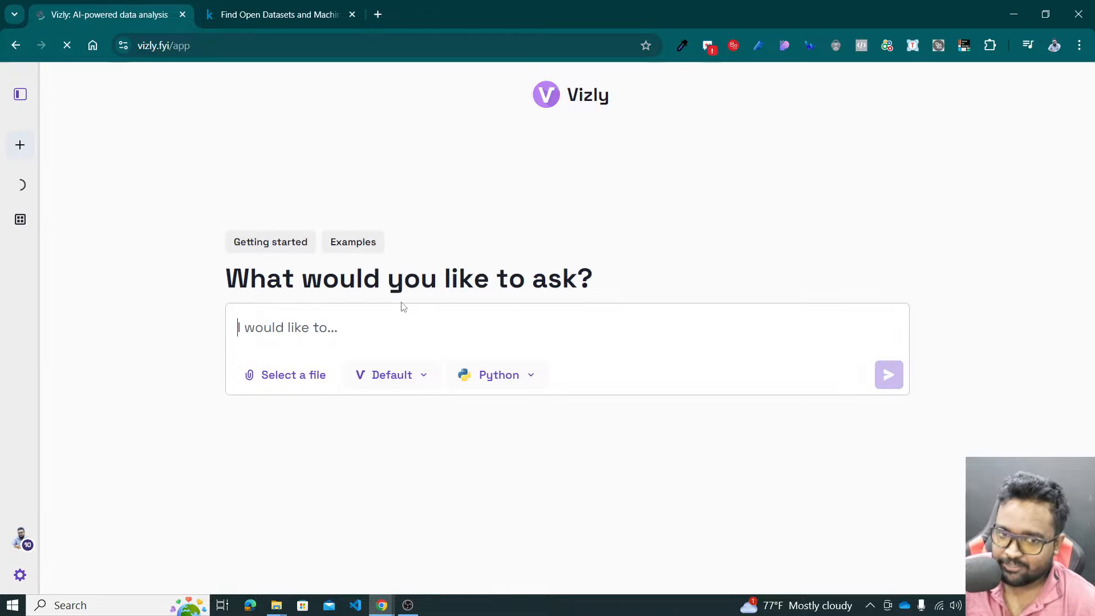
Choose bbc_news_20220307_20240703.csv from the archive (4) folder for upload
left_click(292, 374)
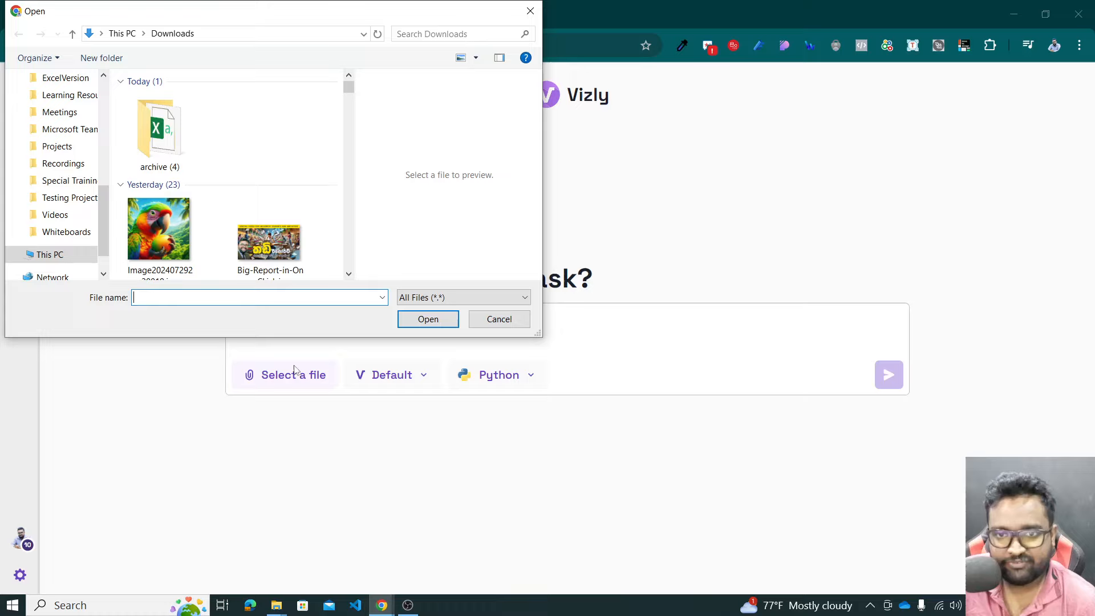
double_click(159, 129)
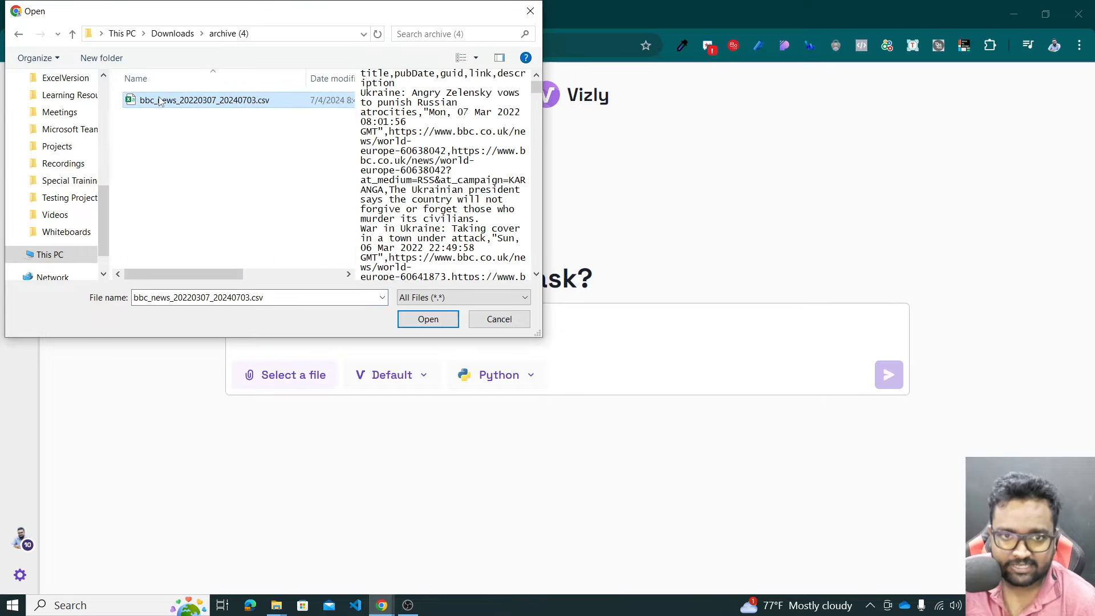
left_click(427, 319)
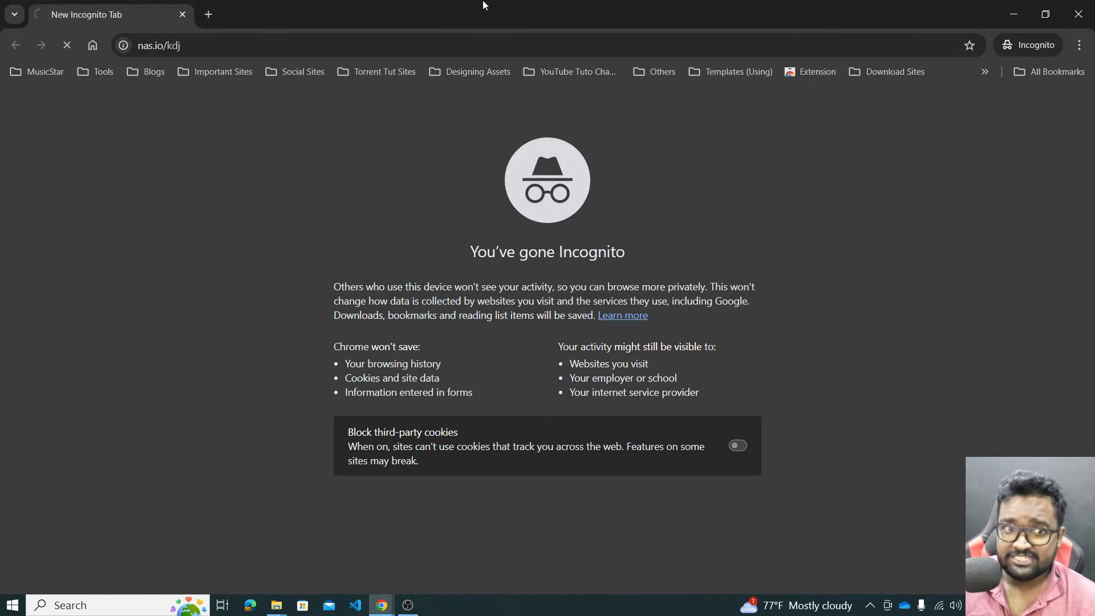
Load the Nas.io community page and scroll through its membership details and posts
key("Return")
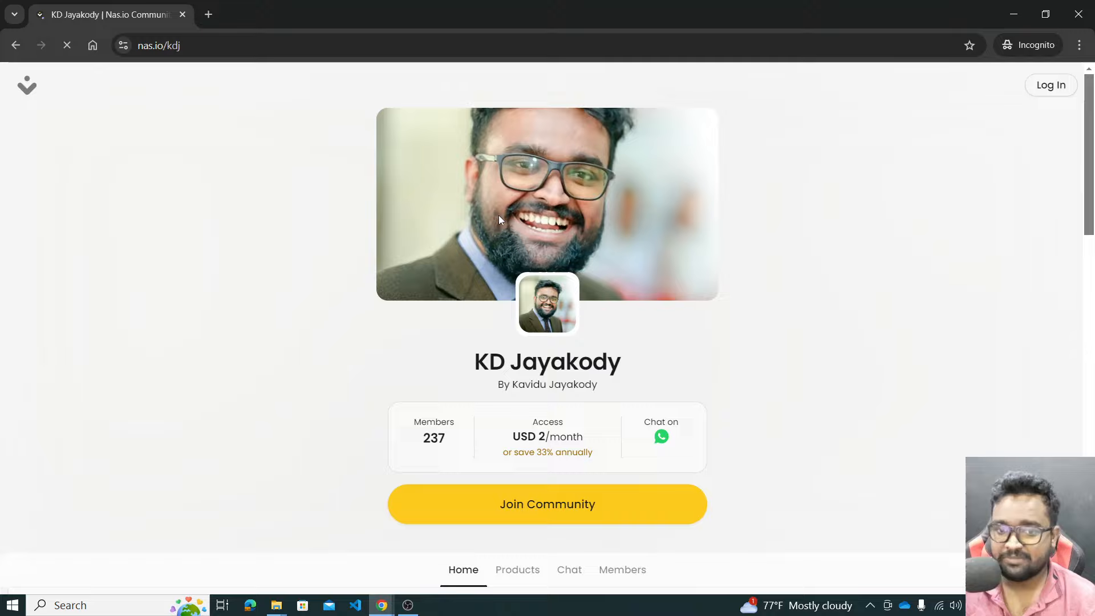
scroll("down", 3)
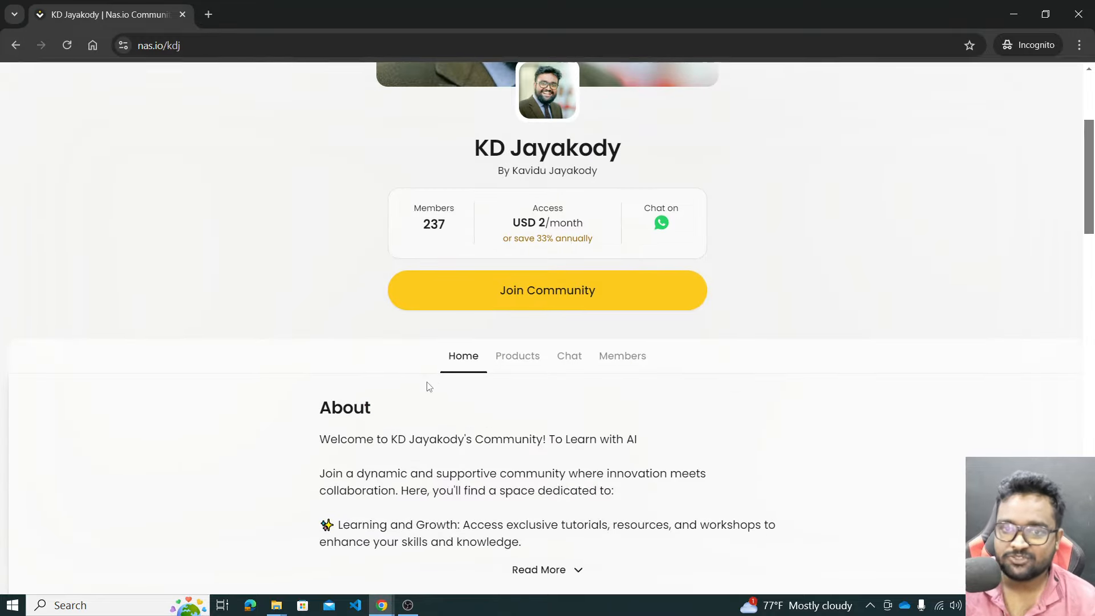
scroll("down", 3)
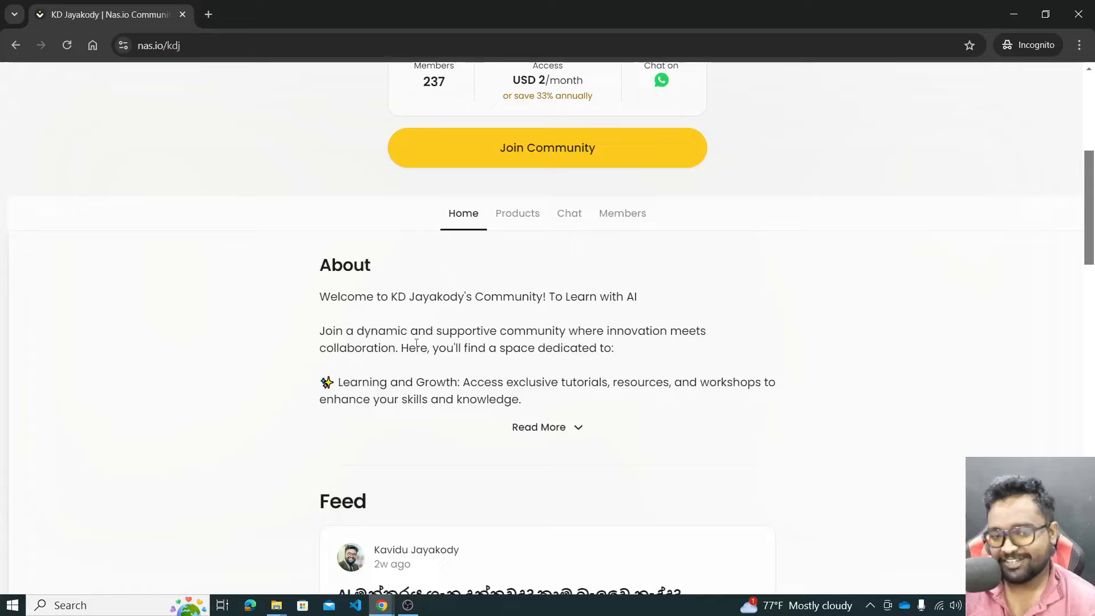
scroll("up", 3)
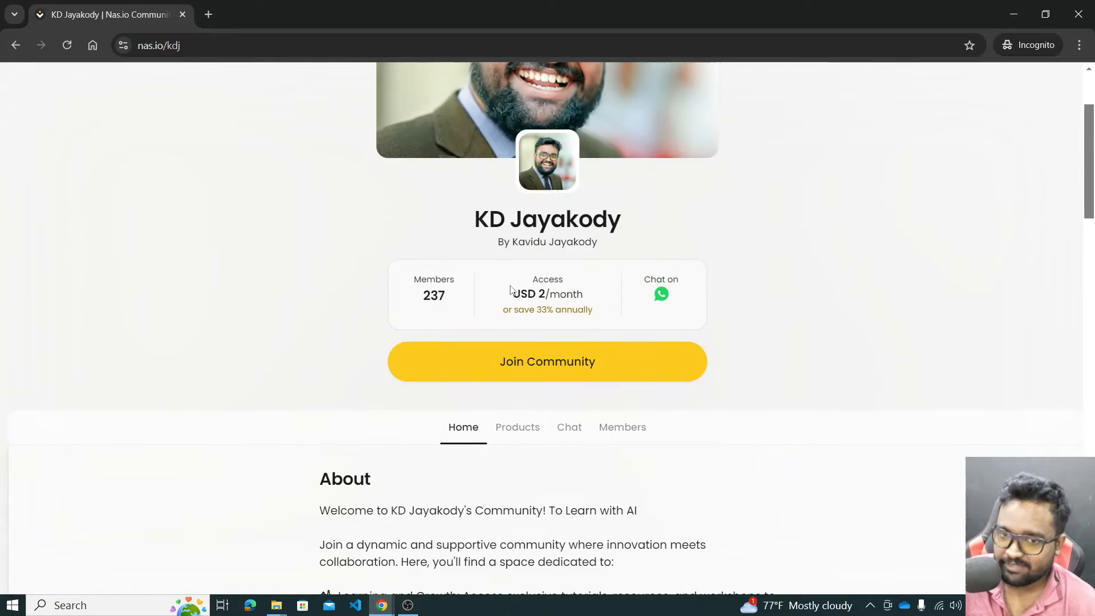
mouse_move(272, 307)
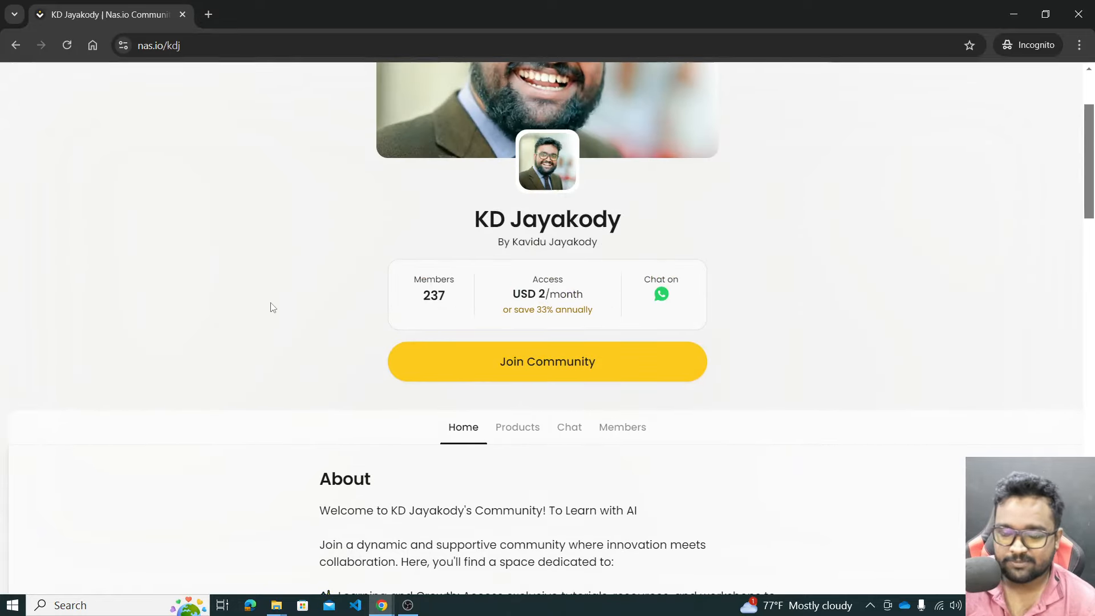
scroll("up", 3)
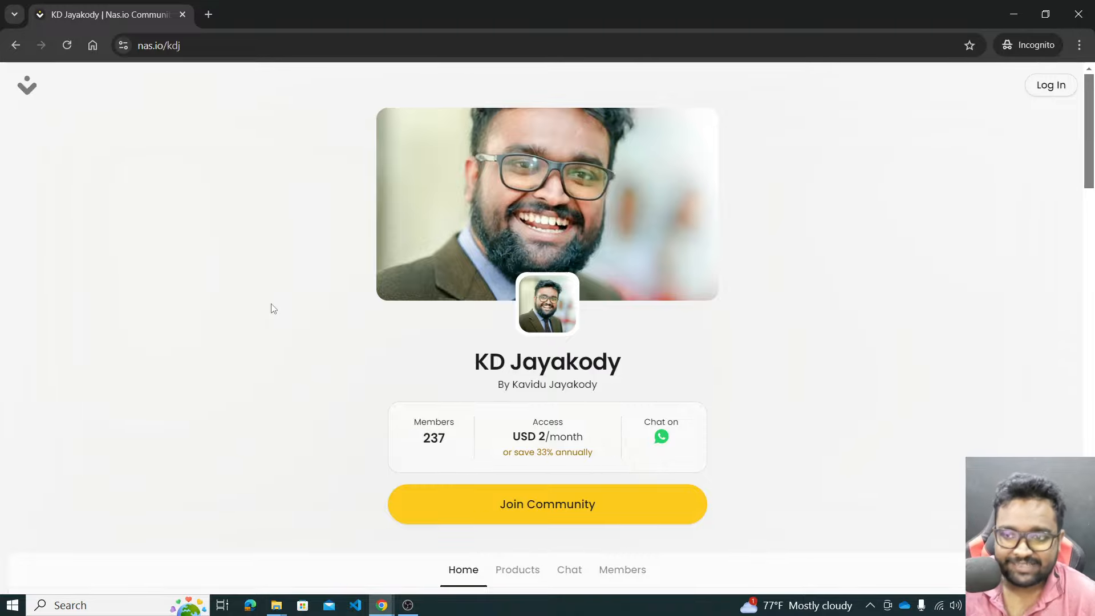
scroll("down", 3)
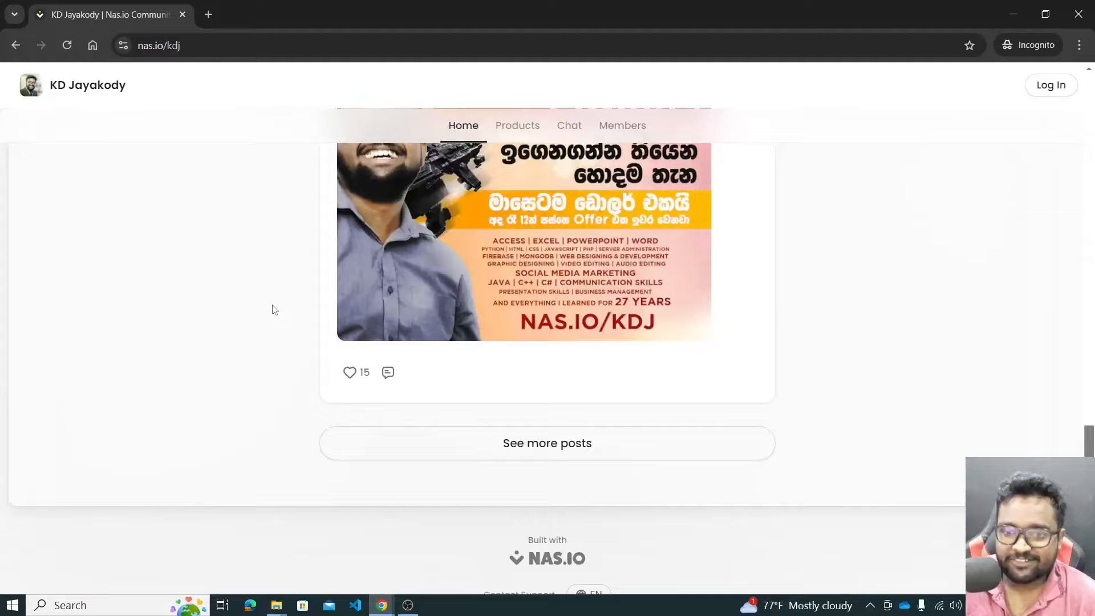
scroll("up", 3)
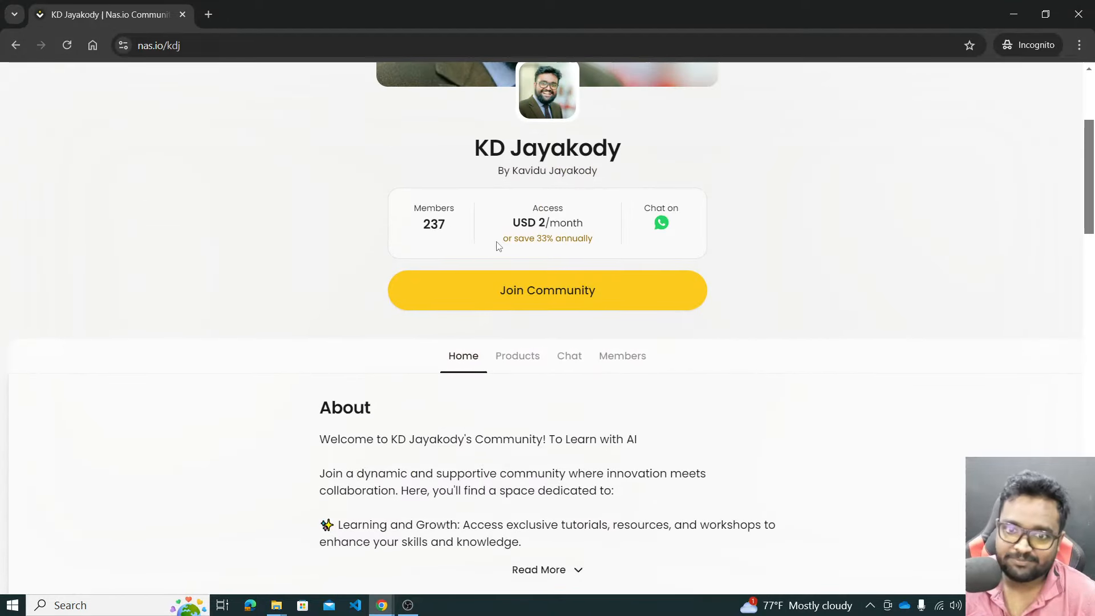
scroll("up", 3)
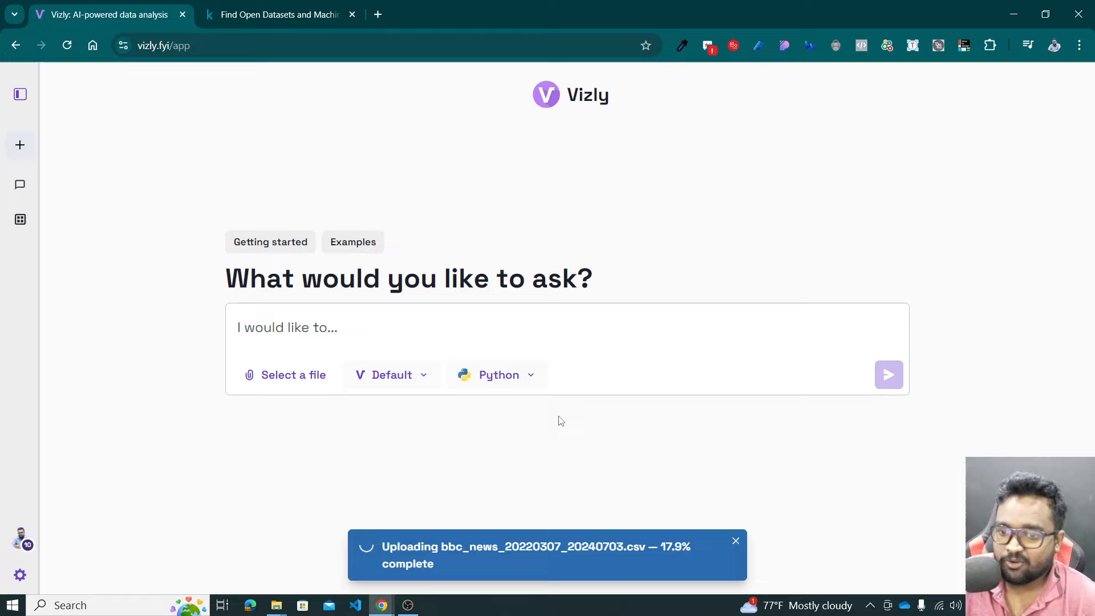
mouse_move(274, 604)
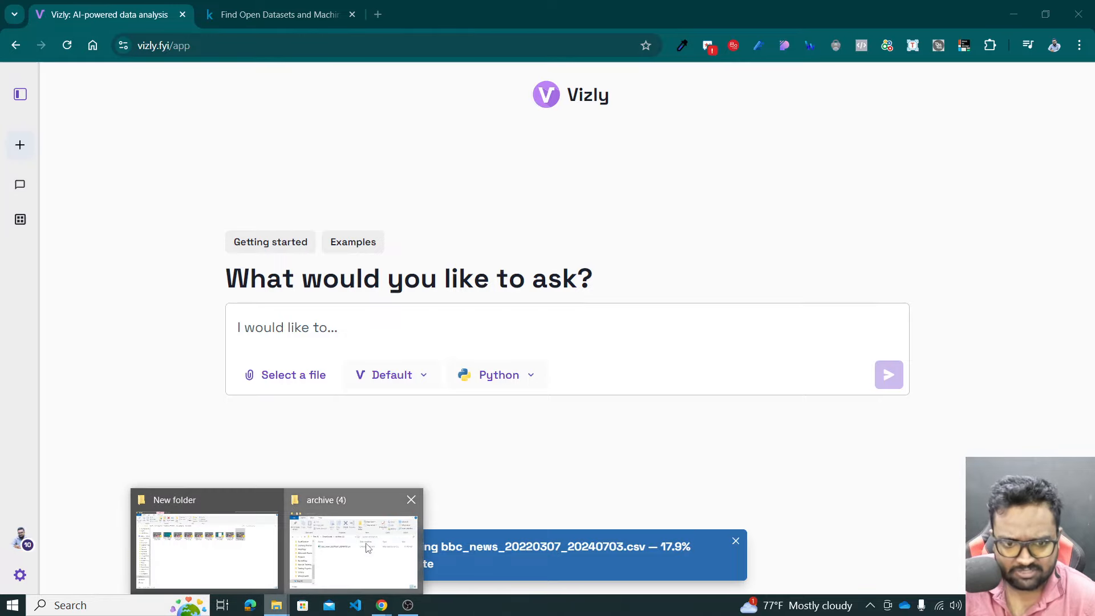
Minimize the archive folder window and type 'What can you do with the uploaded file?' into Vizly
left_click(352, 551)
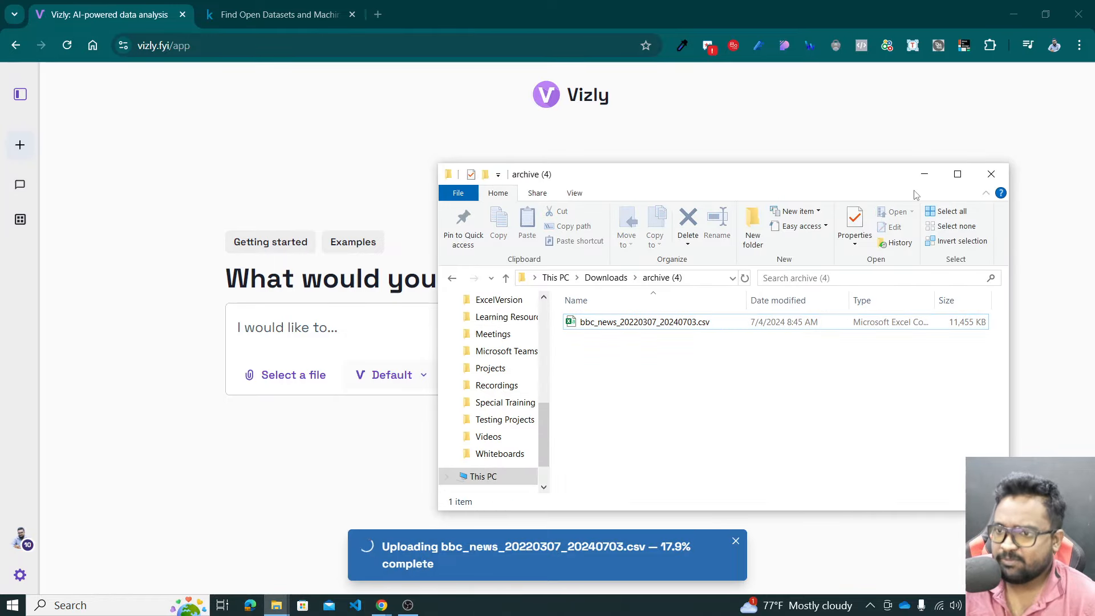
left_click(990, 173)
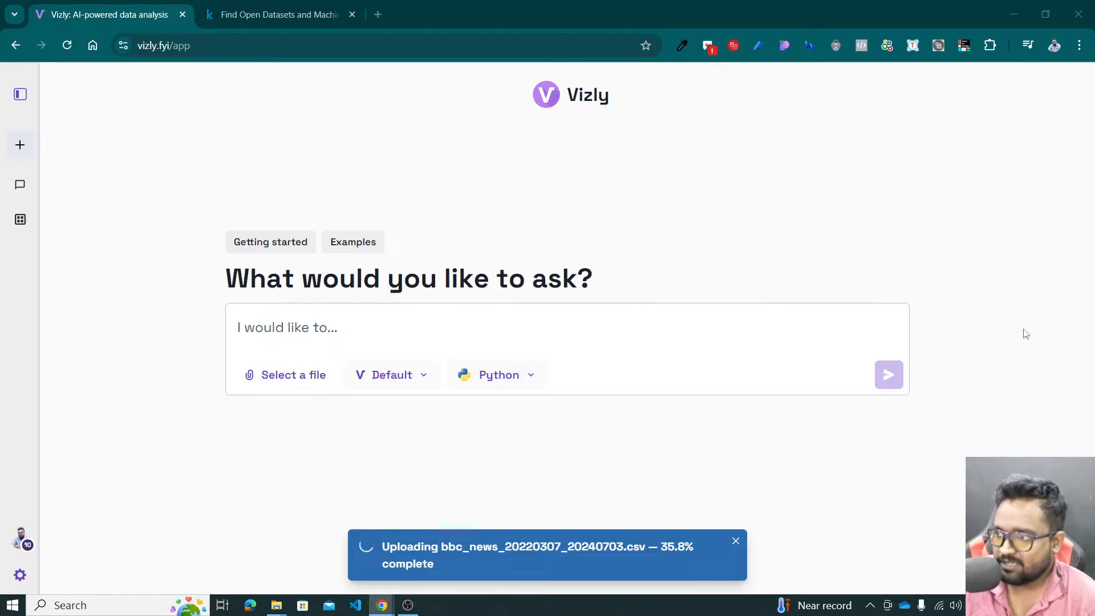
type("W")
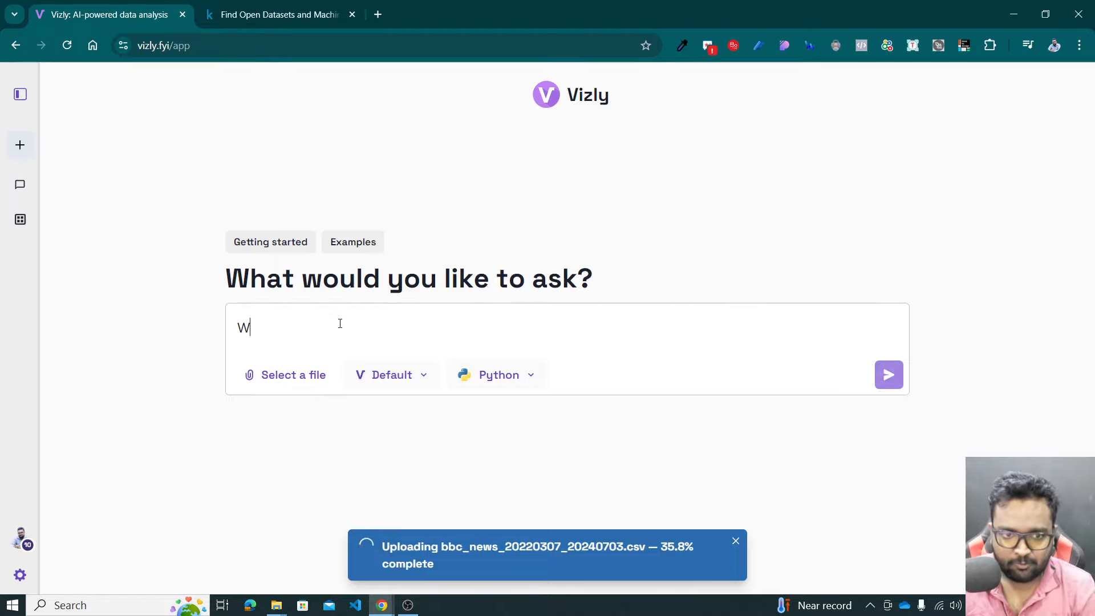
type("hat can you do")
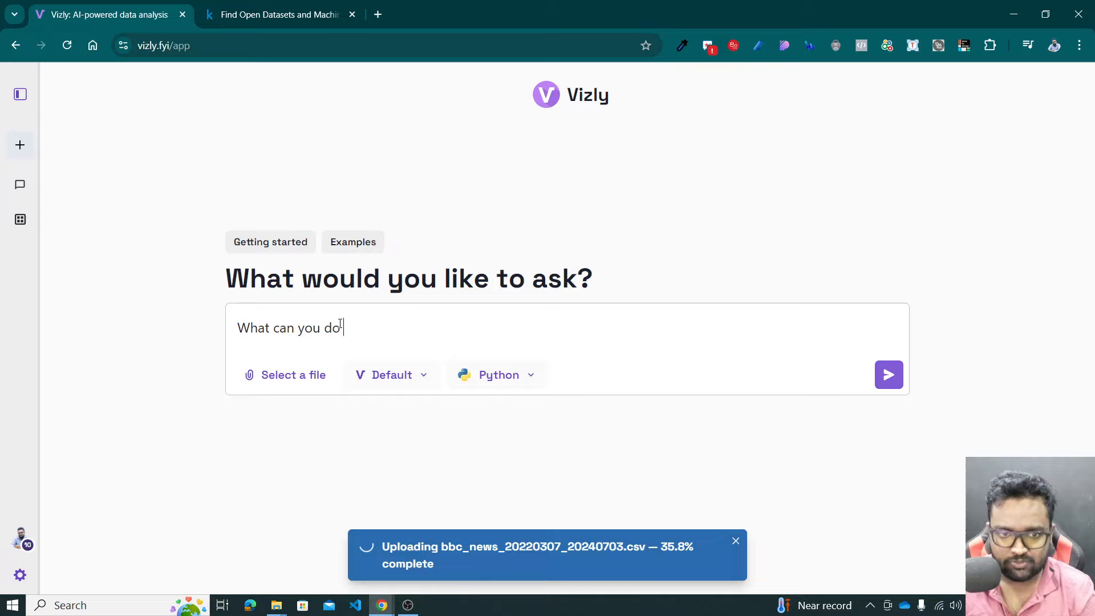
type("this w")
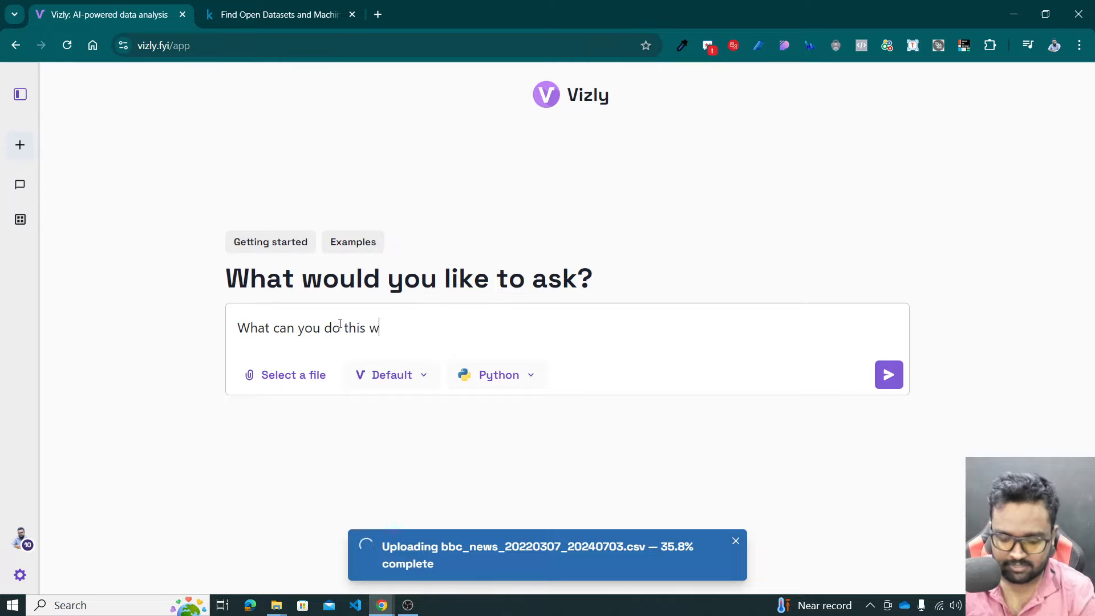
key("Backspace")
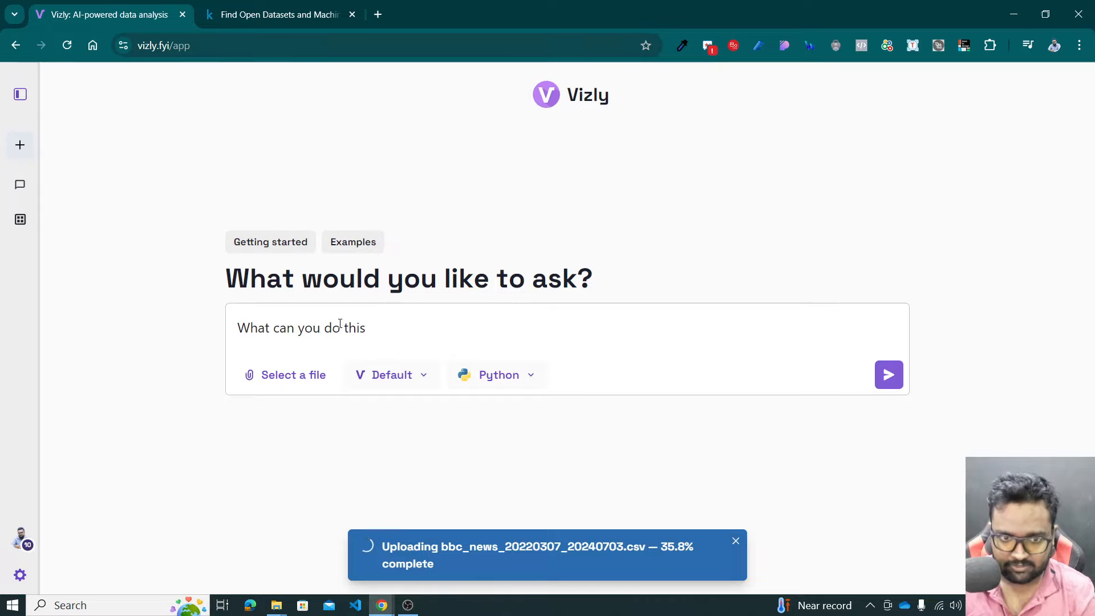
type("with the uploaded file?")
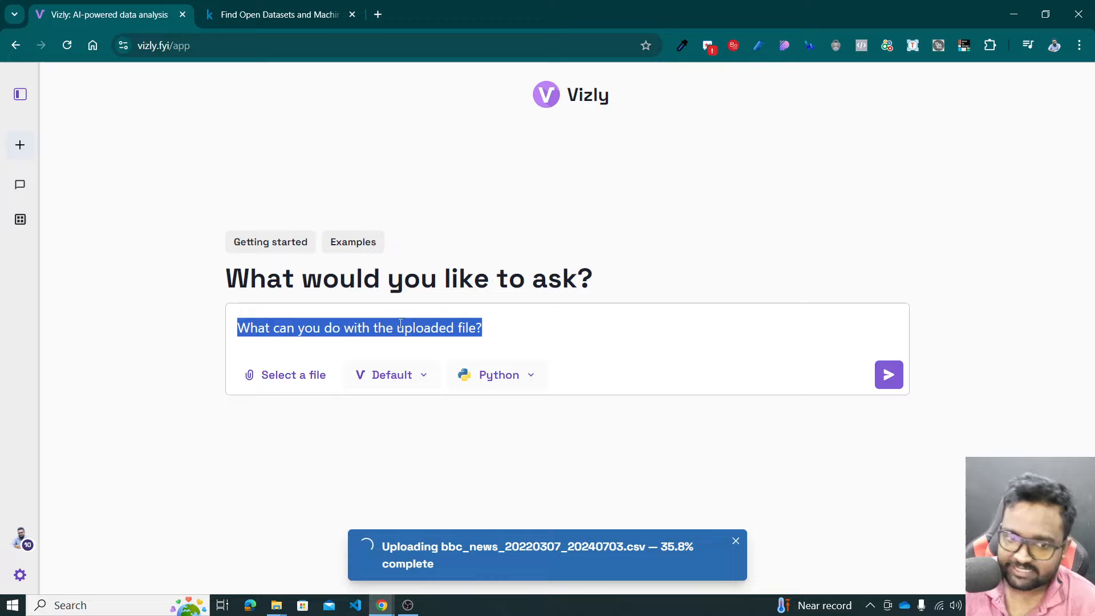
left_click(497, 374)
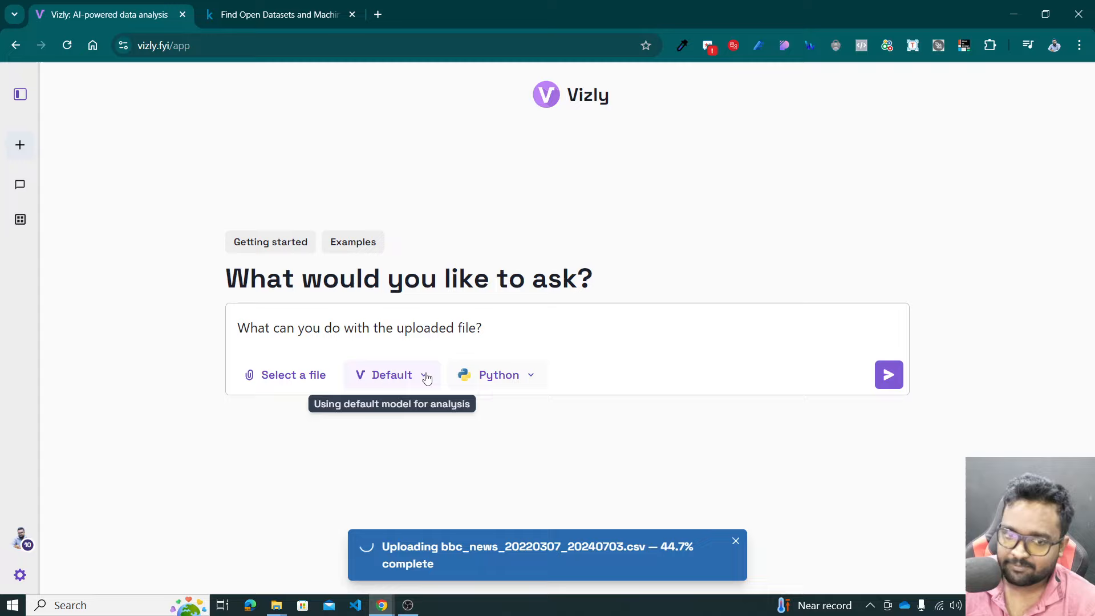
mouse_move(407, 87)
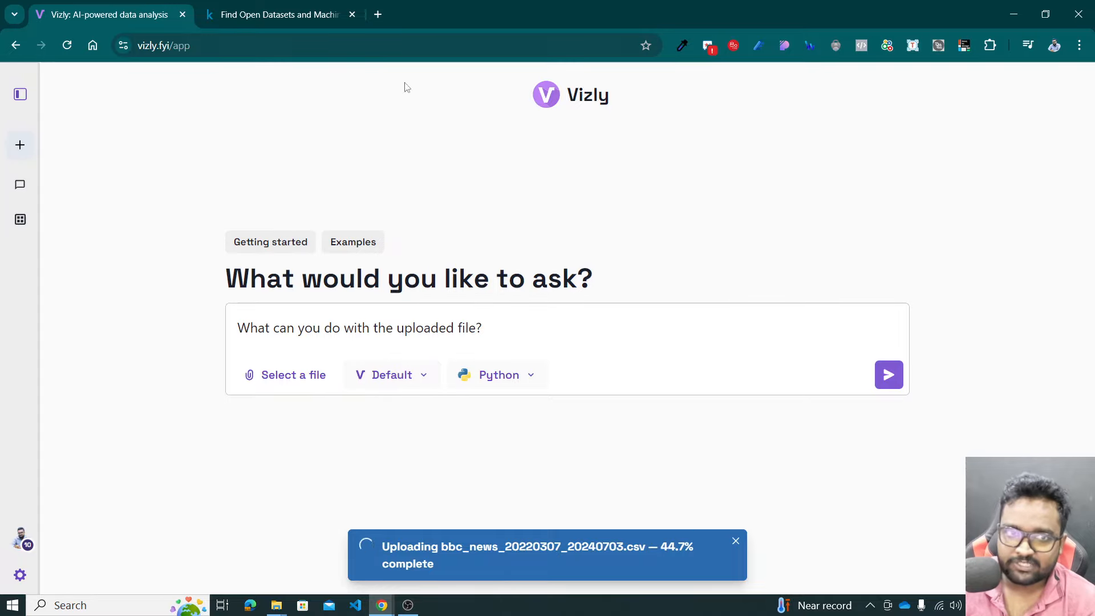
mouse_move(499, 375)
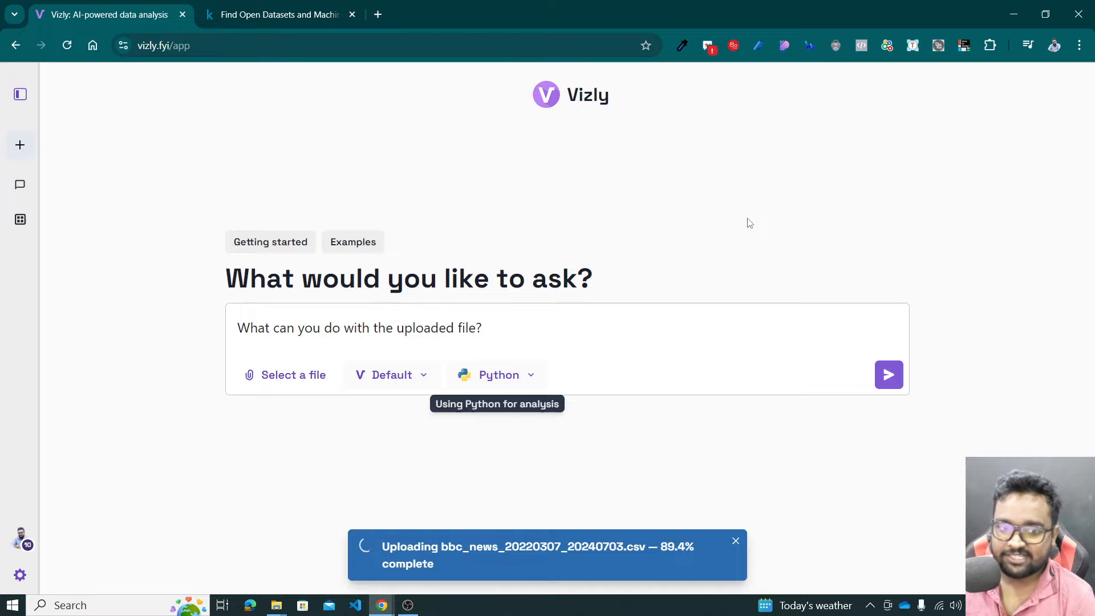
mouse_move(392, 375)
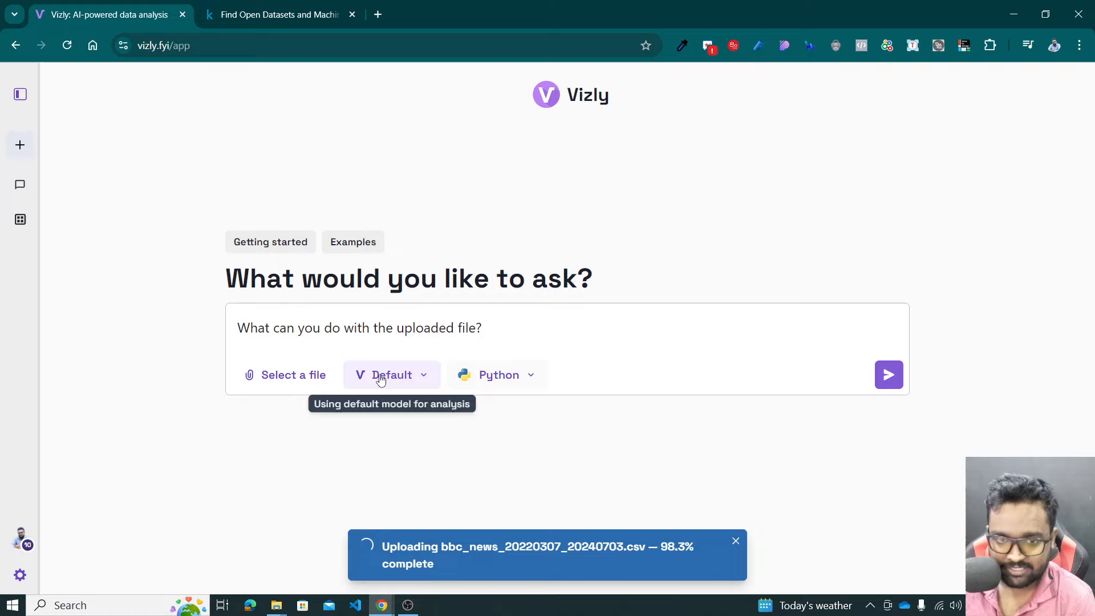
left_click(391, 374)
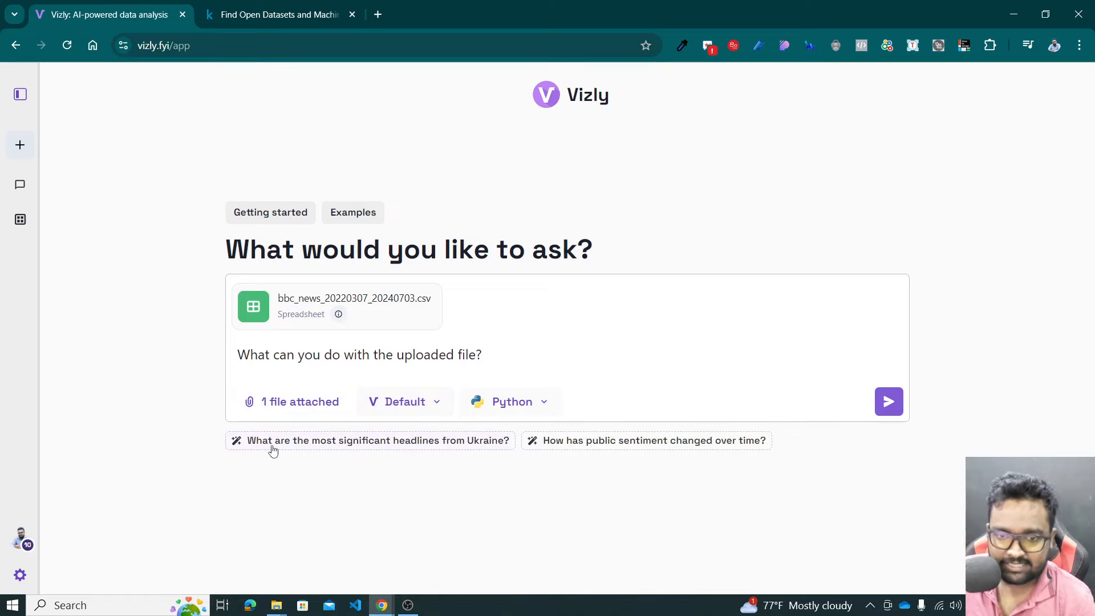
mouse_move(444, 443)
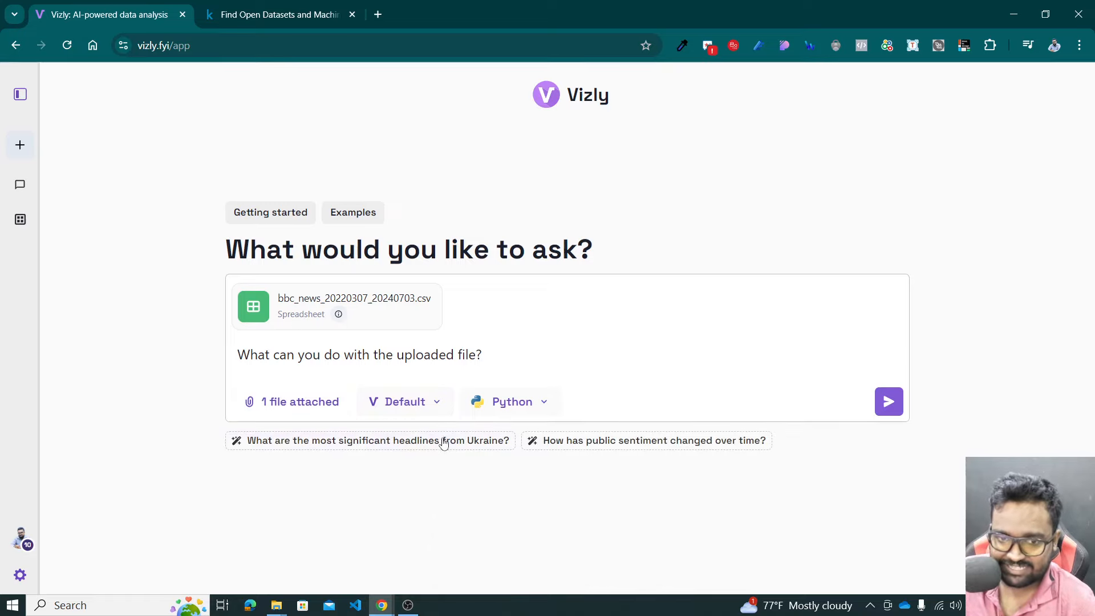
mouse_move(654, 441)
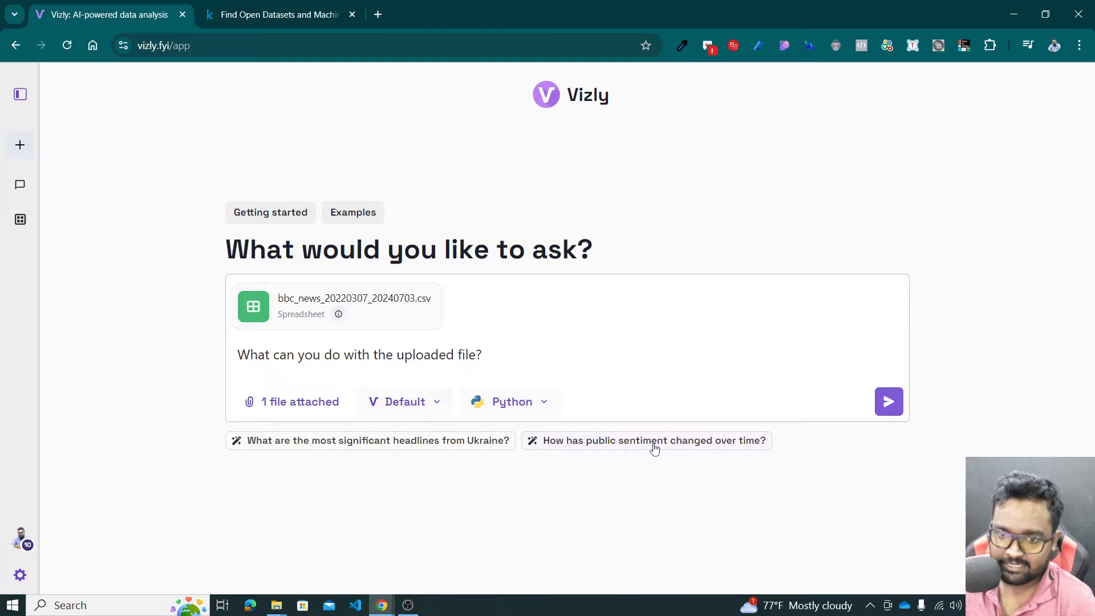
mouse_move(431, 349)
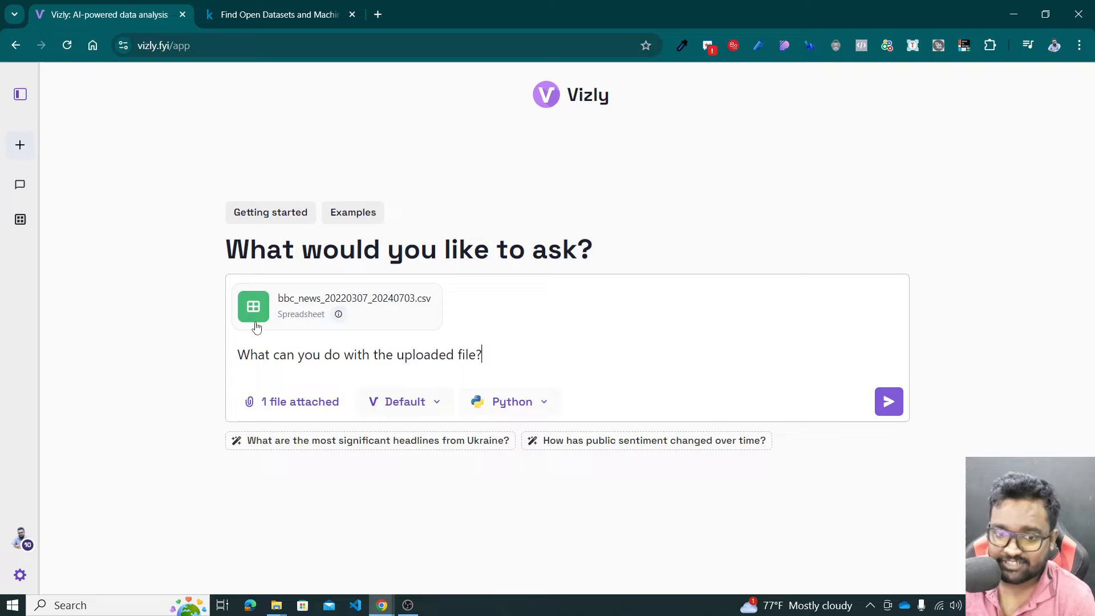
mouse_move(856, 399)
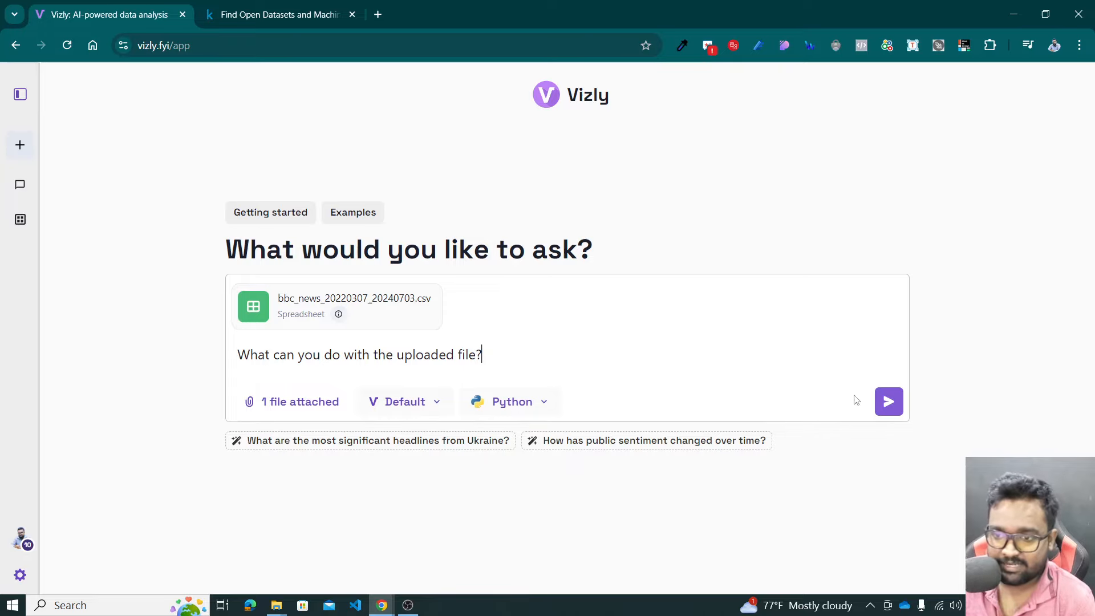
Send 'What can you do with the uploaded file?' once the BBC CSV is attached
left_click(888, 401)
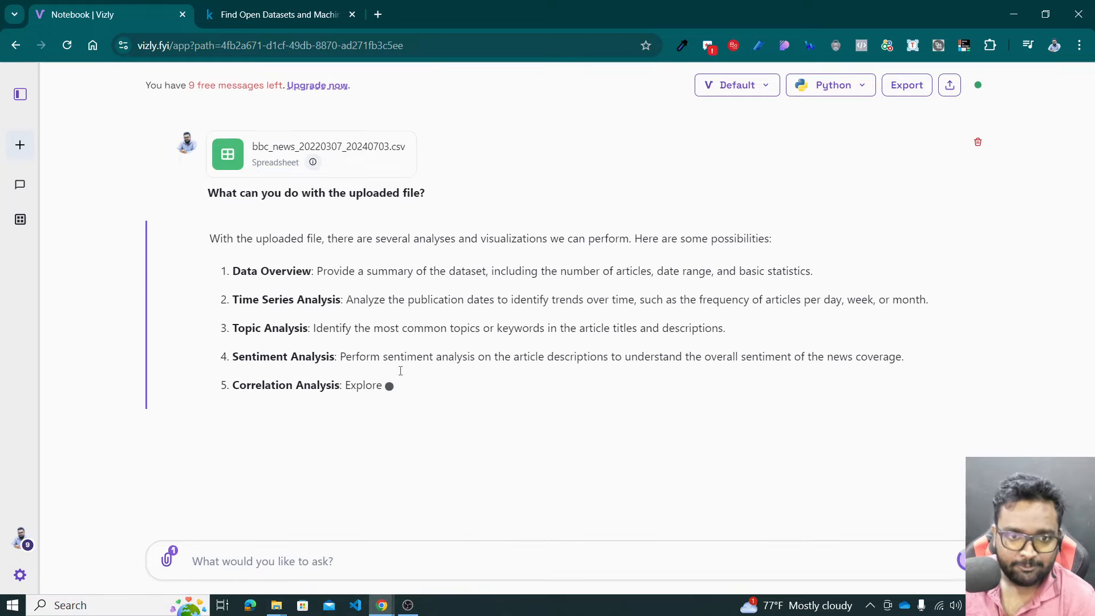
Send the suggested prompt to analyze publication dates for trends over time
scroll("up", 3)
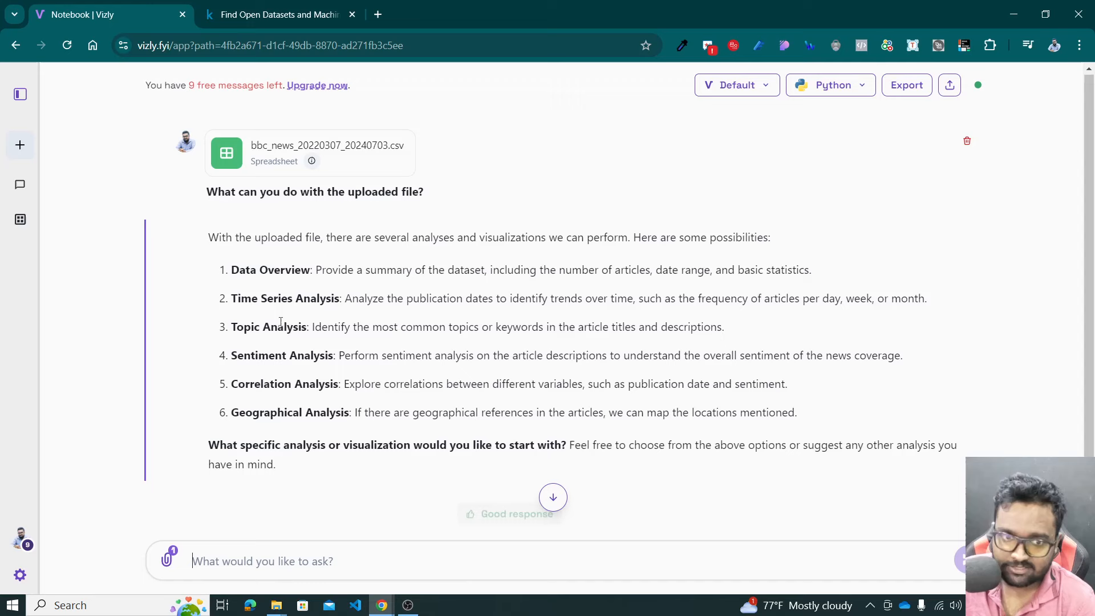
scroll("down", 3)
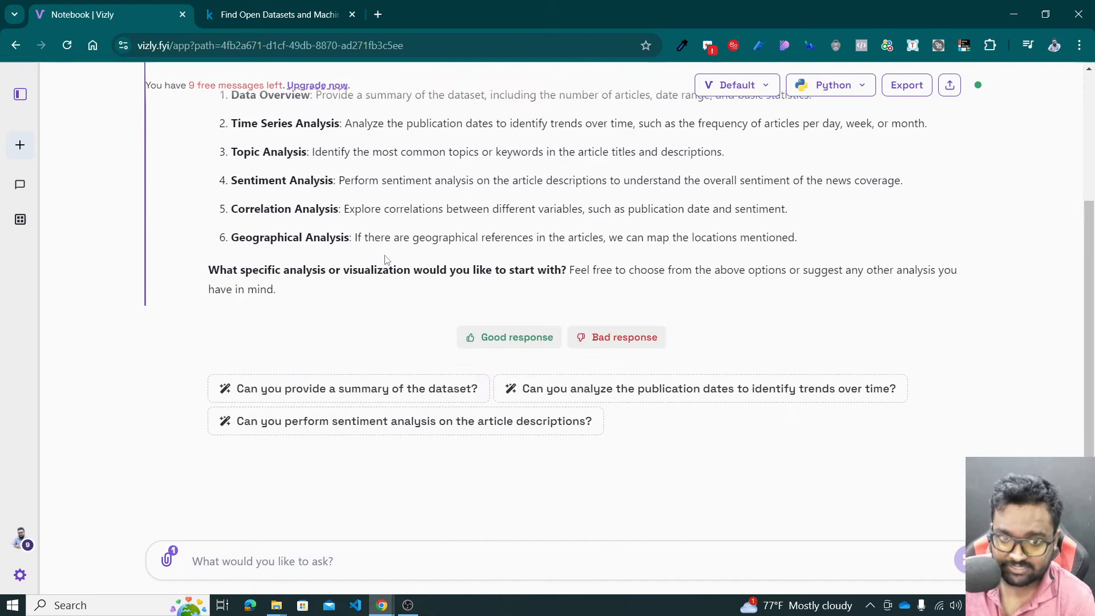
mouse_move(475, 270)
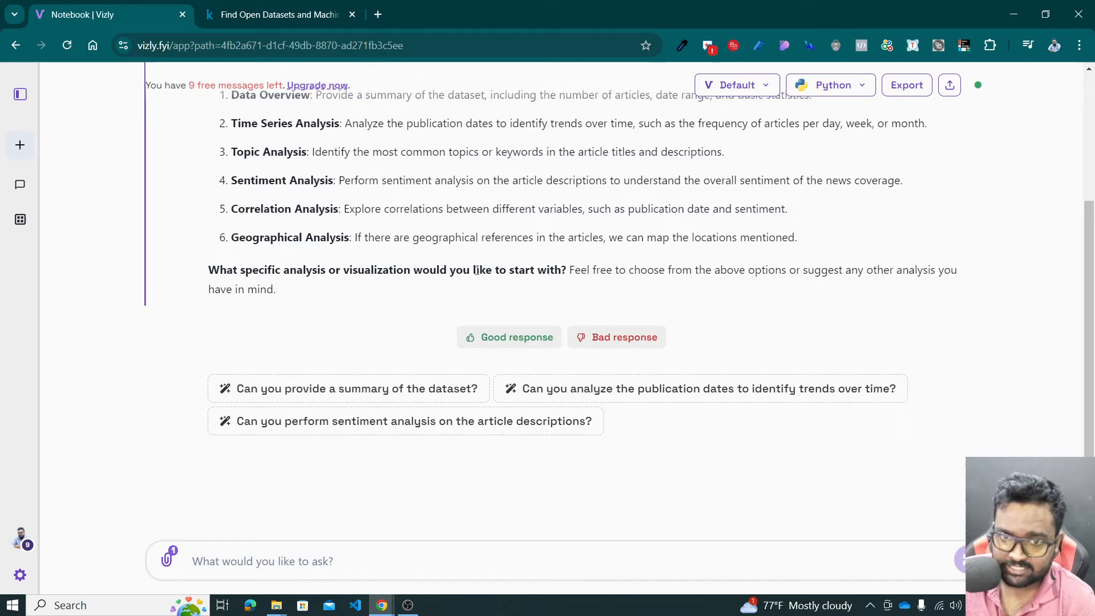
mouse_move(343, 374)
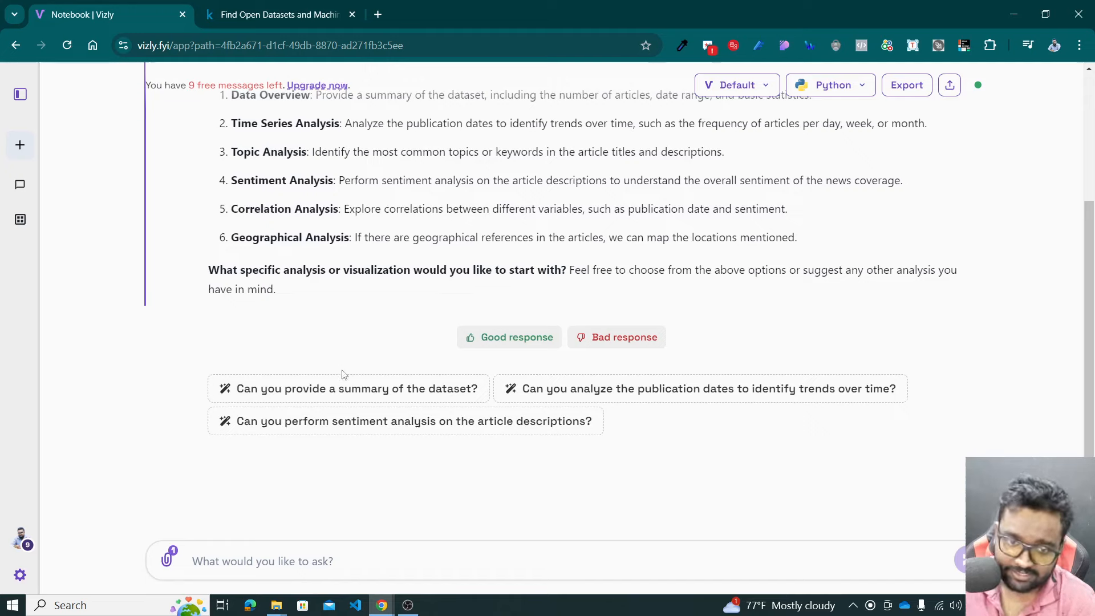
mouse_move(495, 397)
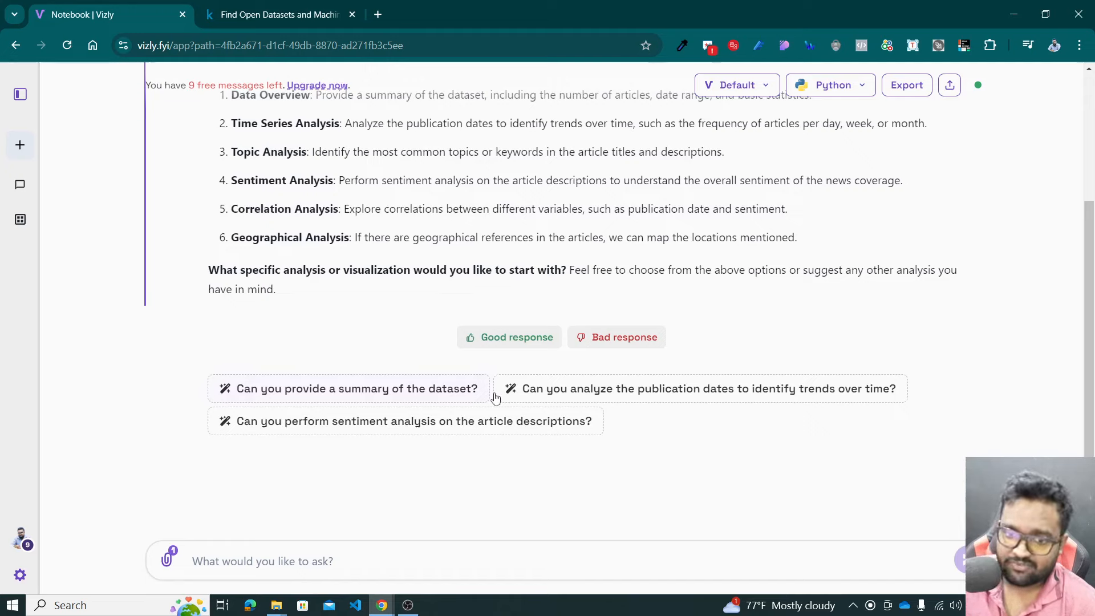
mouse_move(742, 398)
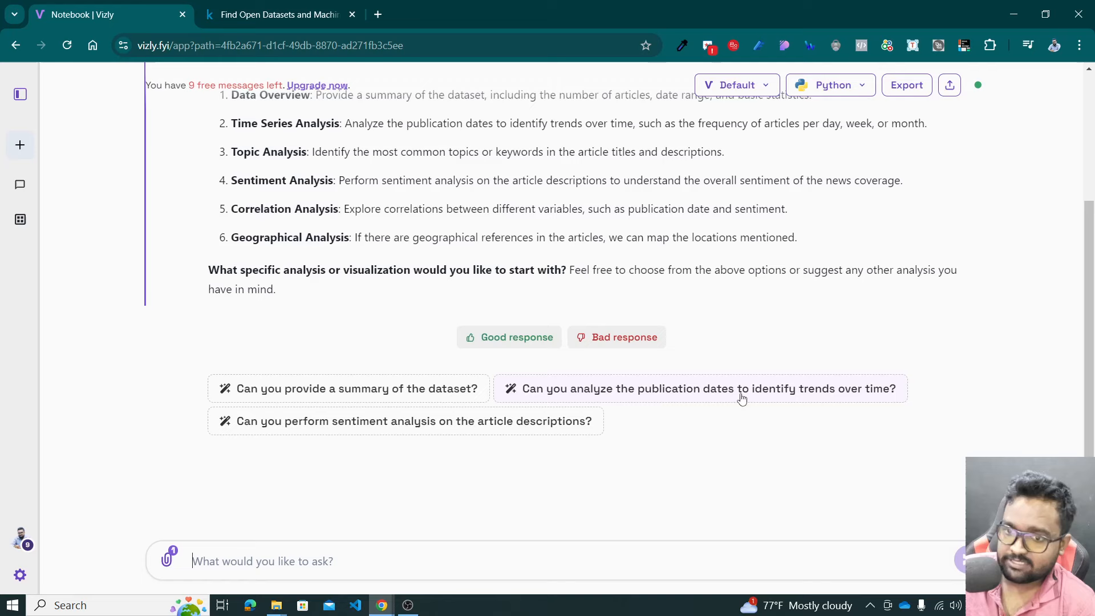
left_click(709, 388)
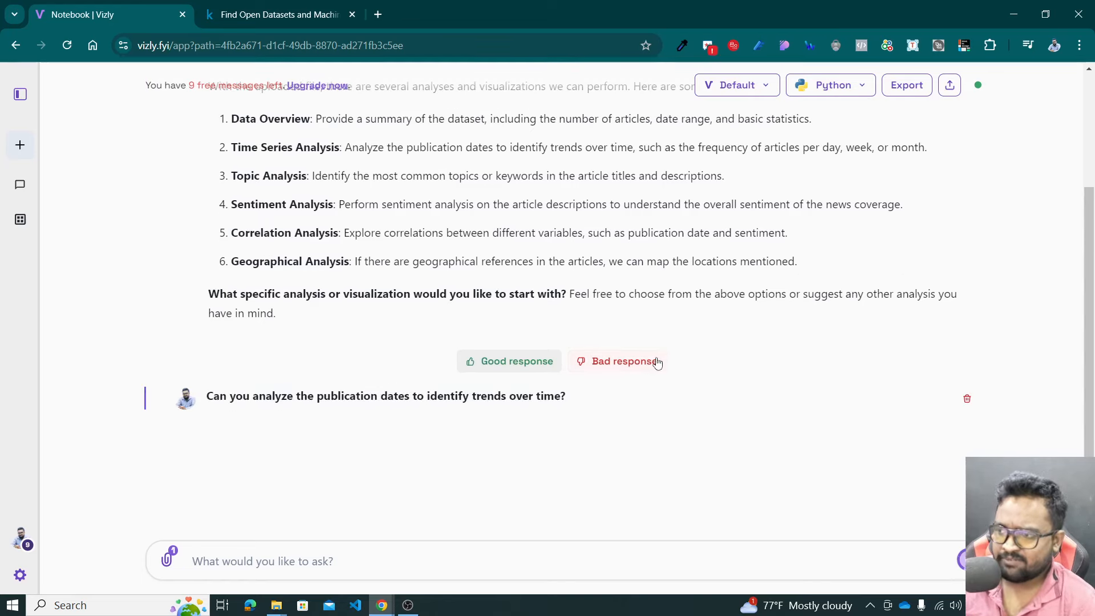
mouse_move(656, 326)
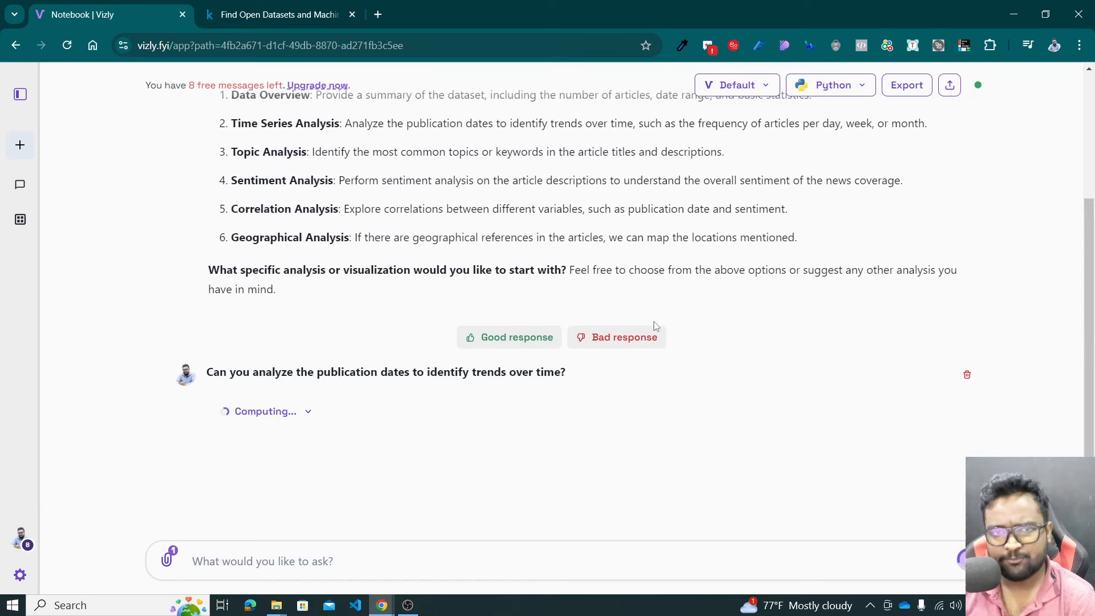
Scroll down to the data table and 'Number of Articles Published Per Day' plot
scroll("down", 3)
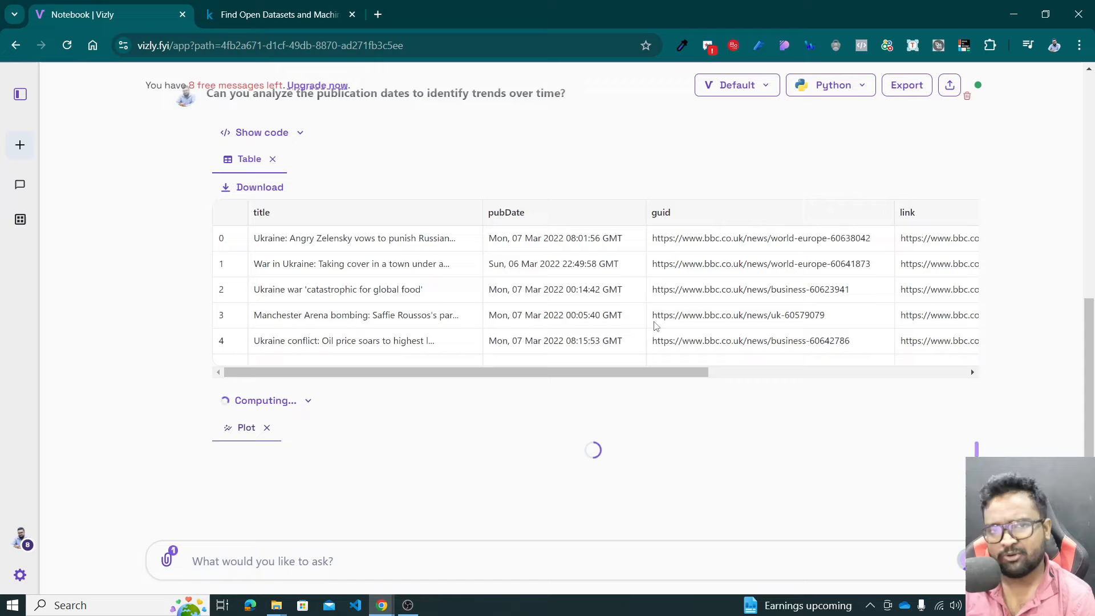
scroll("down", 3)
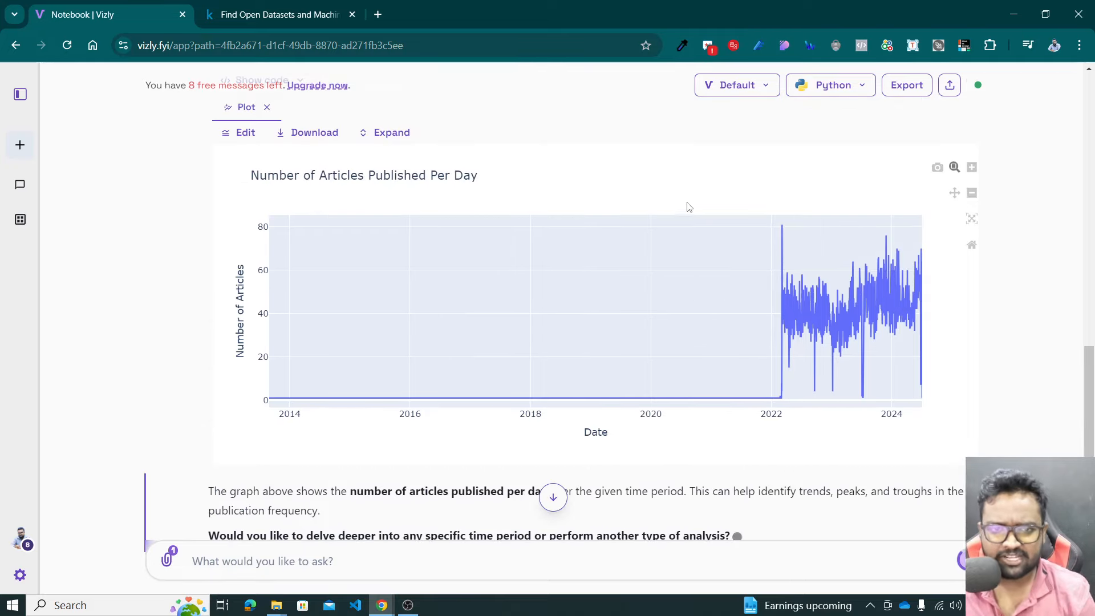
mouse_move(702, 279)
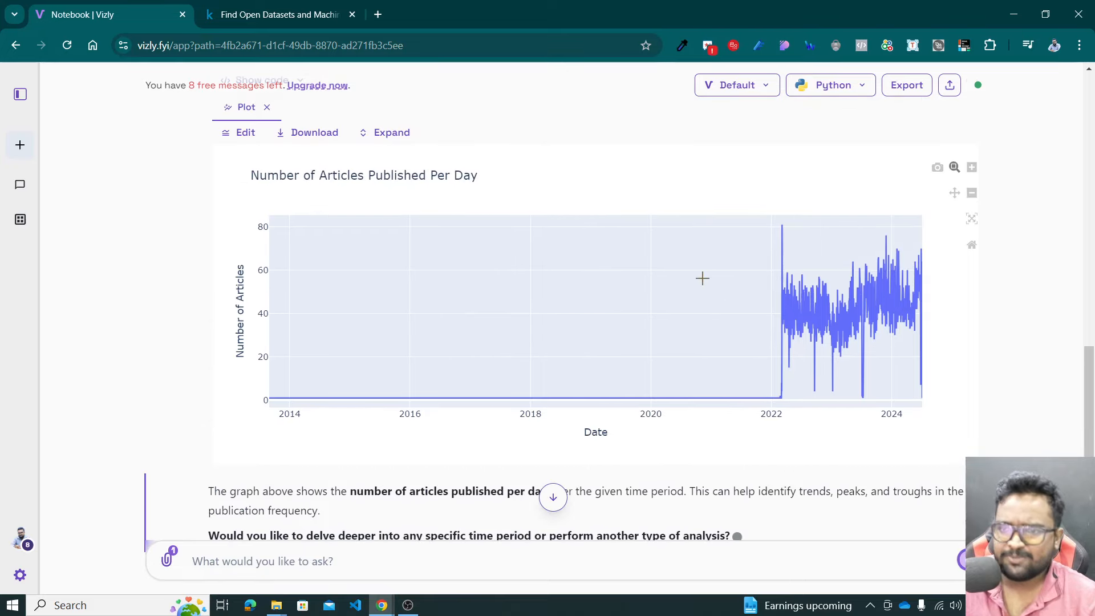
mouse_move(456, 261)
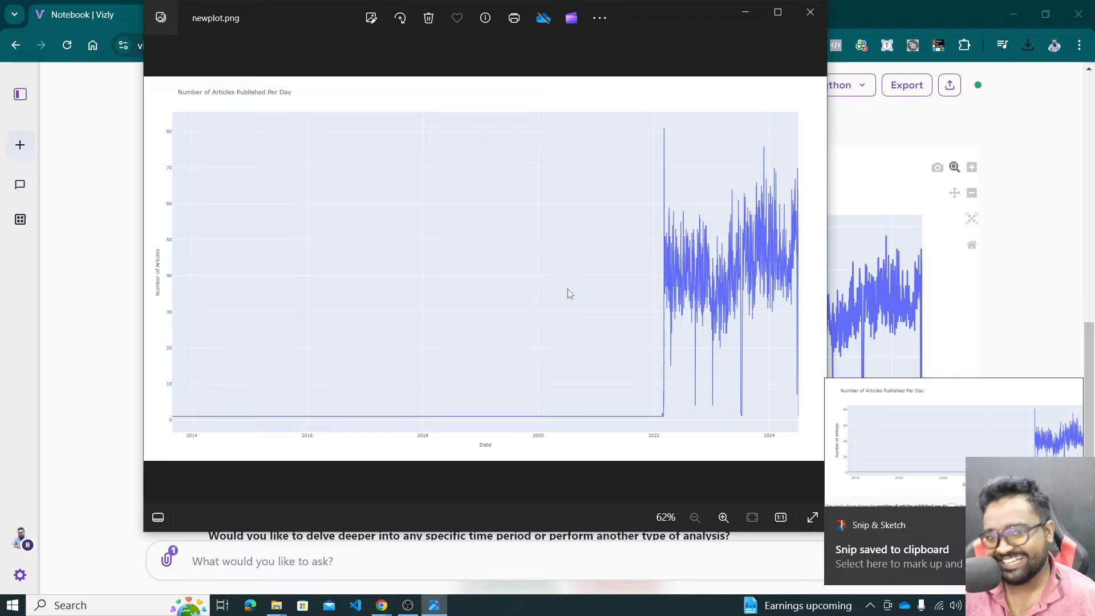
mouse_move(709, 363)
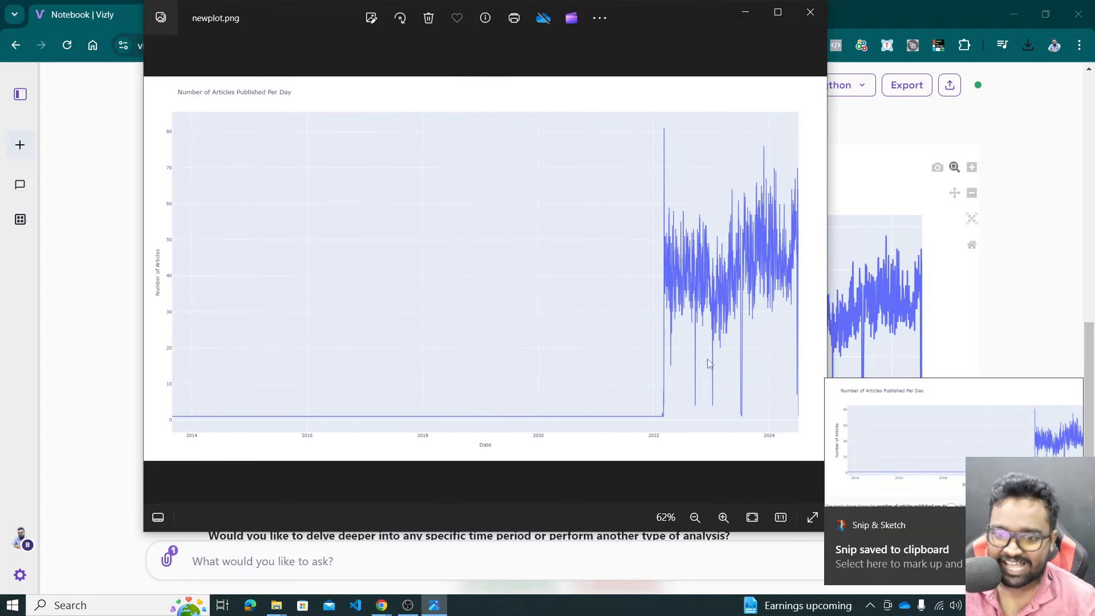
mouse_move(487, 390)
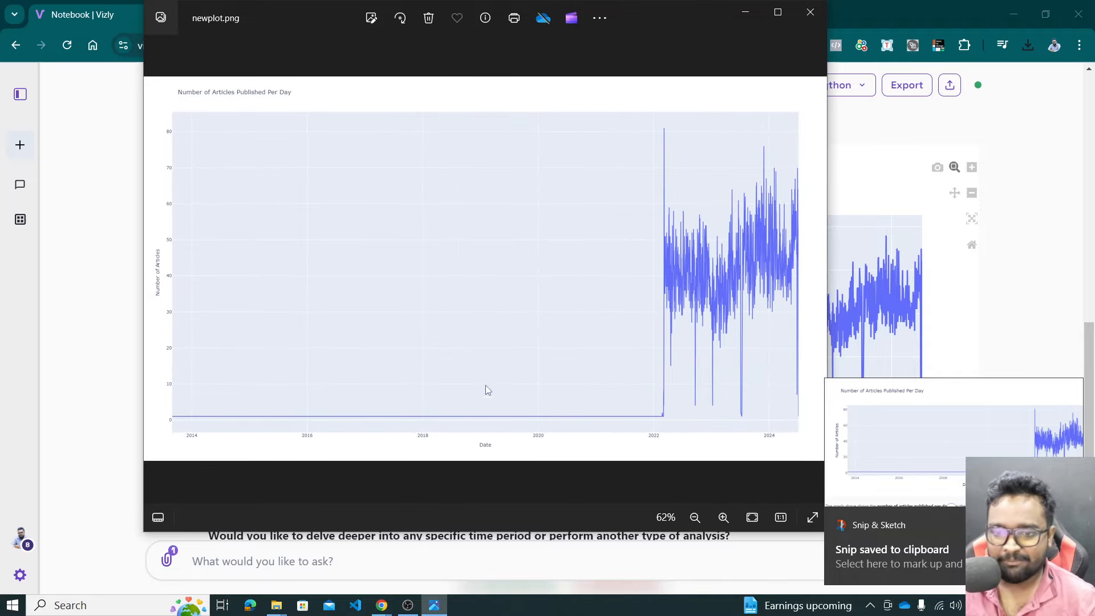
mouse_move(810, 13)
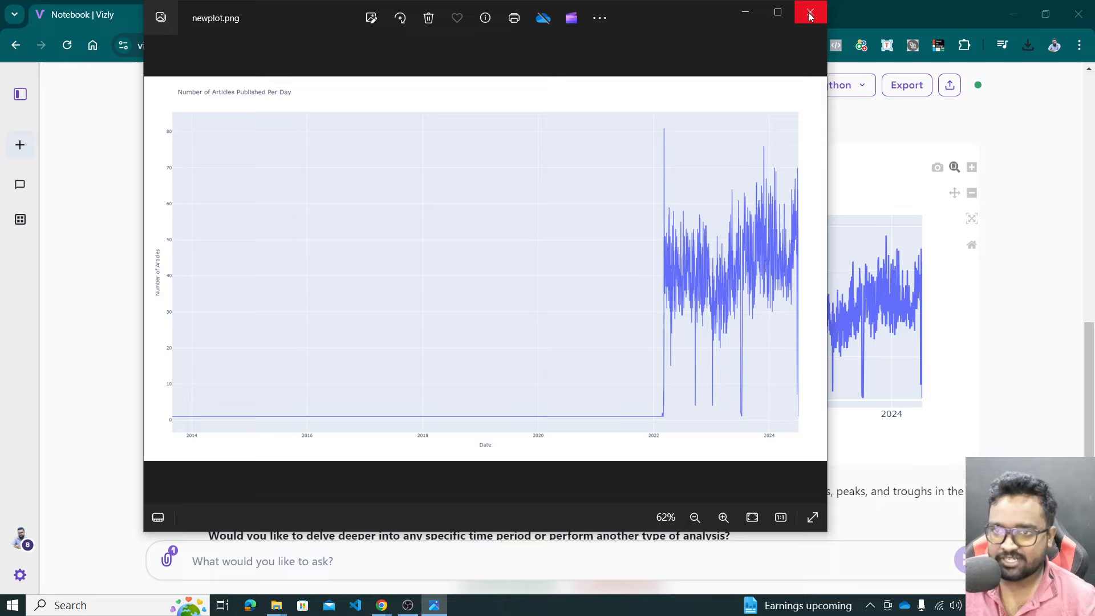
Close the newplot.png articles-per-day chart in Photos
left_click(809, 12)
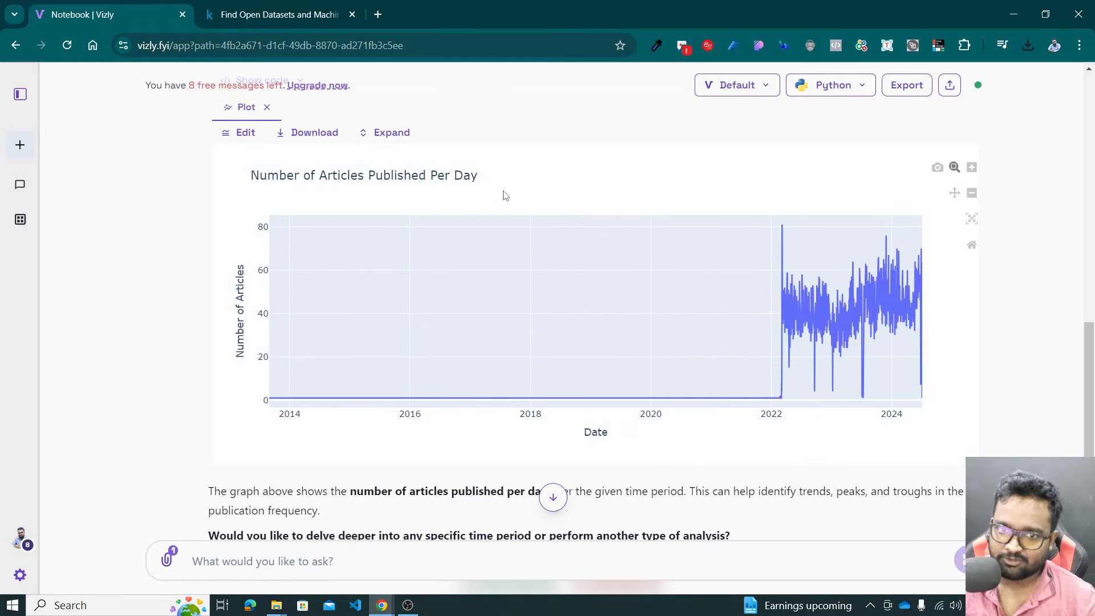
mouse_move(520, 242)
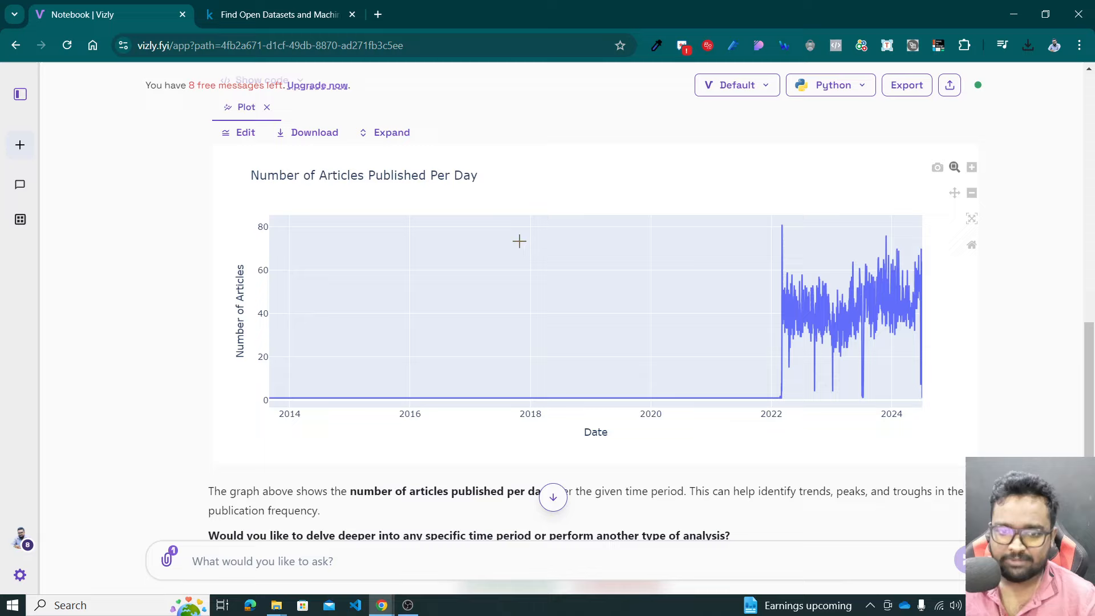
mouse_move(931, 342)
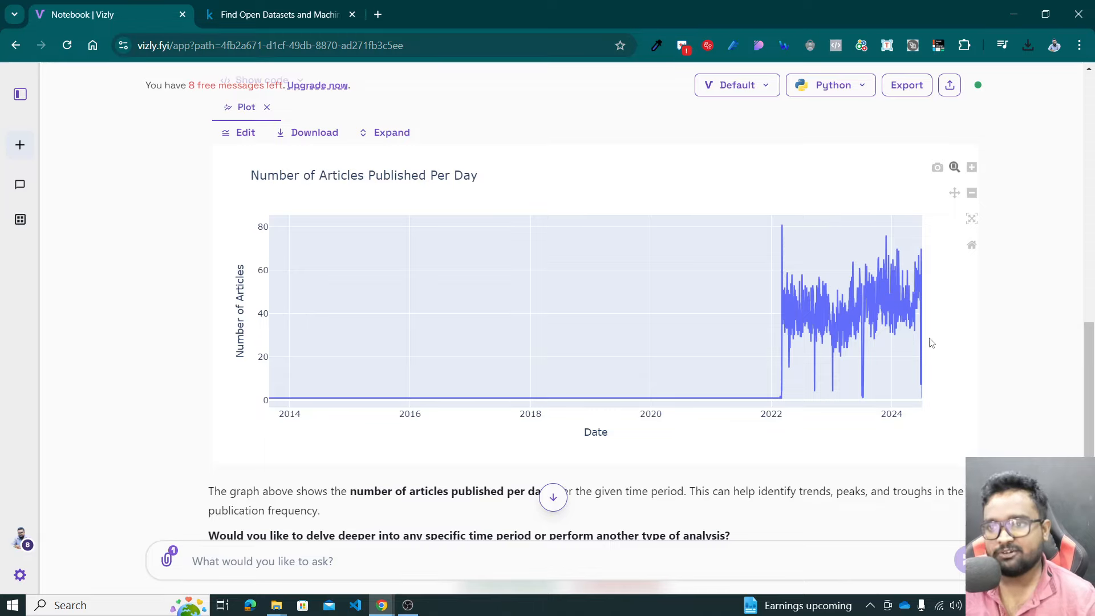
Send the suggested prompt 'Can you perform sentiment analysis on the article descriptions?'
scroll("down", 3)
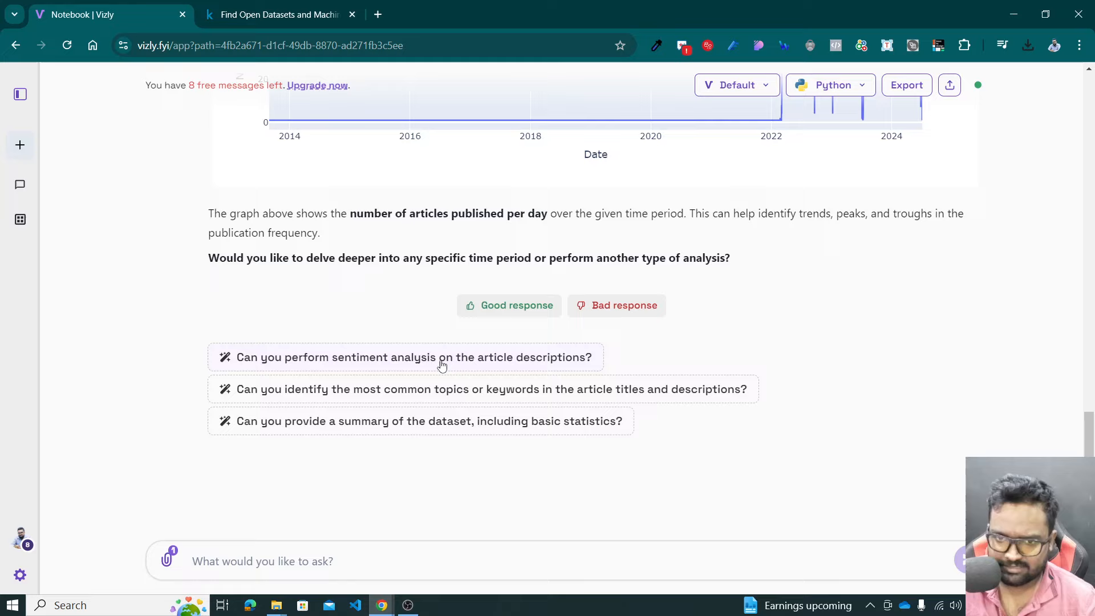
left_click(413, 358)
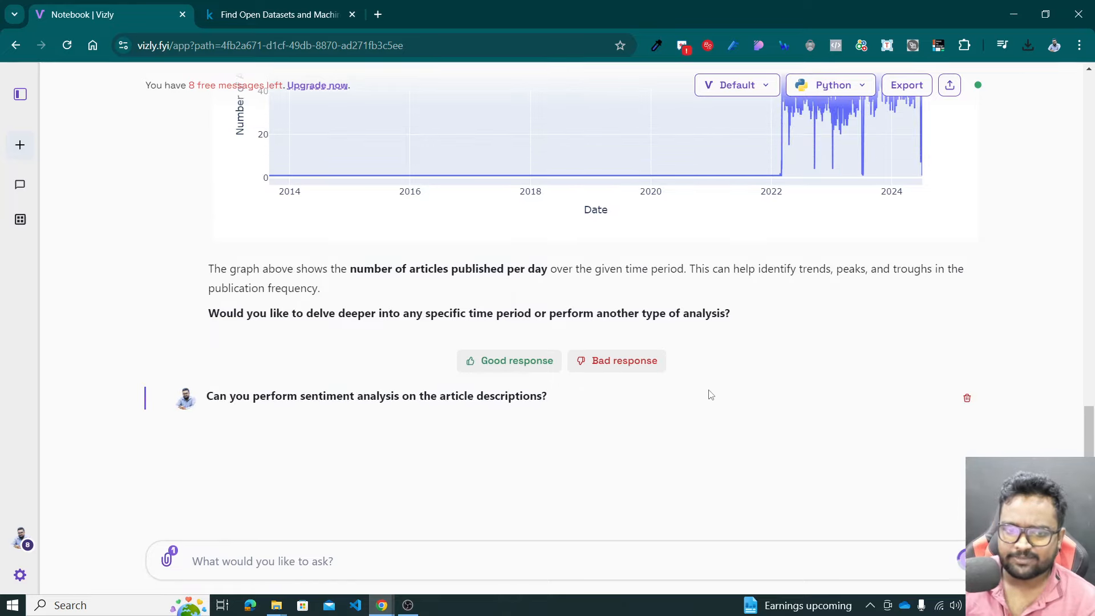
key("Return")
type("python t")
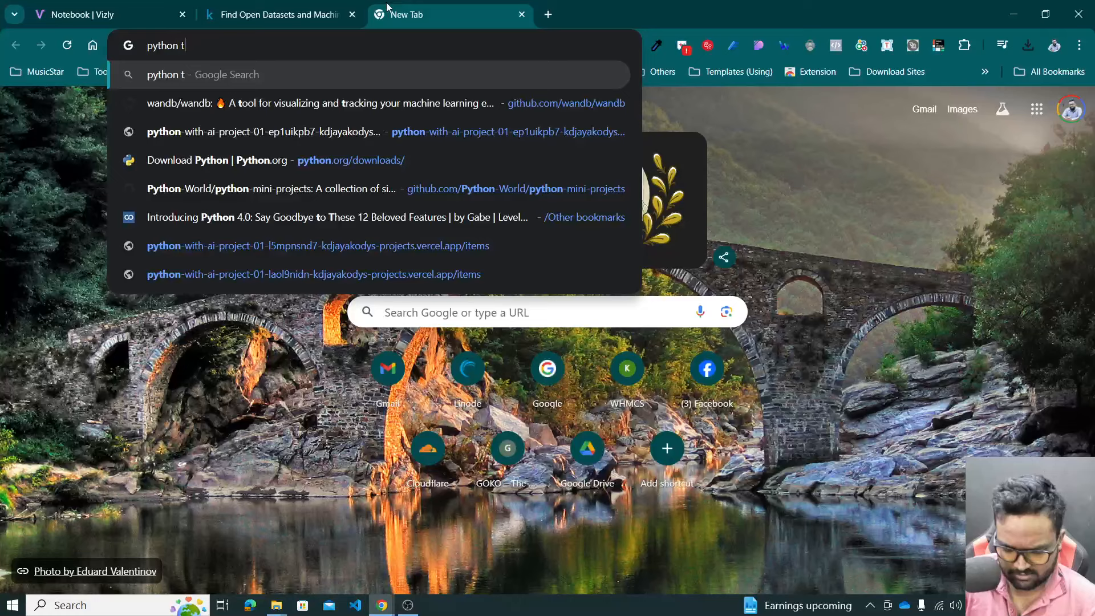
Search 'python textblob' and scroll the TextBlob docs to its Features list
key("Return")
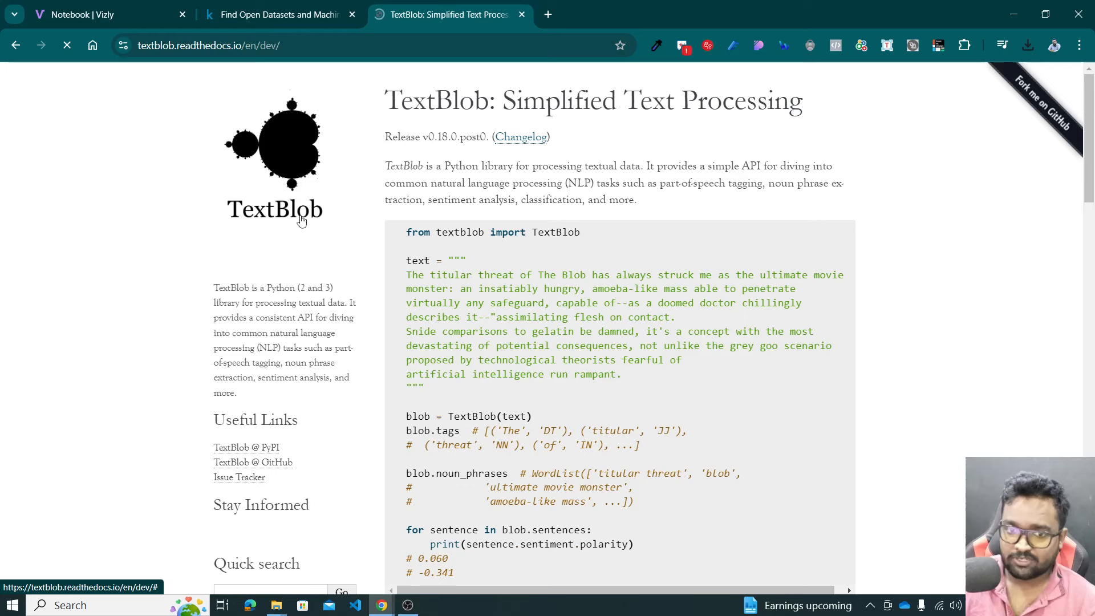
scroll("down", 3)
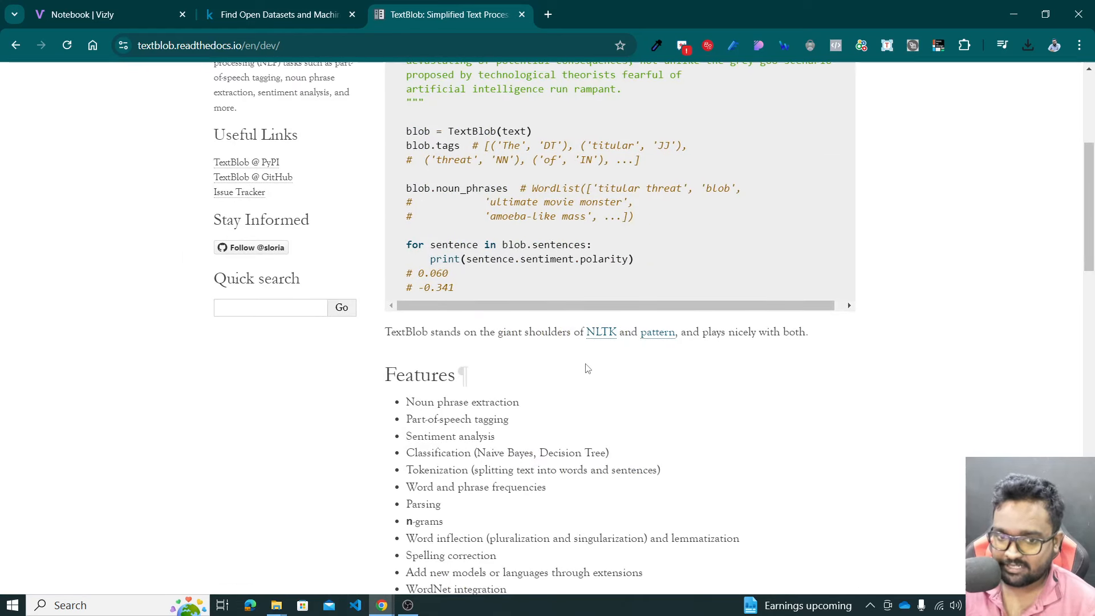
scroll("down", 3)
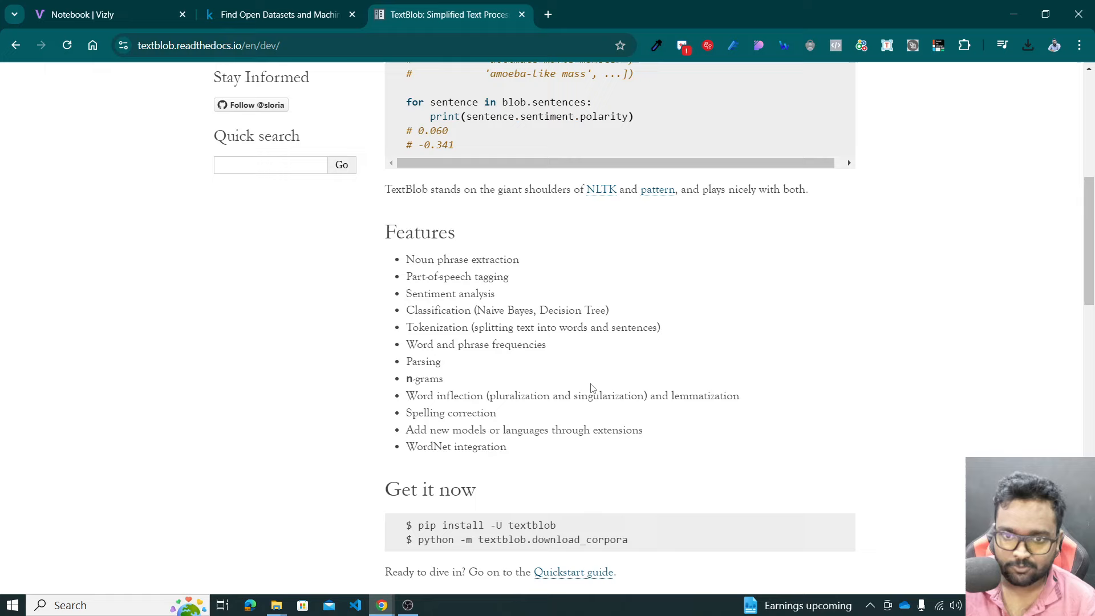
mouse_move(591, 350)
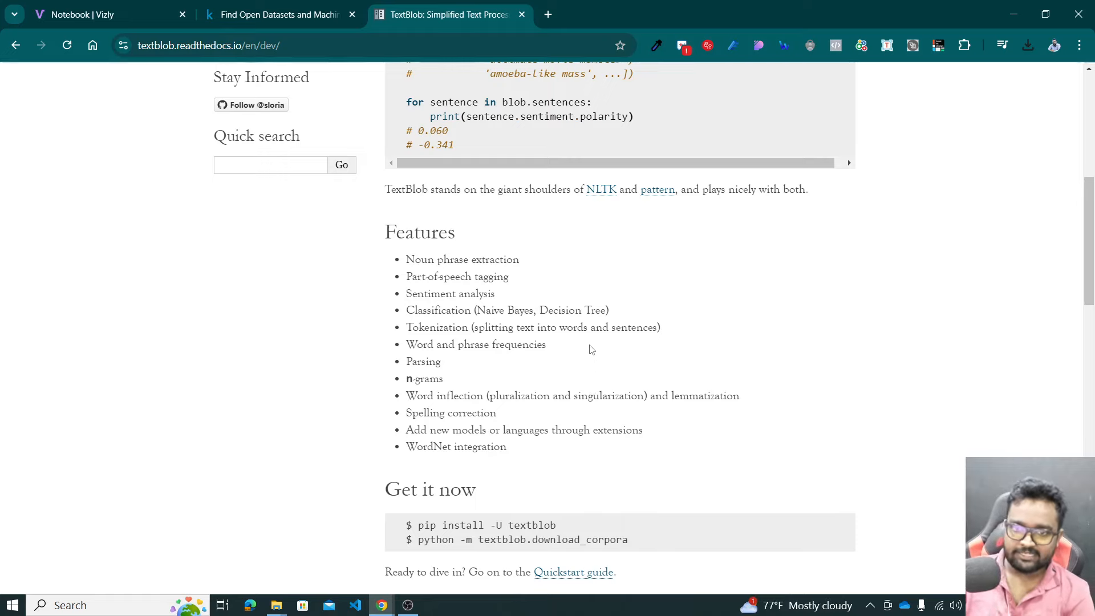
mouse_move(541, 206)
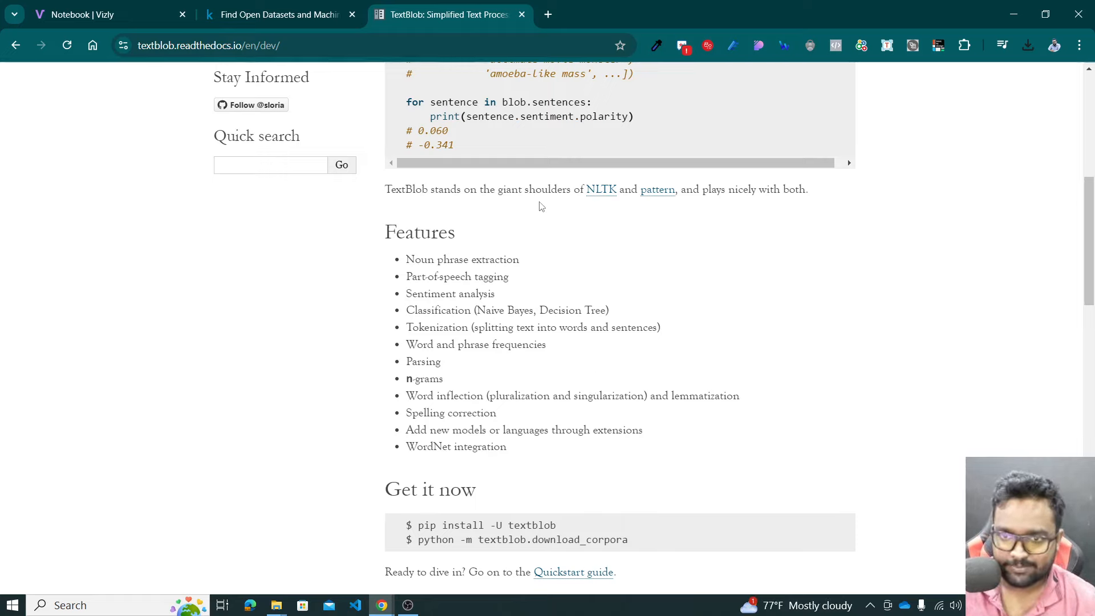
mouse_move(600, 189)
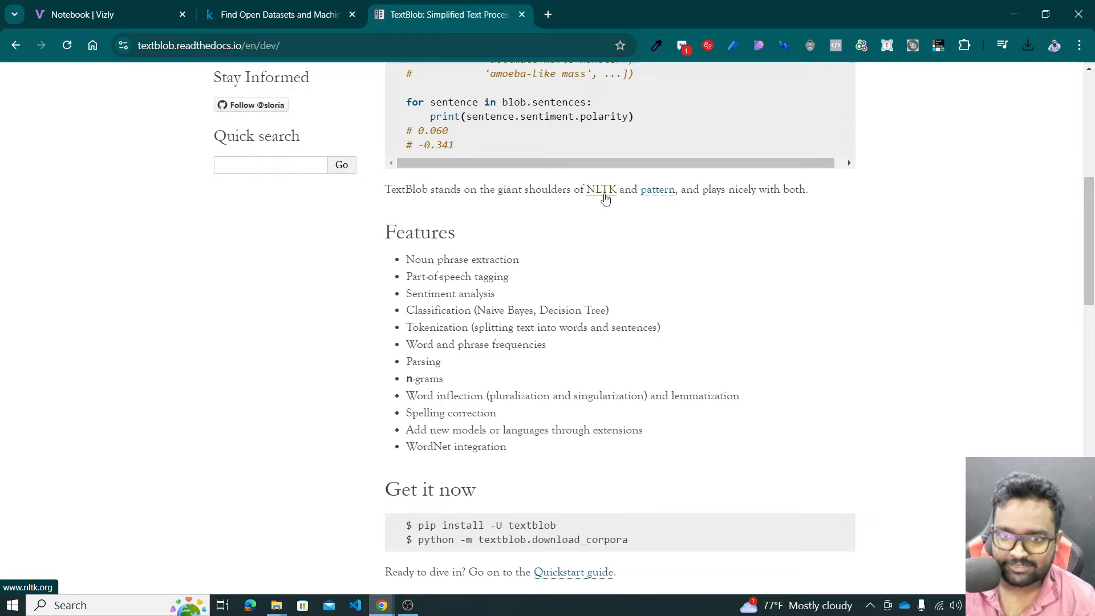
Briefly visit the NLTK website, then close the TextBlob documentation
left_click(601, 190)
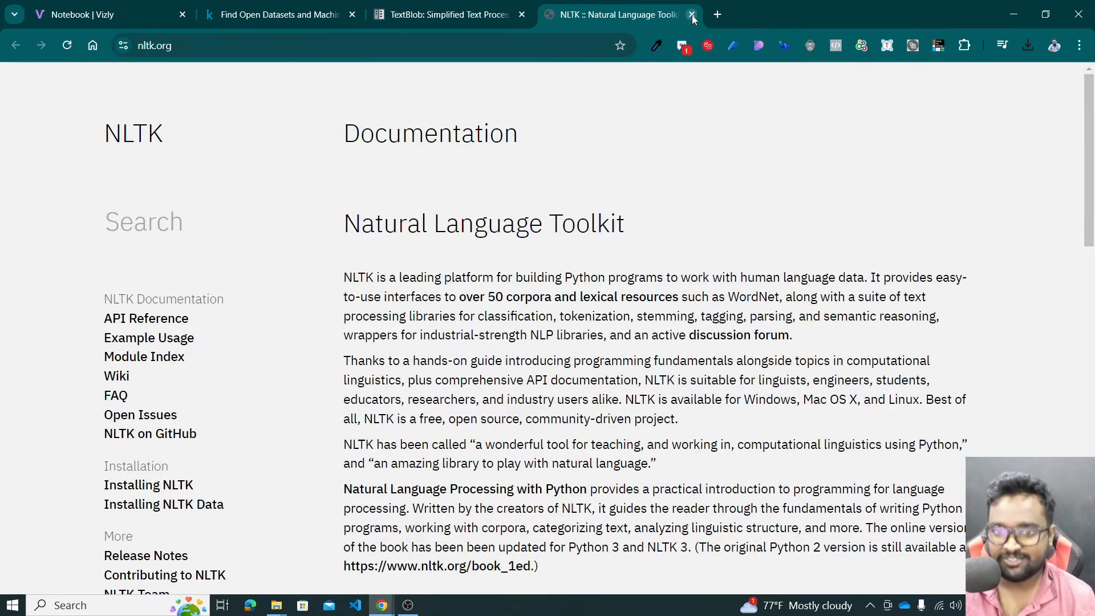
left_click(691, 13)
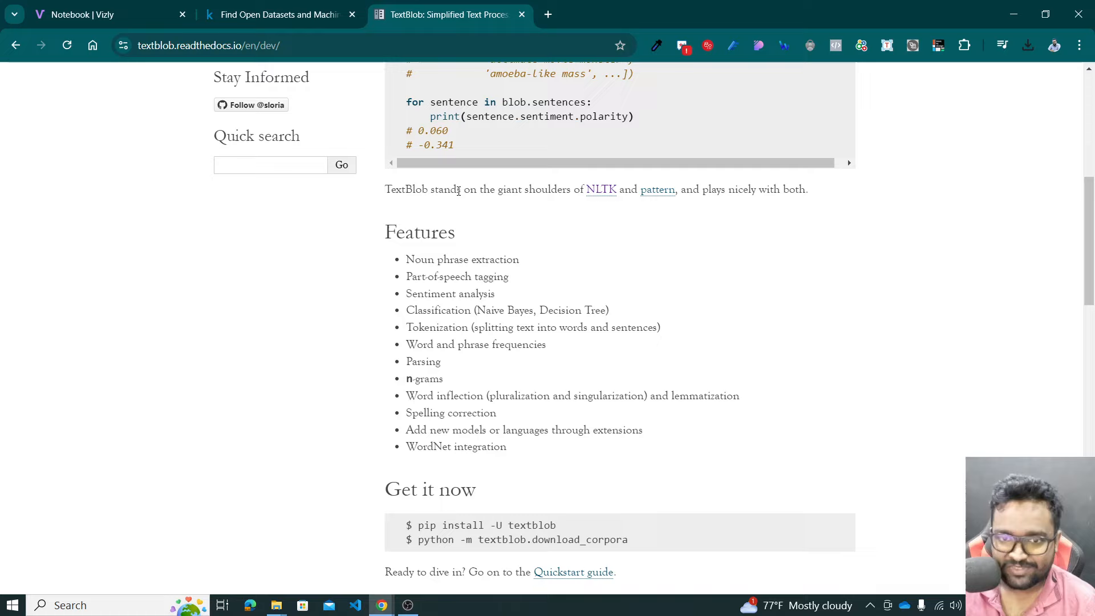
scroll("down", 3)
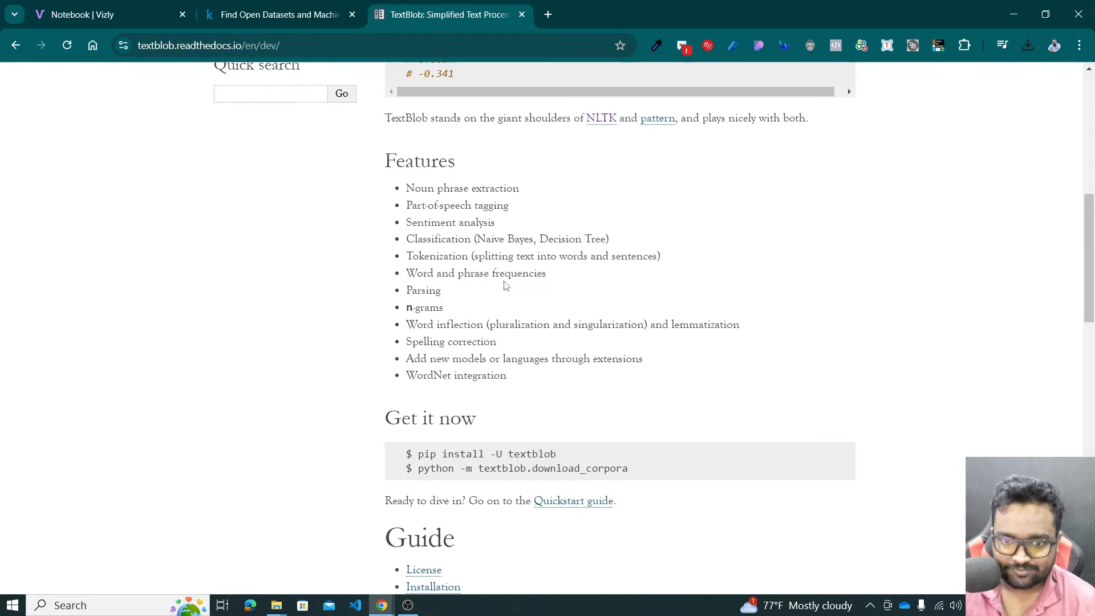
mouse_move(439, 222)
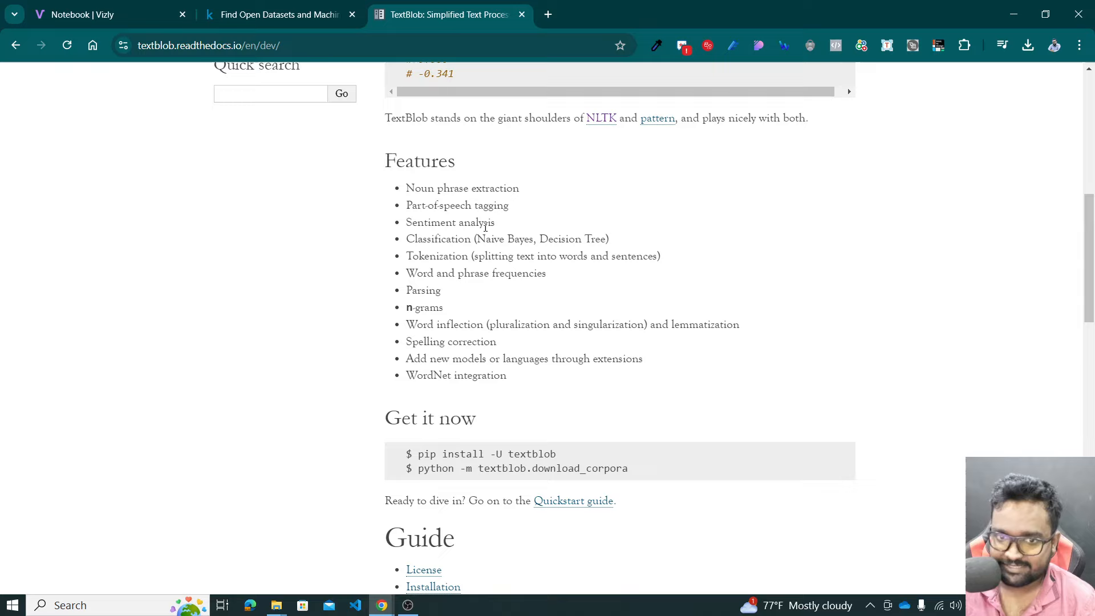
scroll("up", 3)
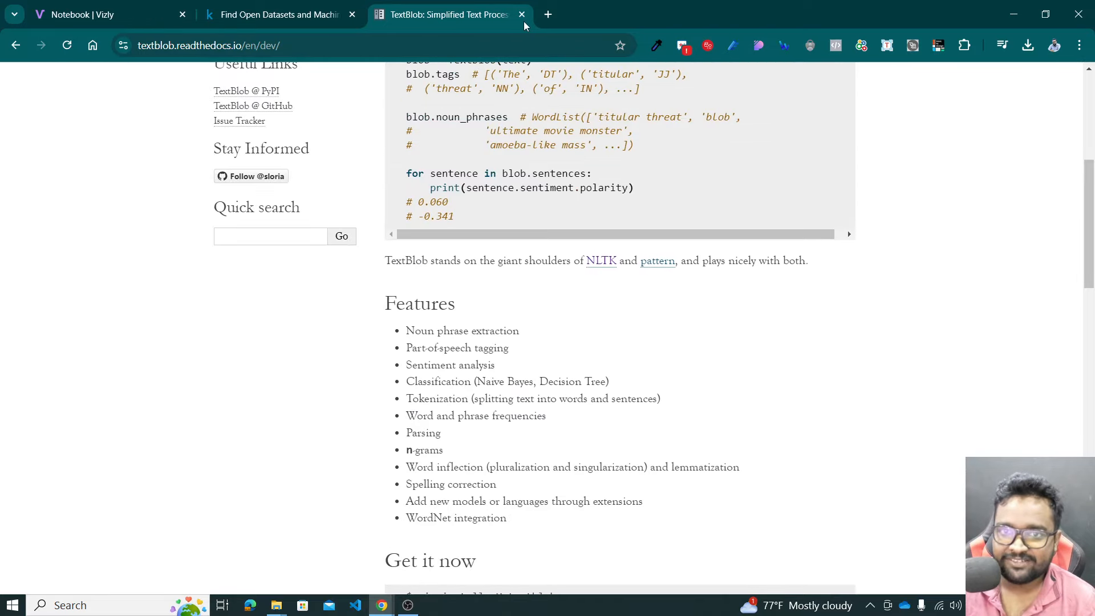
left_click(522, 14)
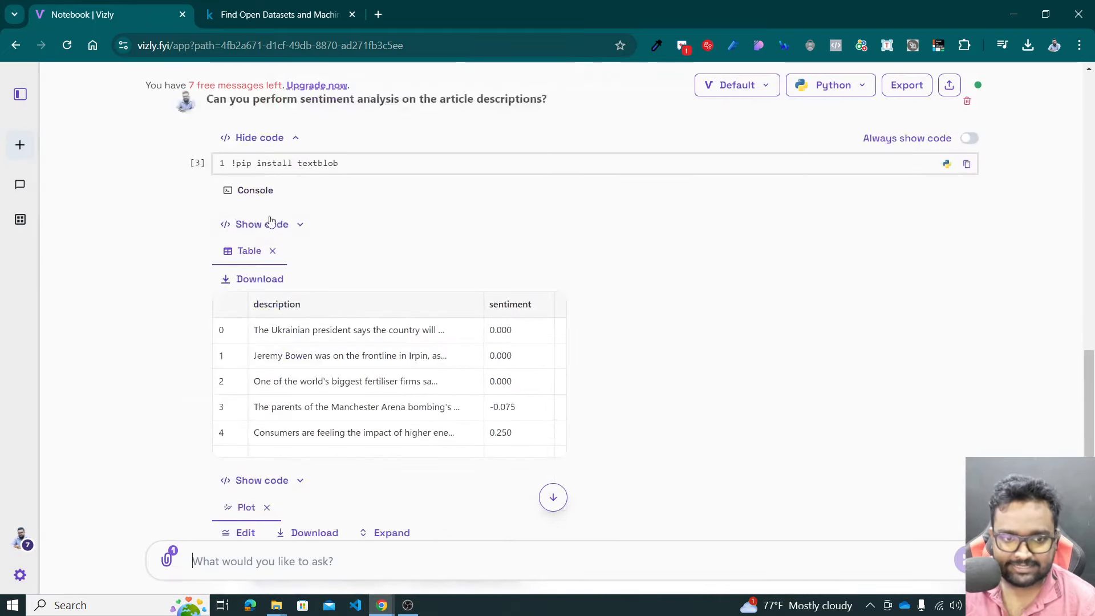
Scroll down to the Sentiment Distribution of Article Descriptions histogram output
left_click(259, 137)
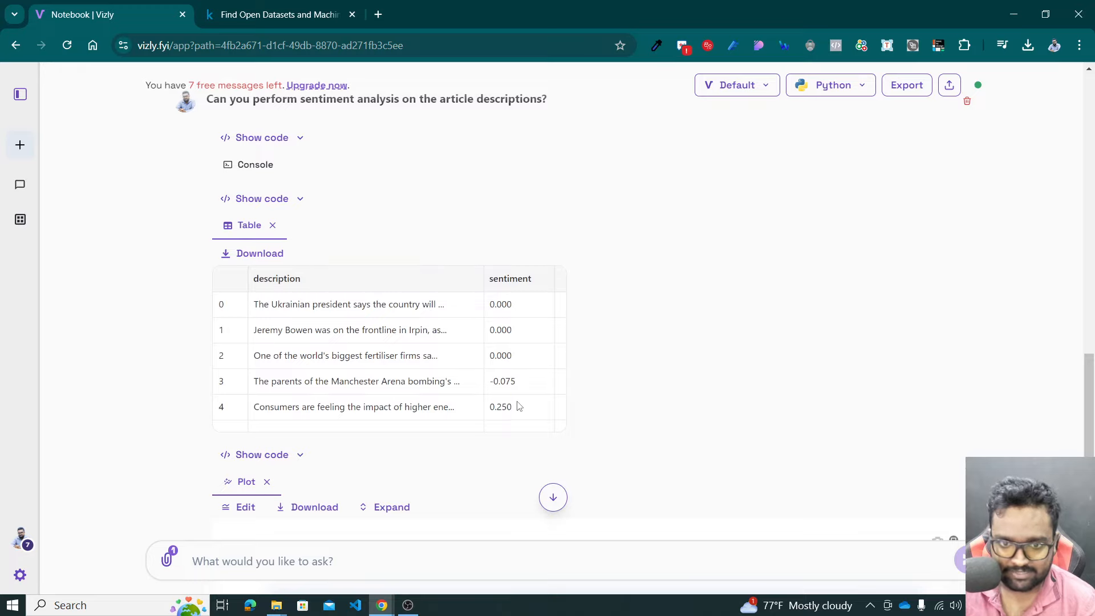
scroll("down", 3)
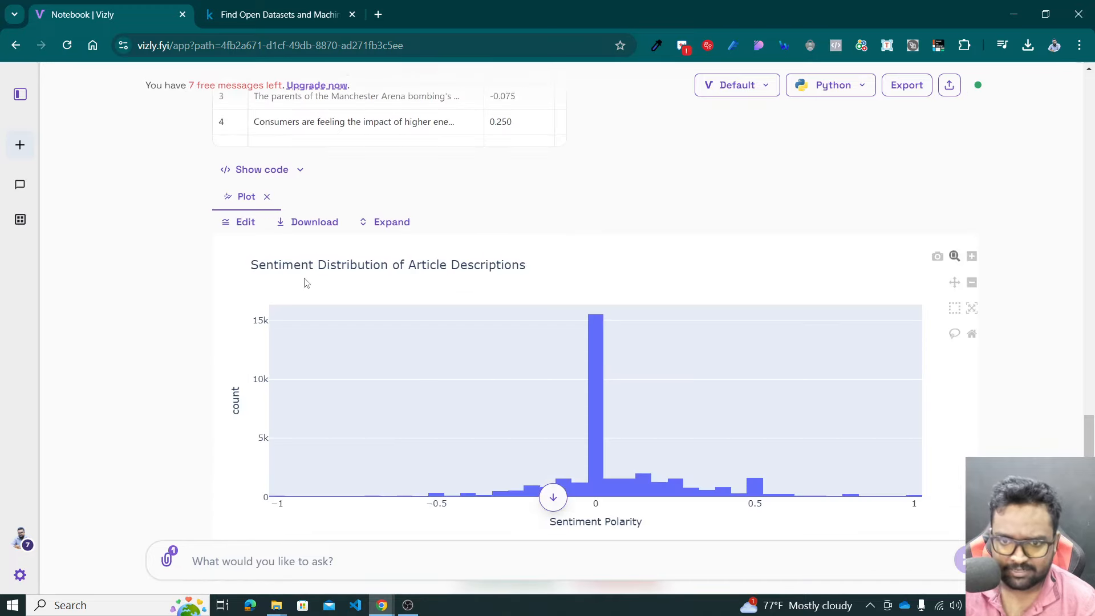
mouse_move(349, 277)
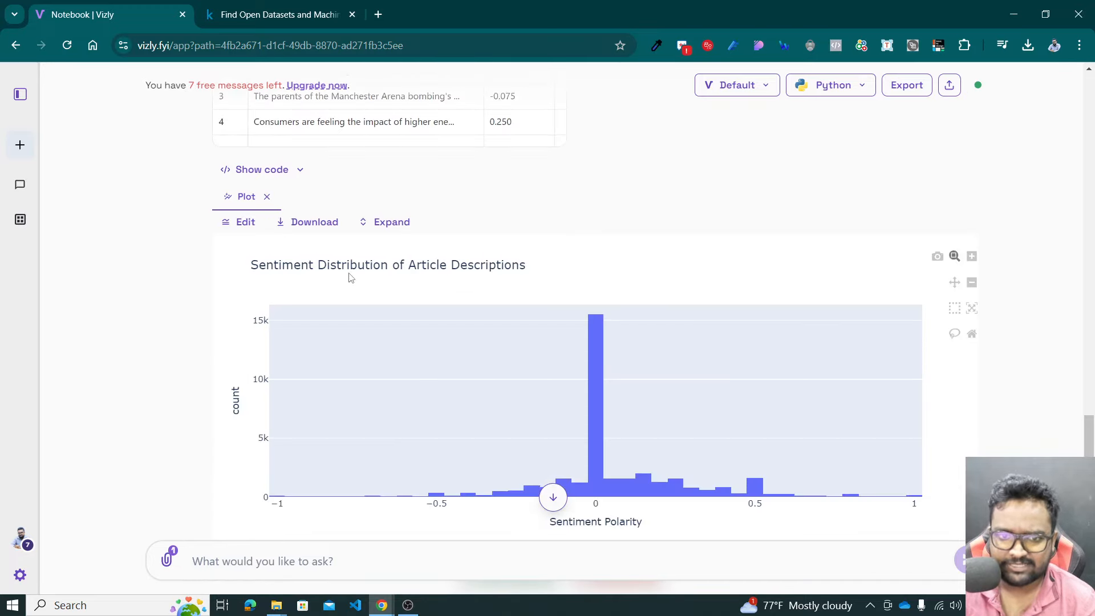
scroll("down", 3)
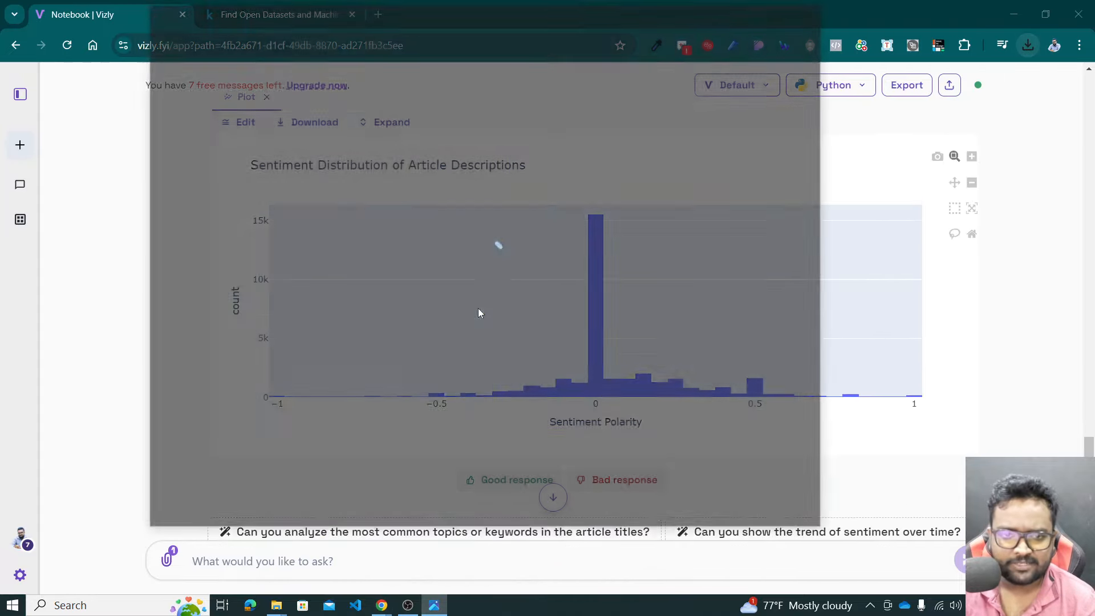
Zoom in and back out on newplot (1).png in Photos, then close it
left_click(314, 121)
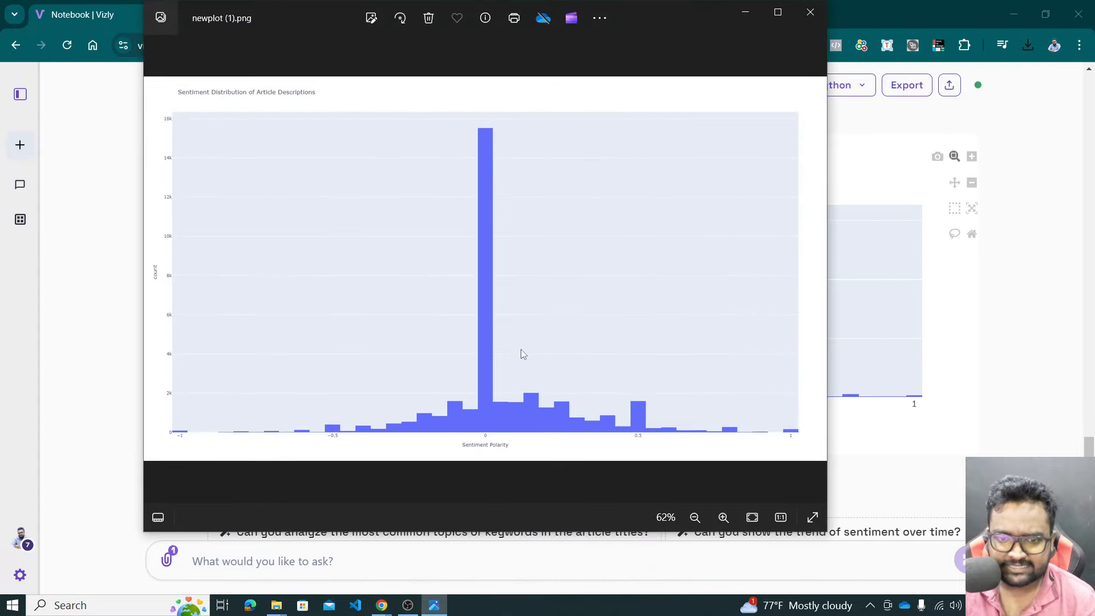
left_click(724, 518)
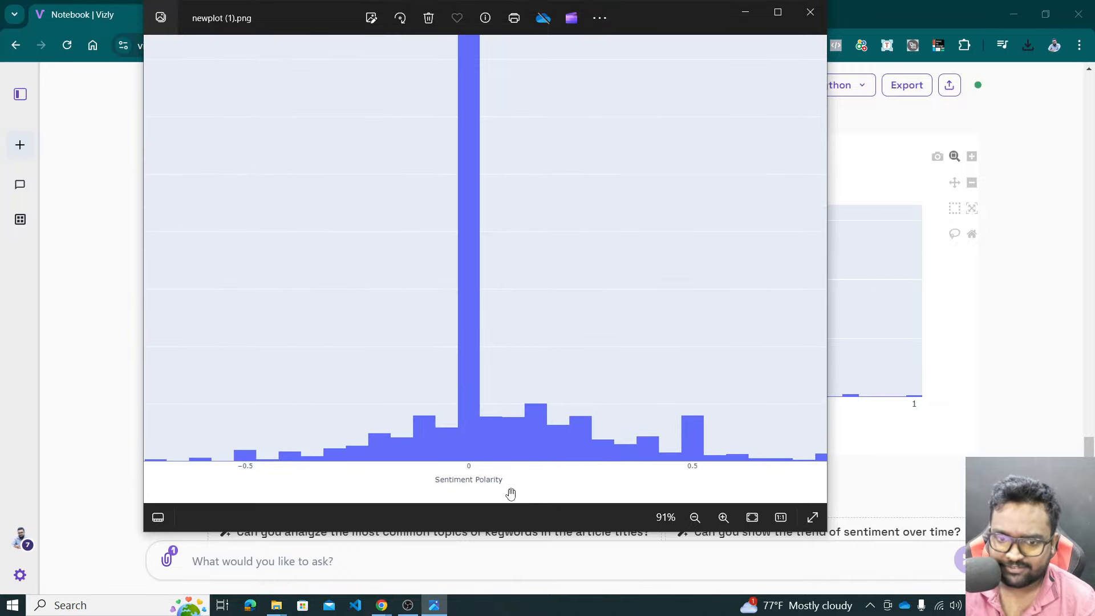
left_click(695, 518)
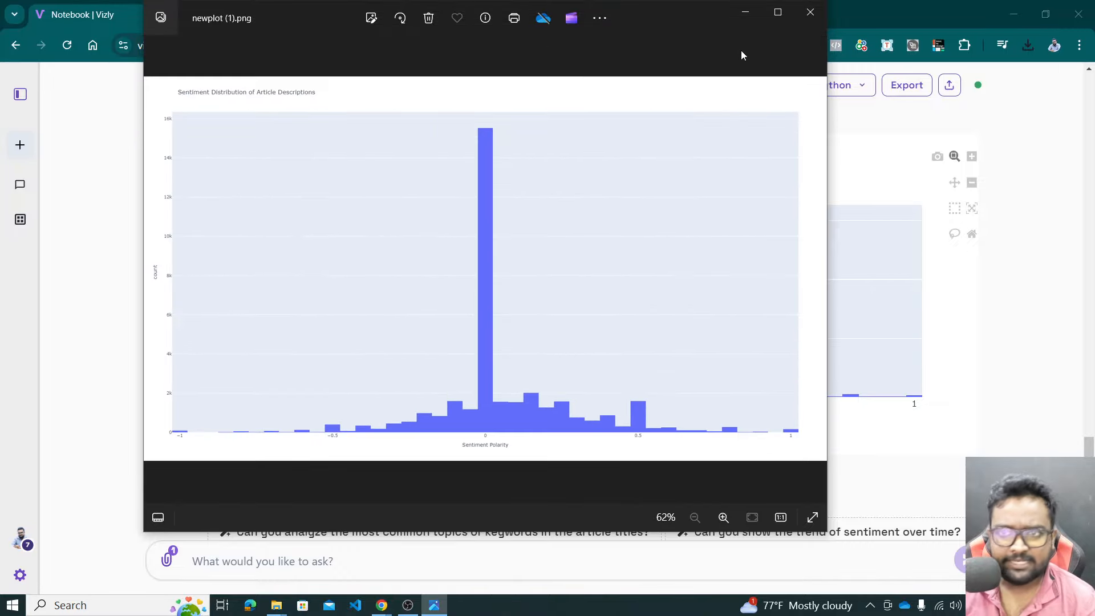
left_click(810, 12)
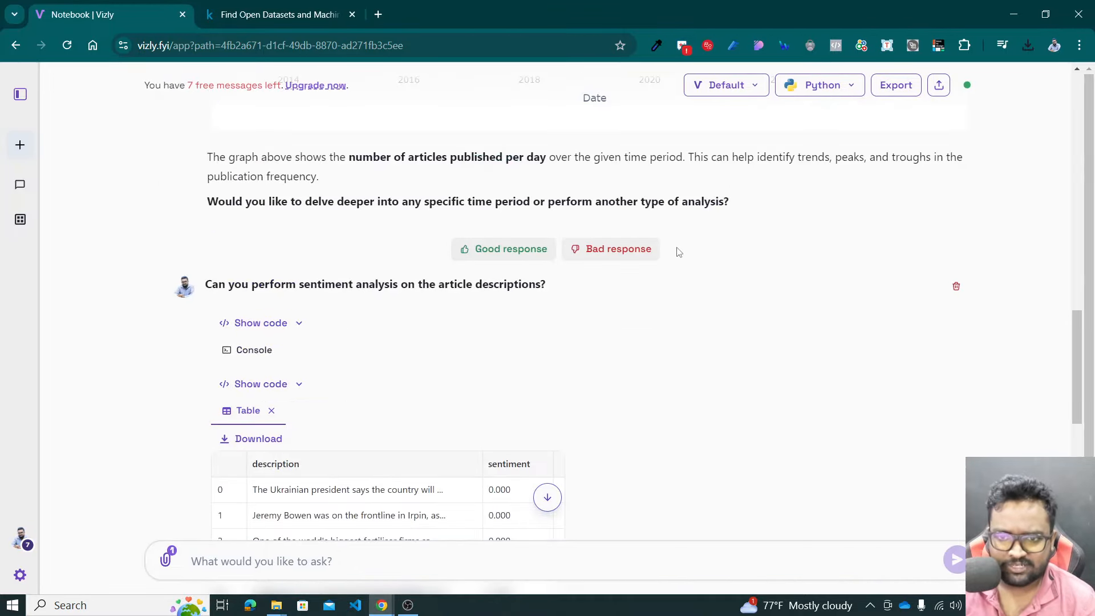
scroll("down", 3)
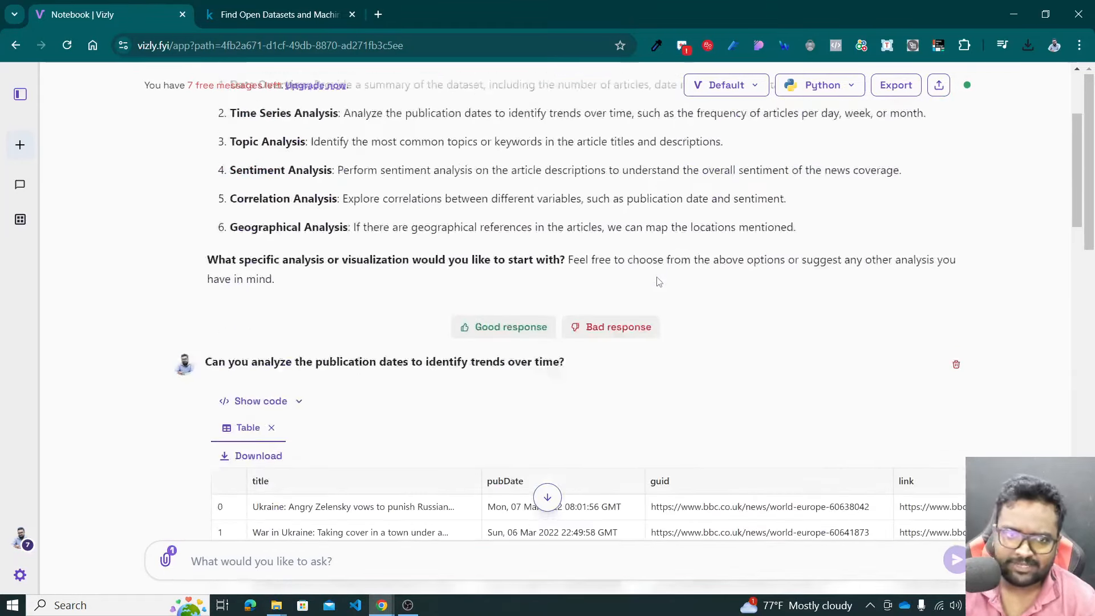
scroll("down", 3)
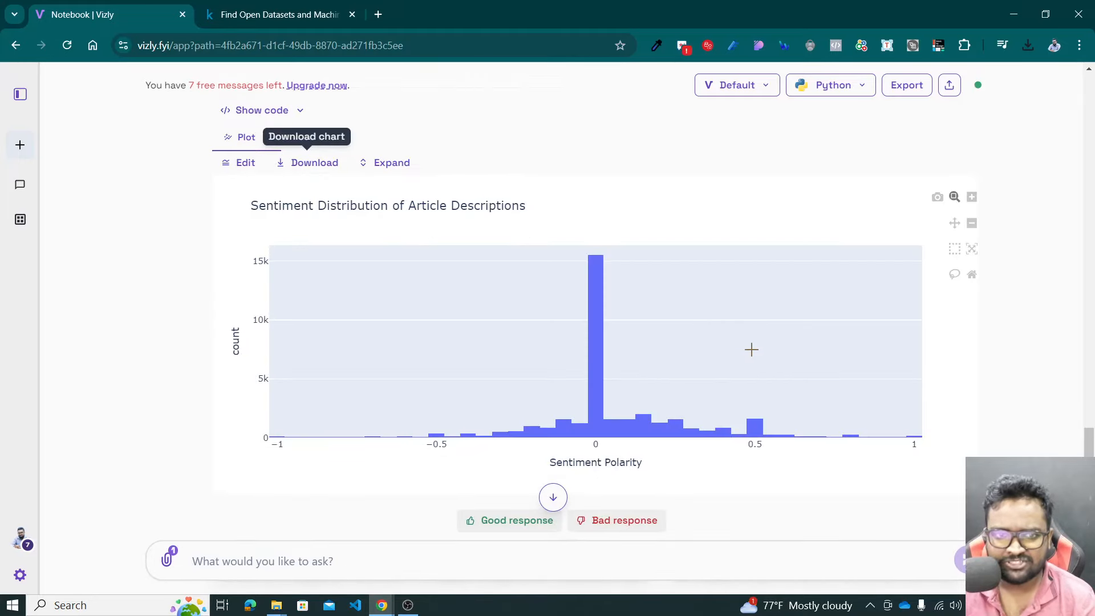
left_click(392, 162)
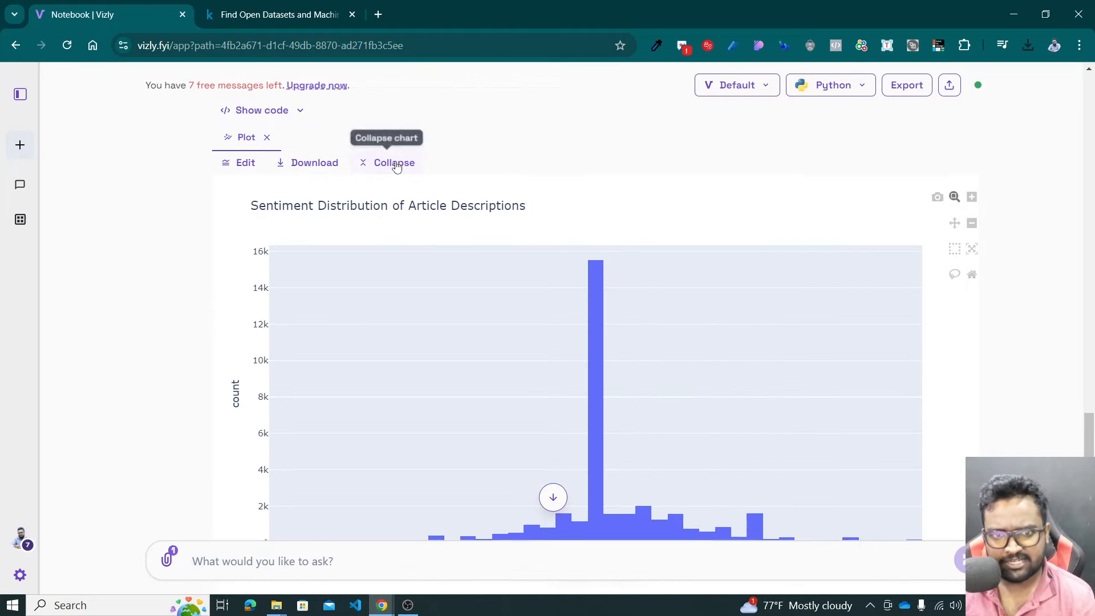
left_click(392, 162)
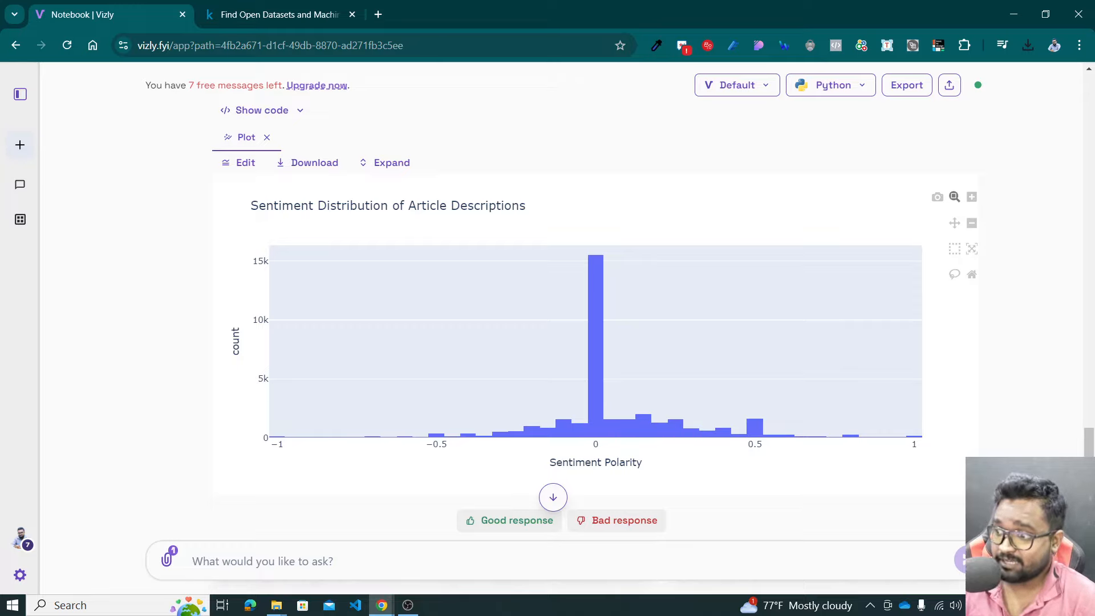
mouse_move(629, 218)
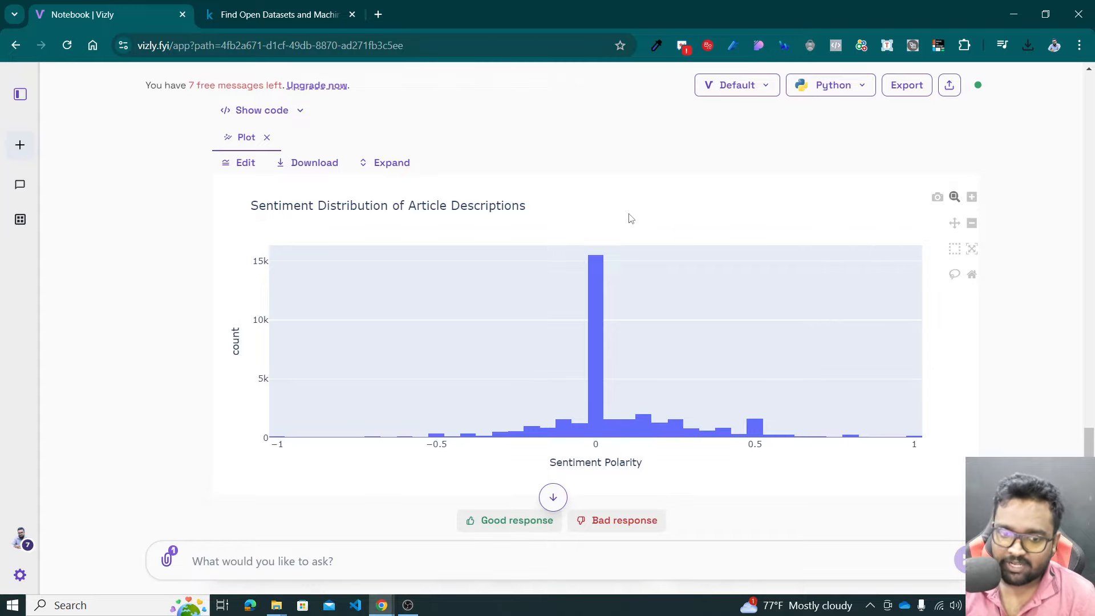
mouse_move(176, 210)
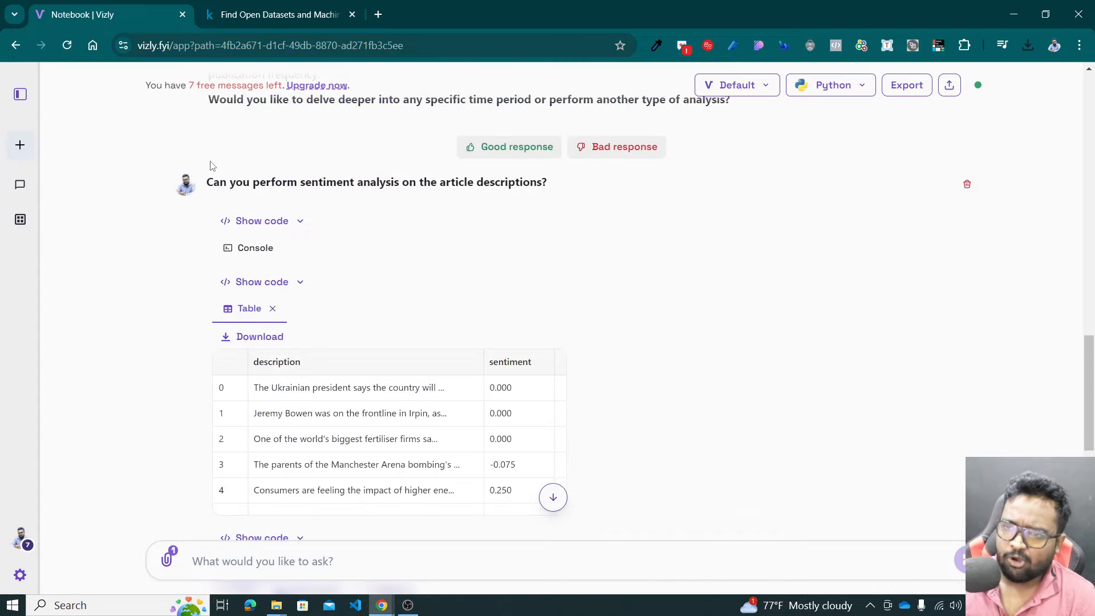
scroll("down", 3)
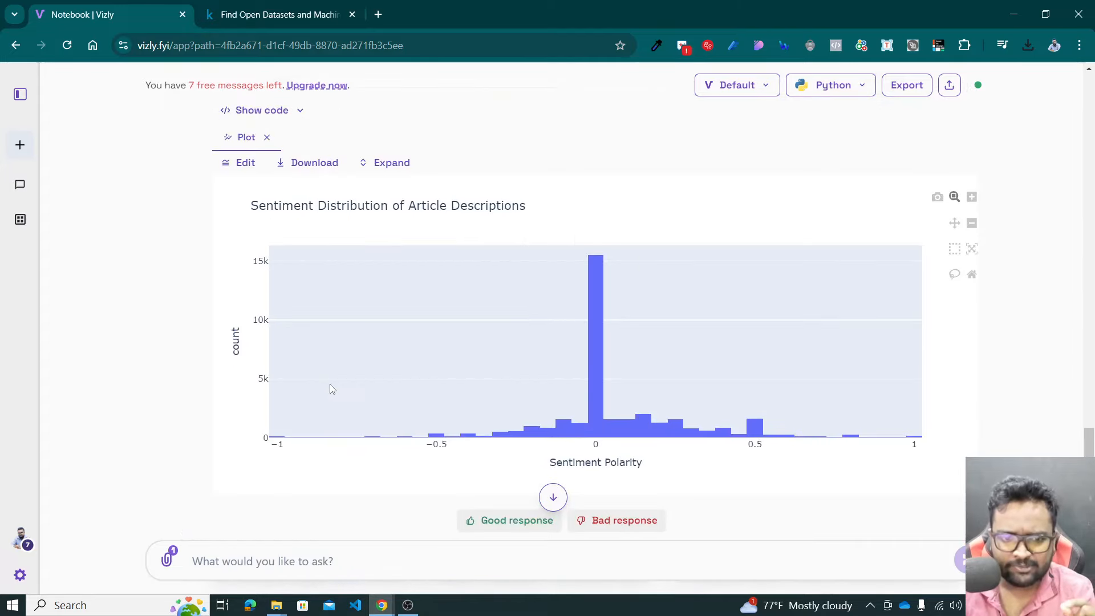
scroll("down", 3)
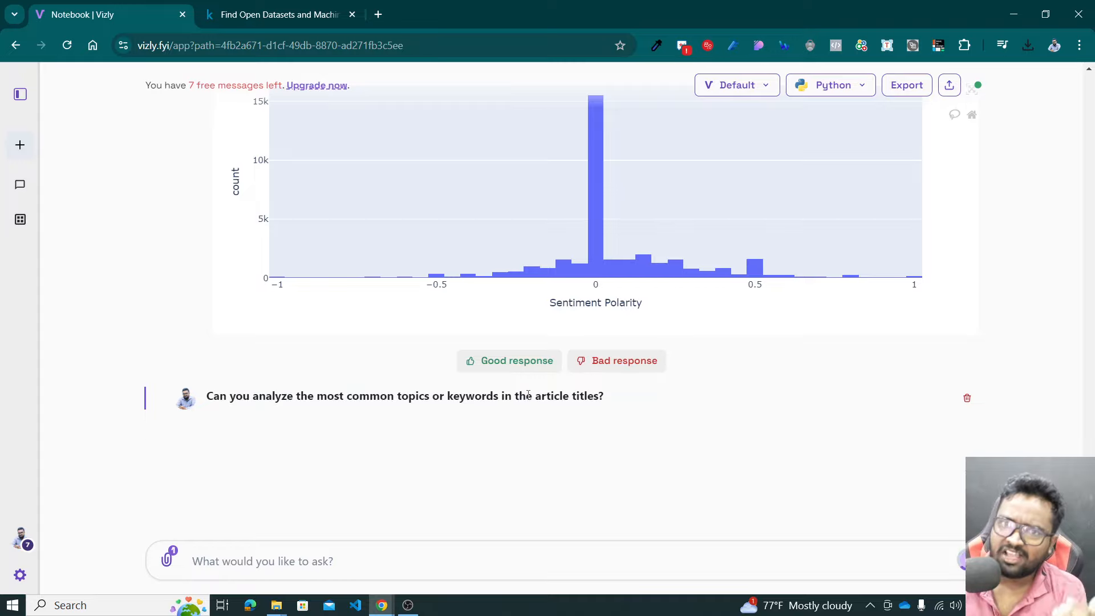
mouse_move(526, 394)
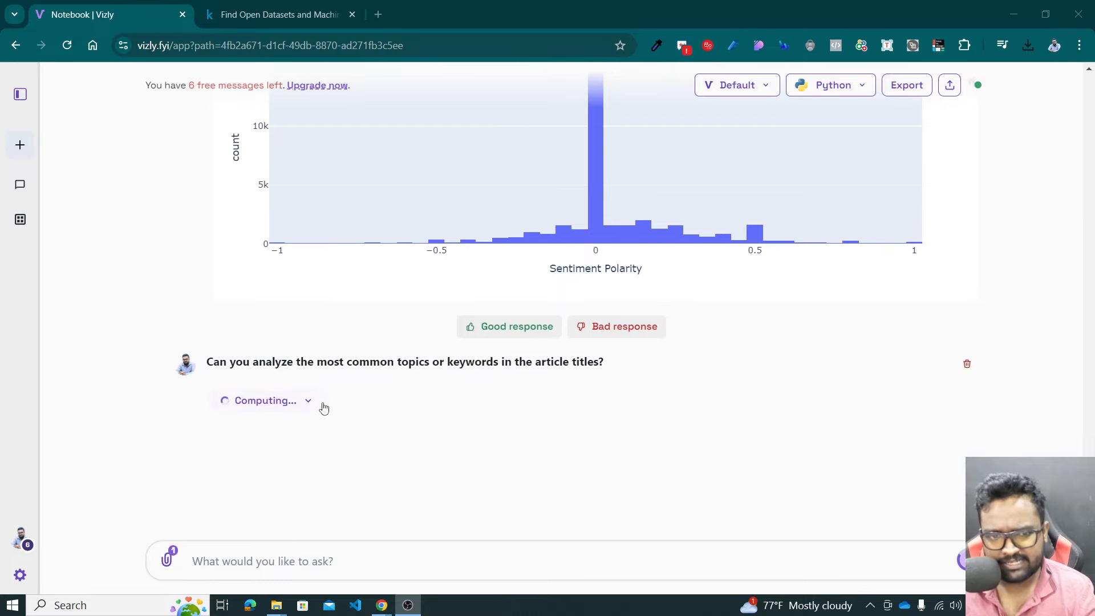
Request the article-title word cloud, save it as image.png, and view it briefly
left_click(307, 400)
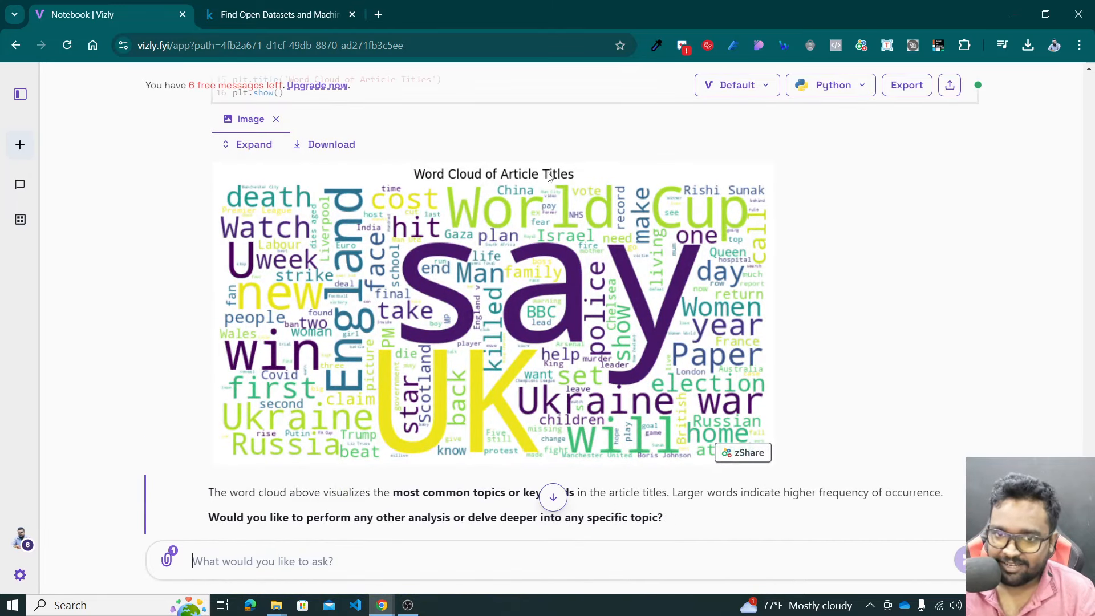
mouse_move(538, 215)
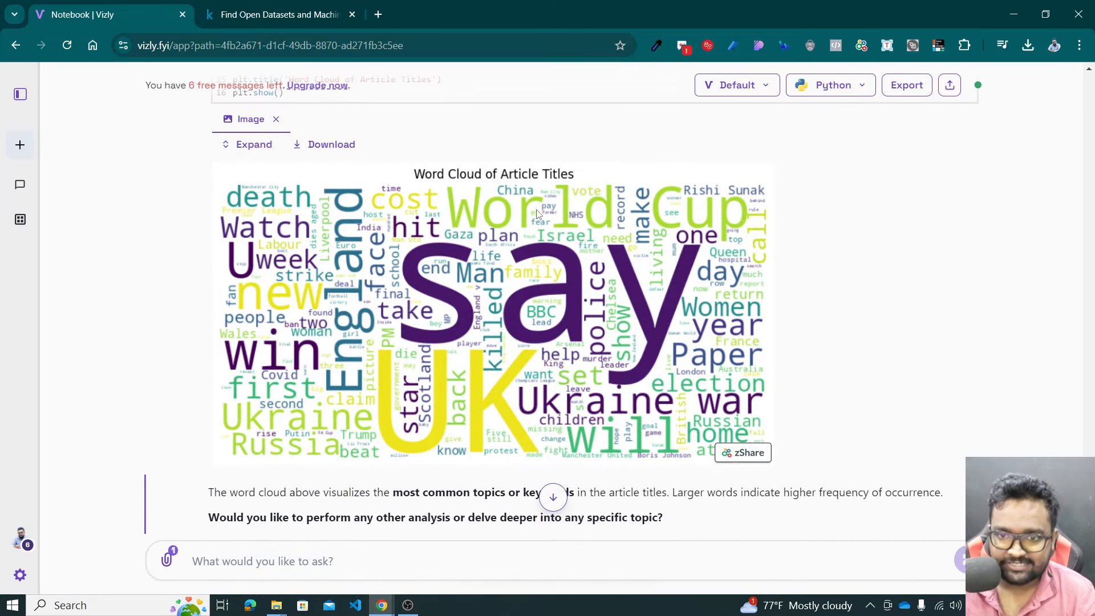
mouse_move(743, 451)
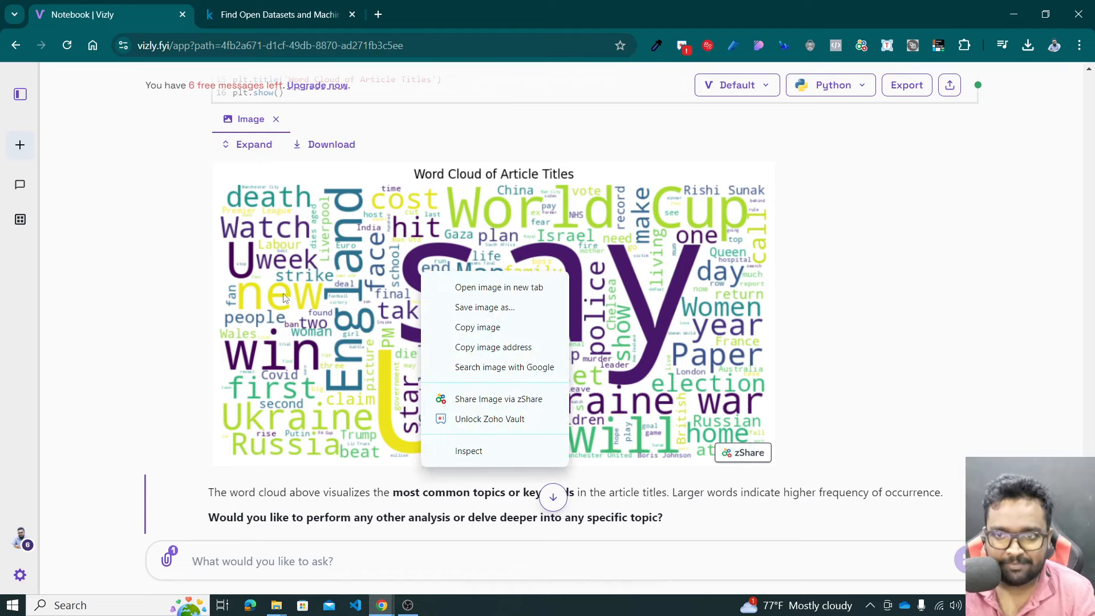
left_click(484, 307)
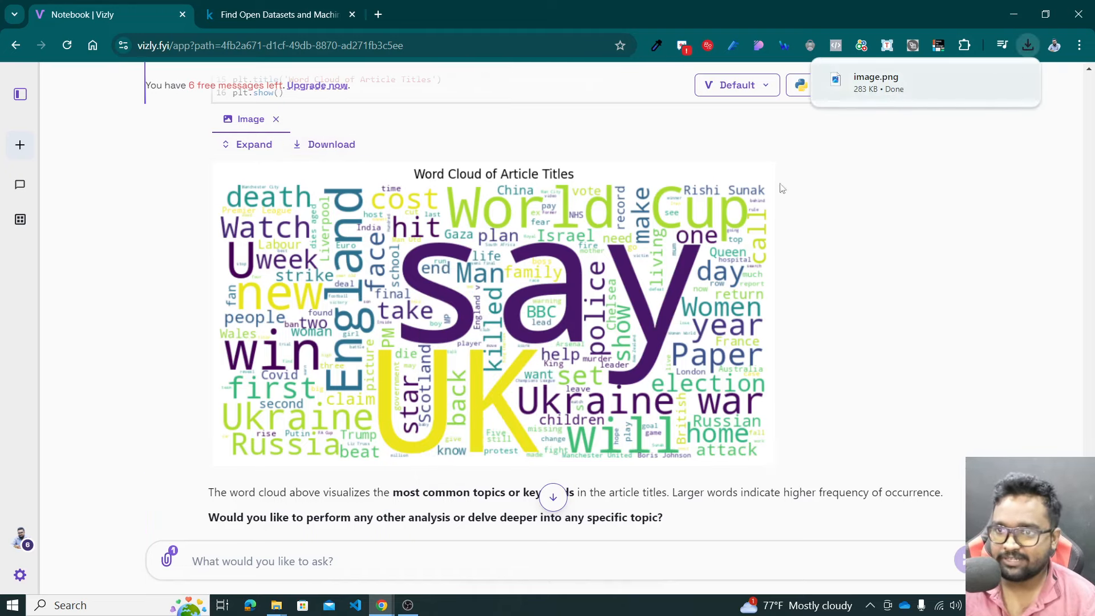
left_click(875, 82)
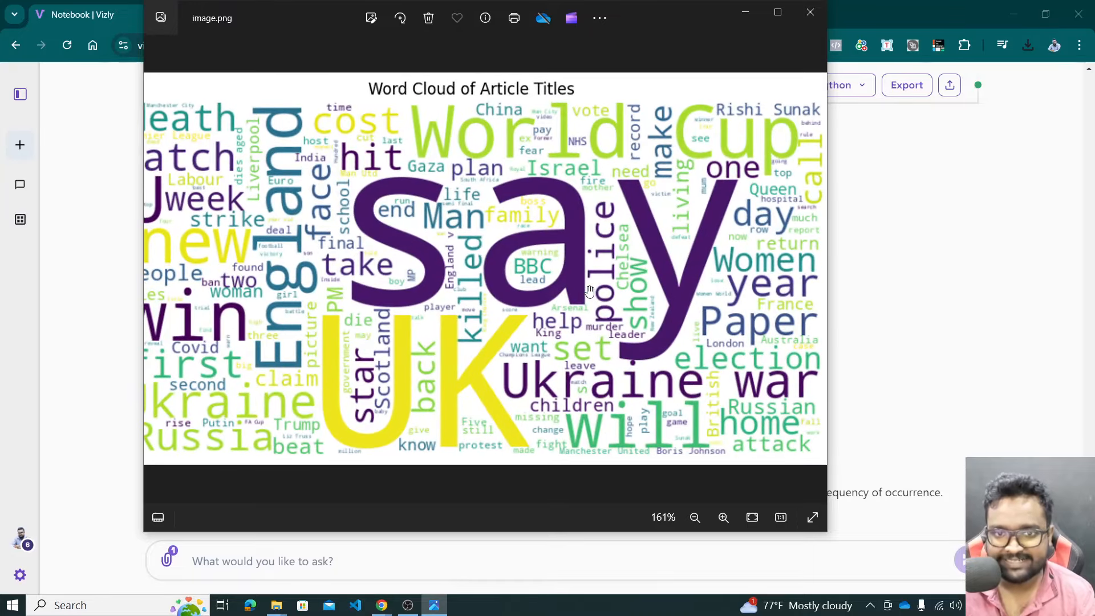
left_click(810, 12)
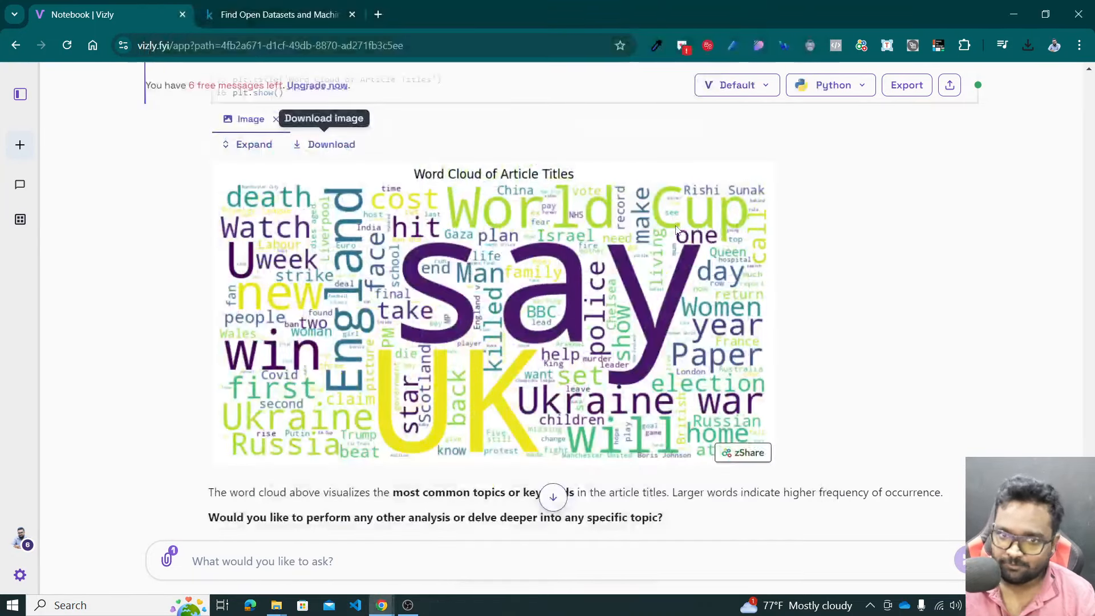
scroll("down", 3)
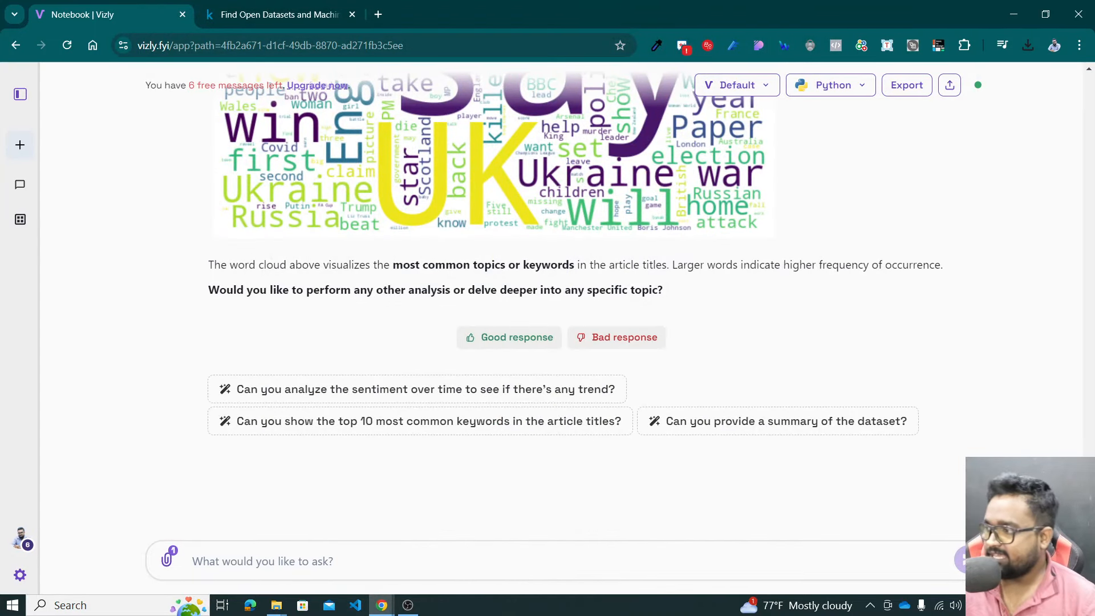
scroll("up", 3)
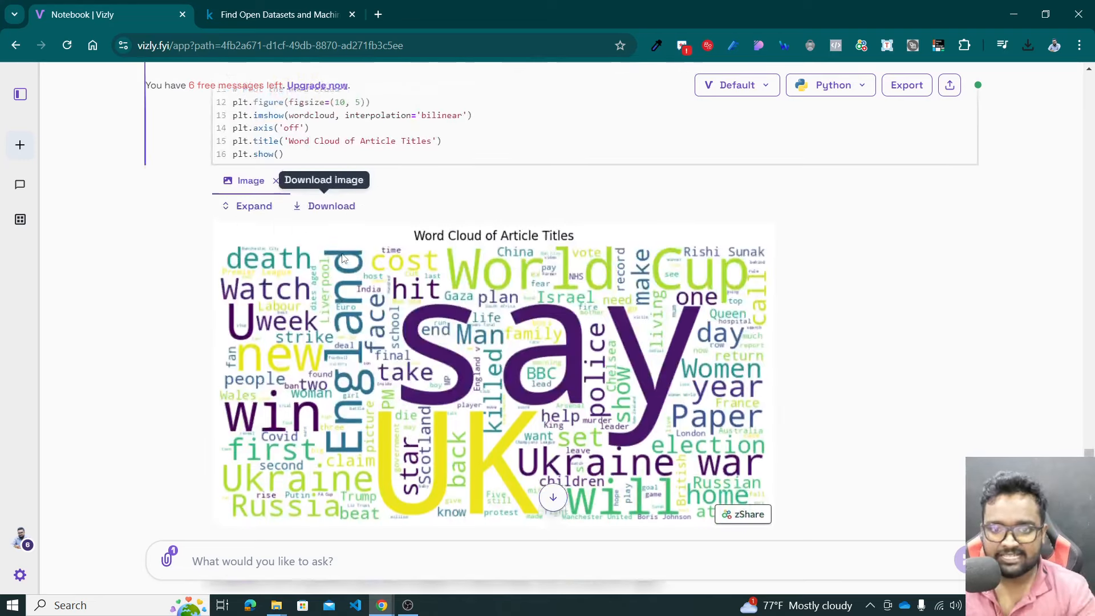
scroll("down", 3)
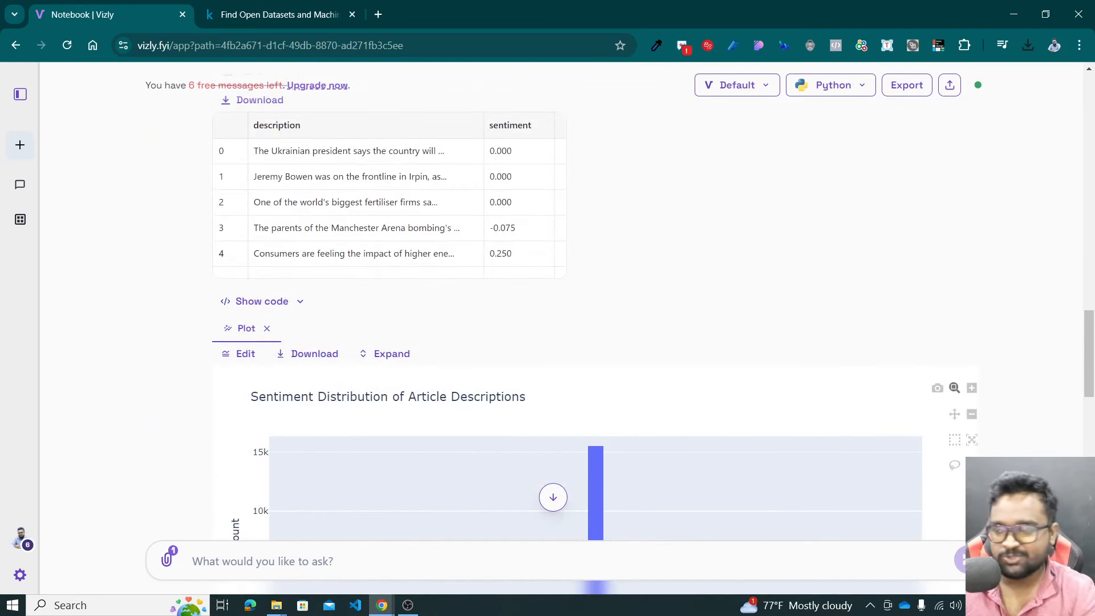